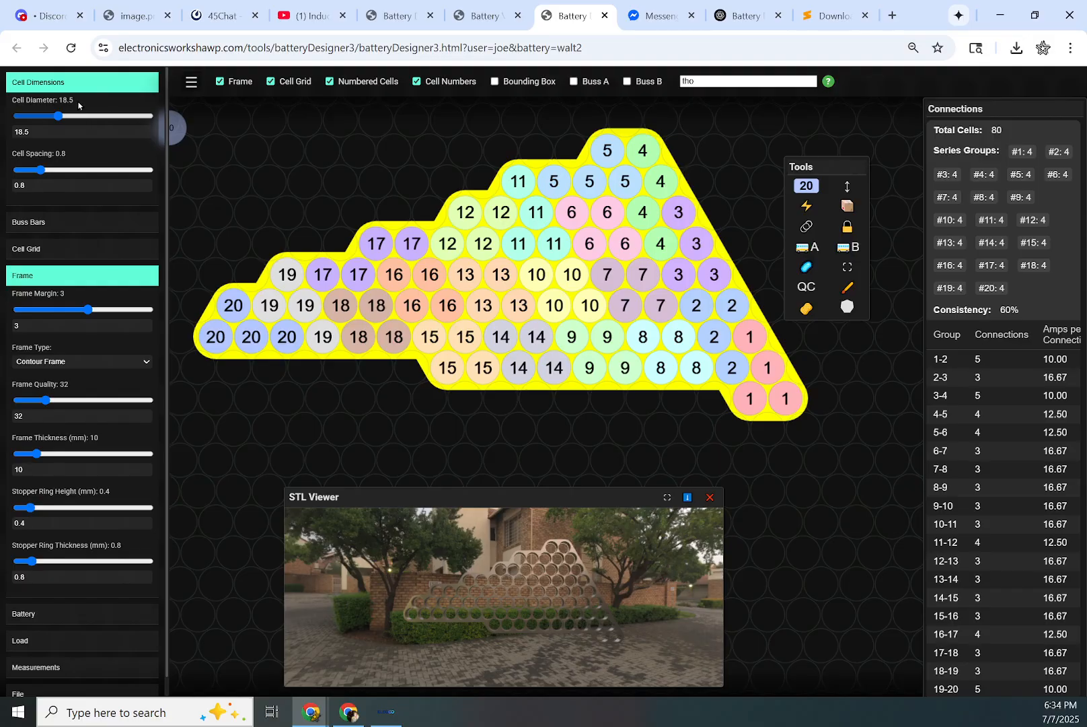
Step: Set the cell diameter to 21.9 and the cell spacing to 1.3
left_click_drag(59, 116, 78, 116)
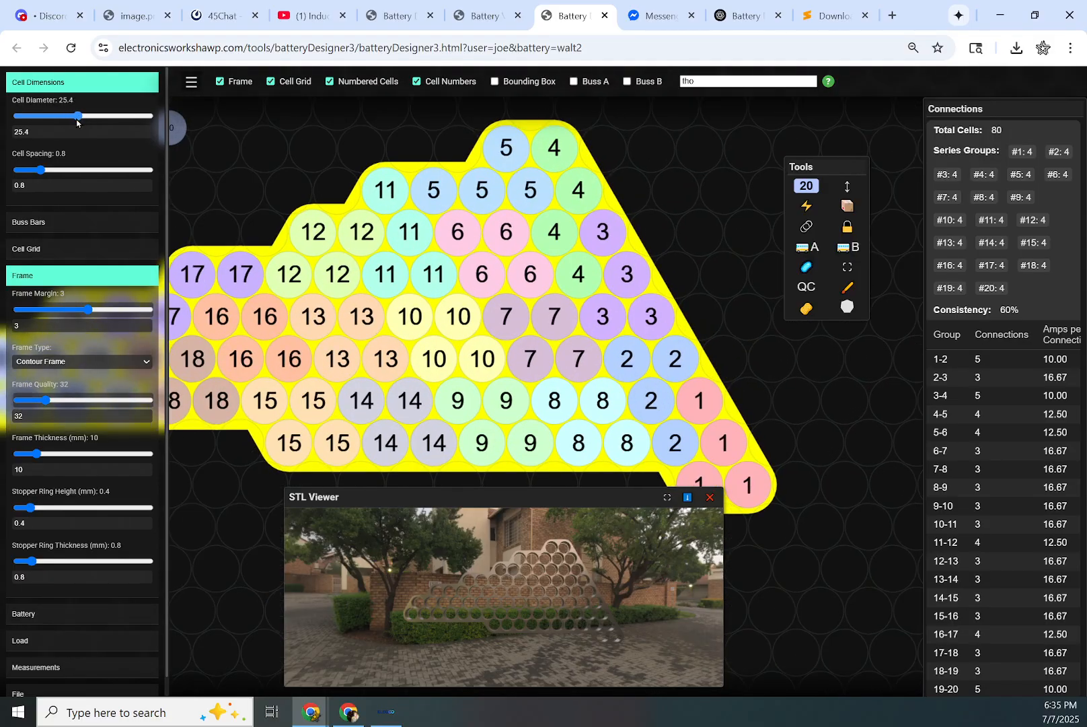
left_click_drag(78, 115, 68, 115)
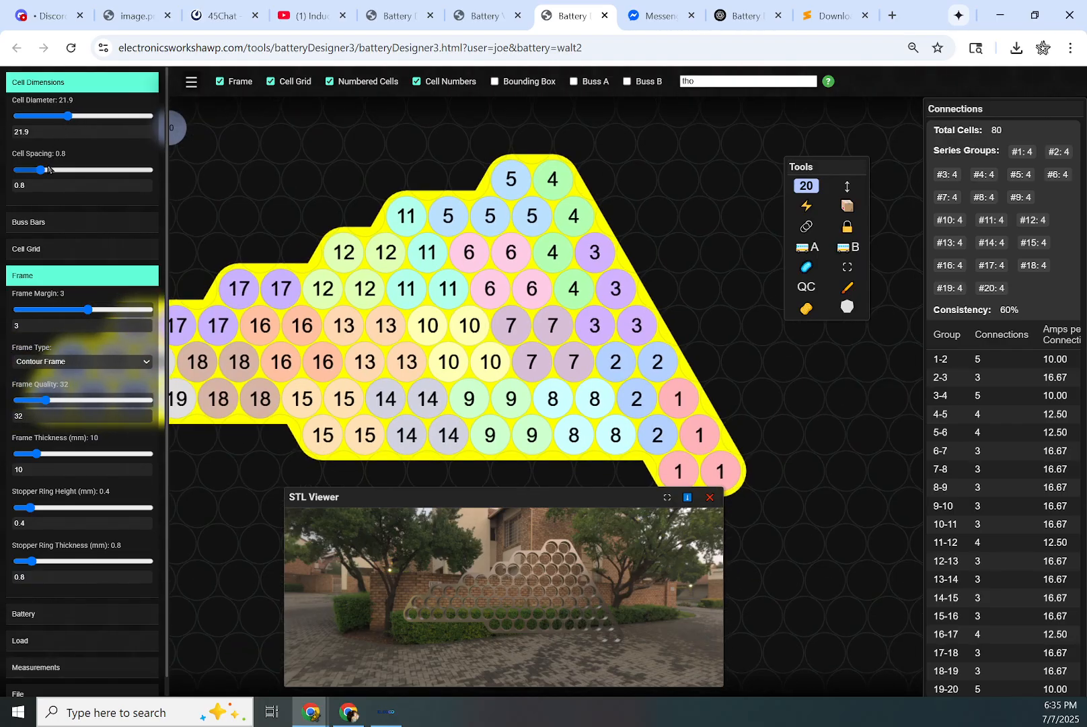
left_click_drag(38, 169, 76, 169)
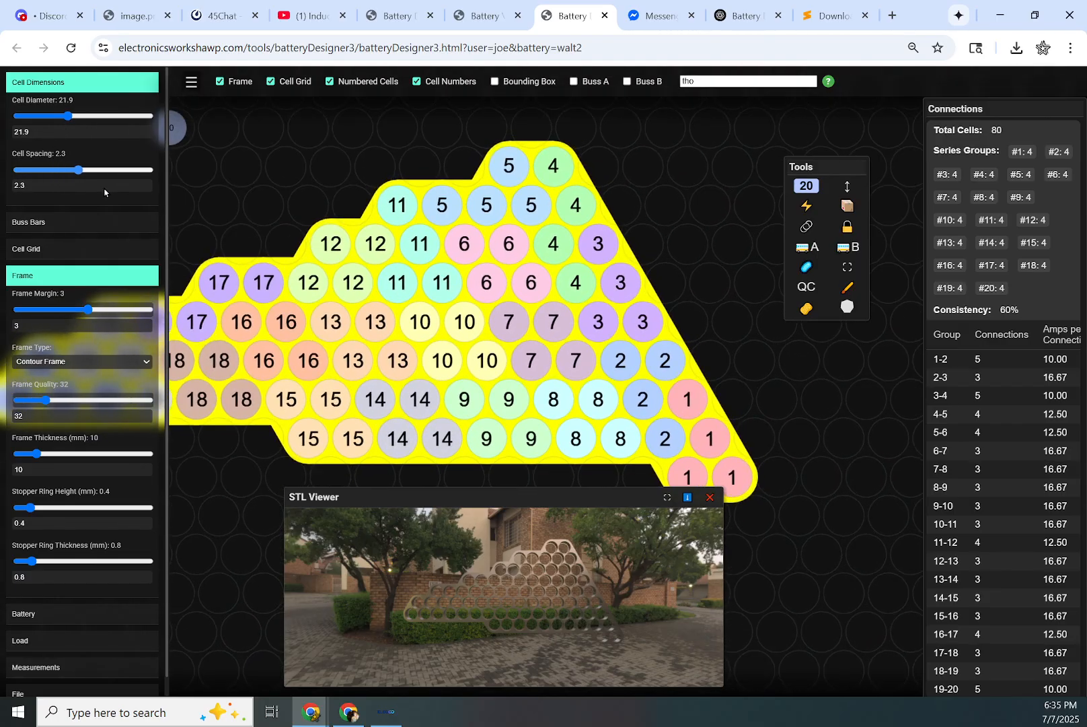
left_click_drag(75, 169, 53, 169)
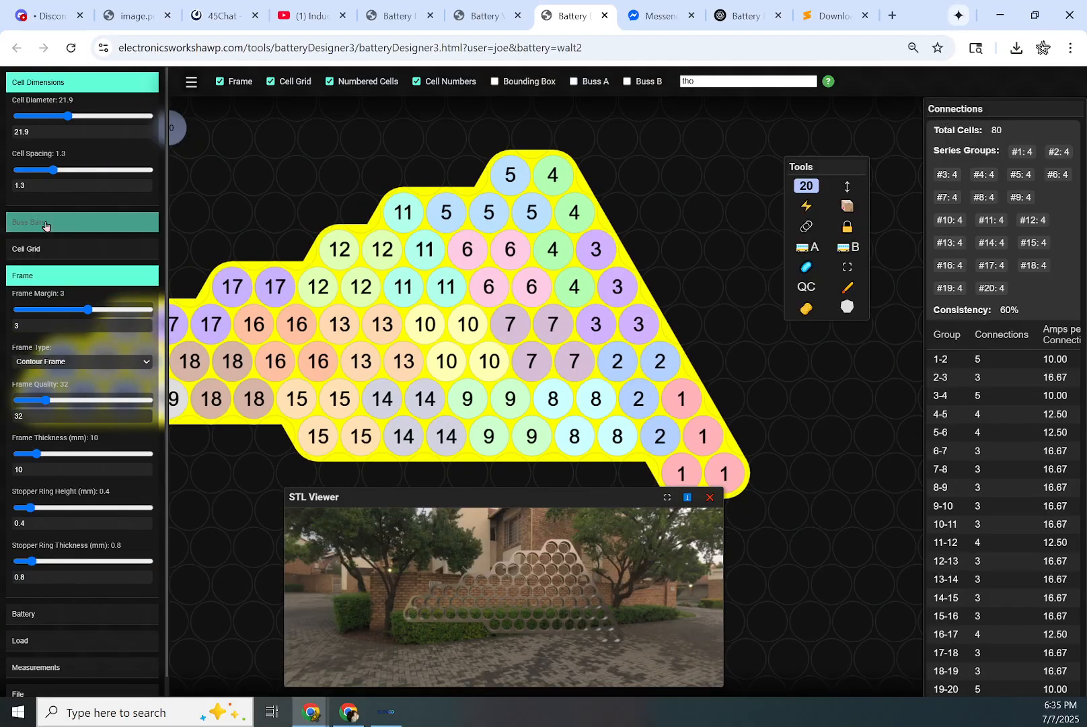
Step: Toggle the Buss A and Buss B displays, leaving the A-side busbars shown
left_click(40, 222)
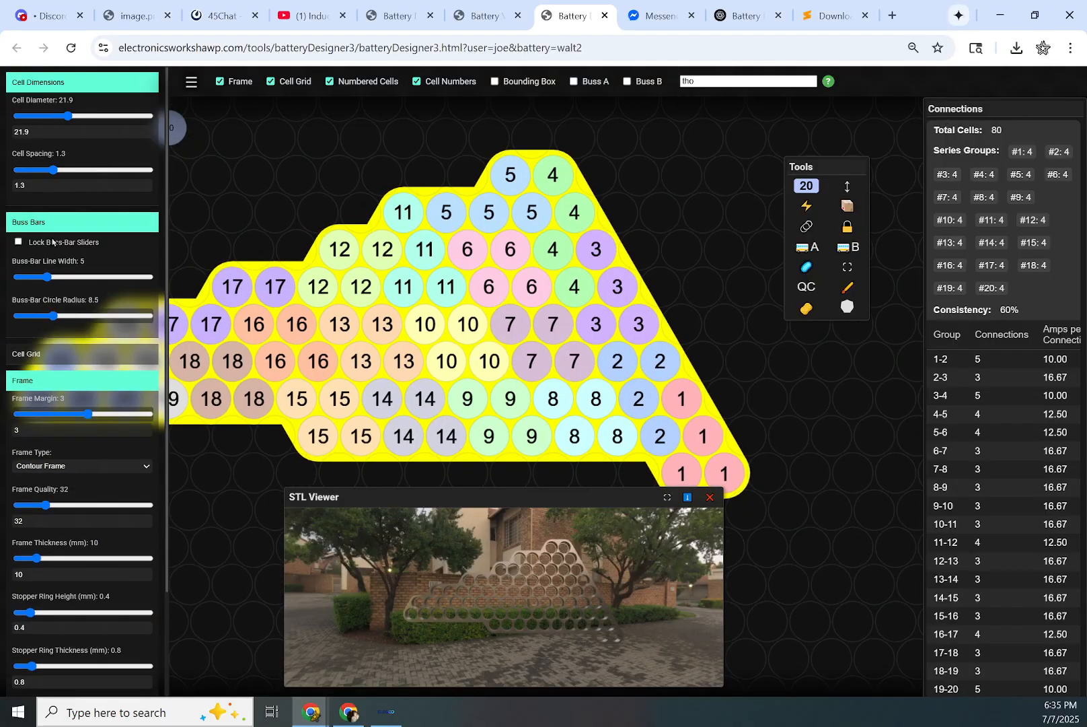
left_click(574, 80)
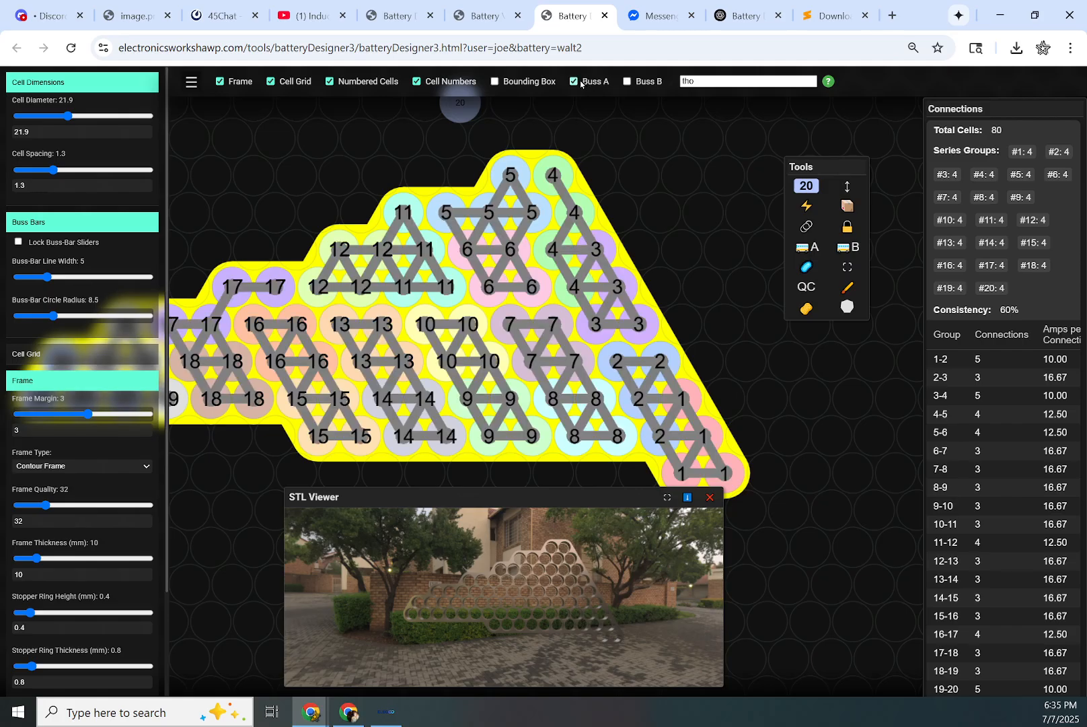
left_click(574, 80)
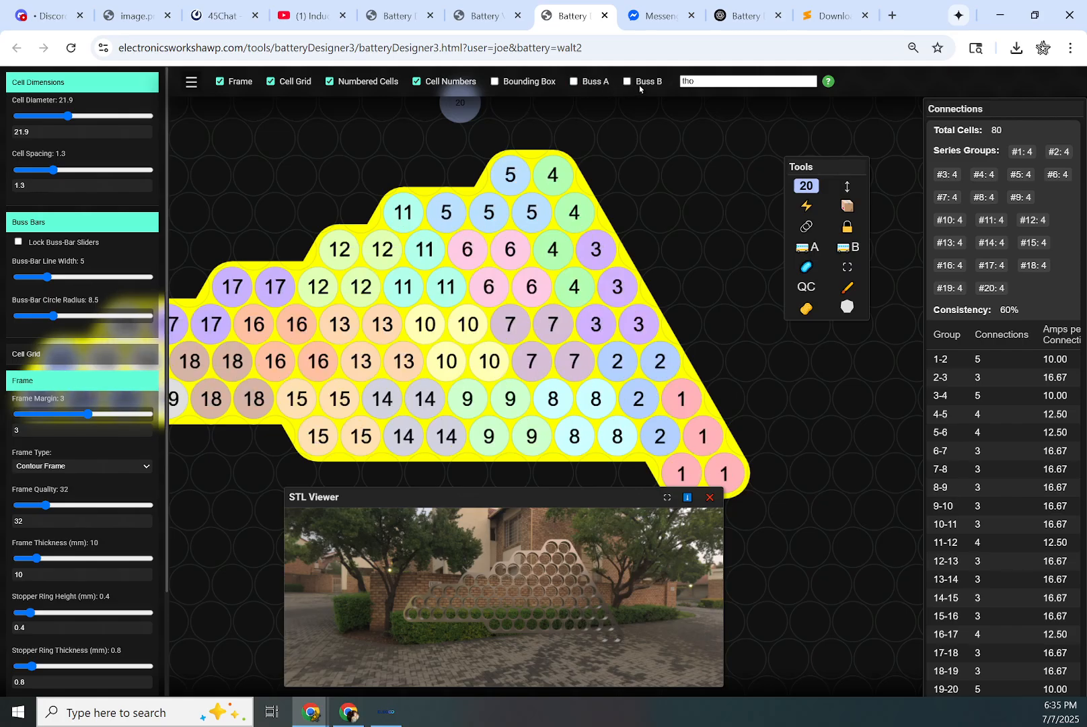
left_click(627, 81)
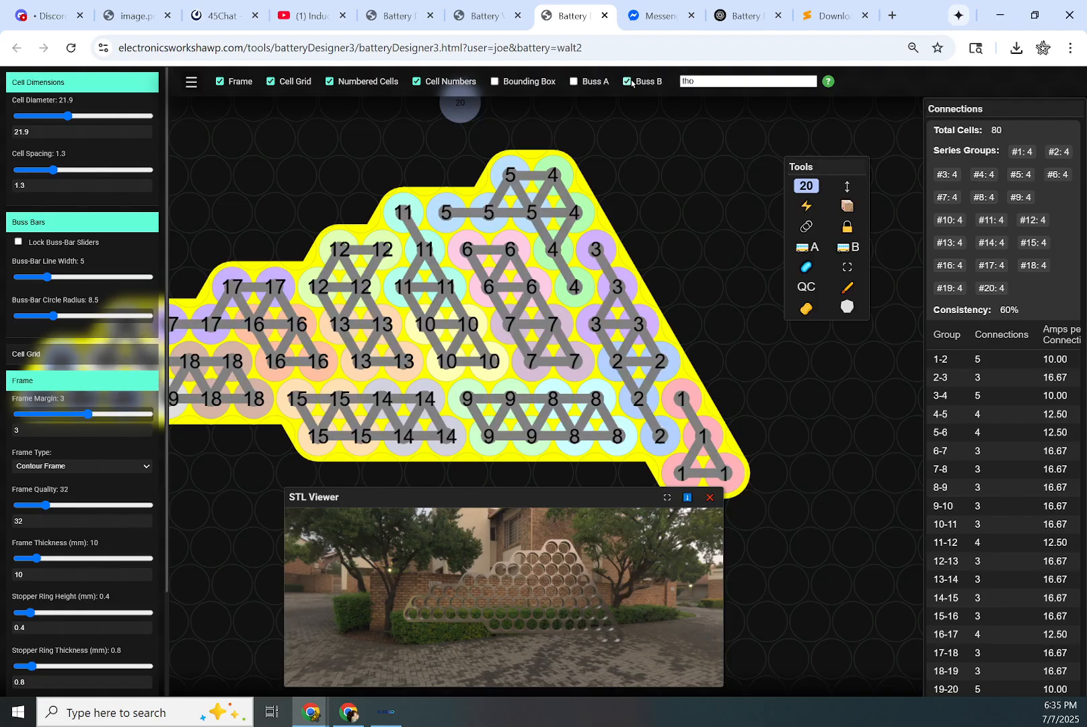
left_click(626, 81)
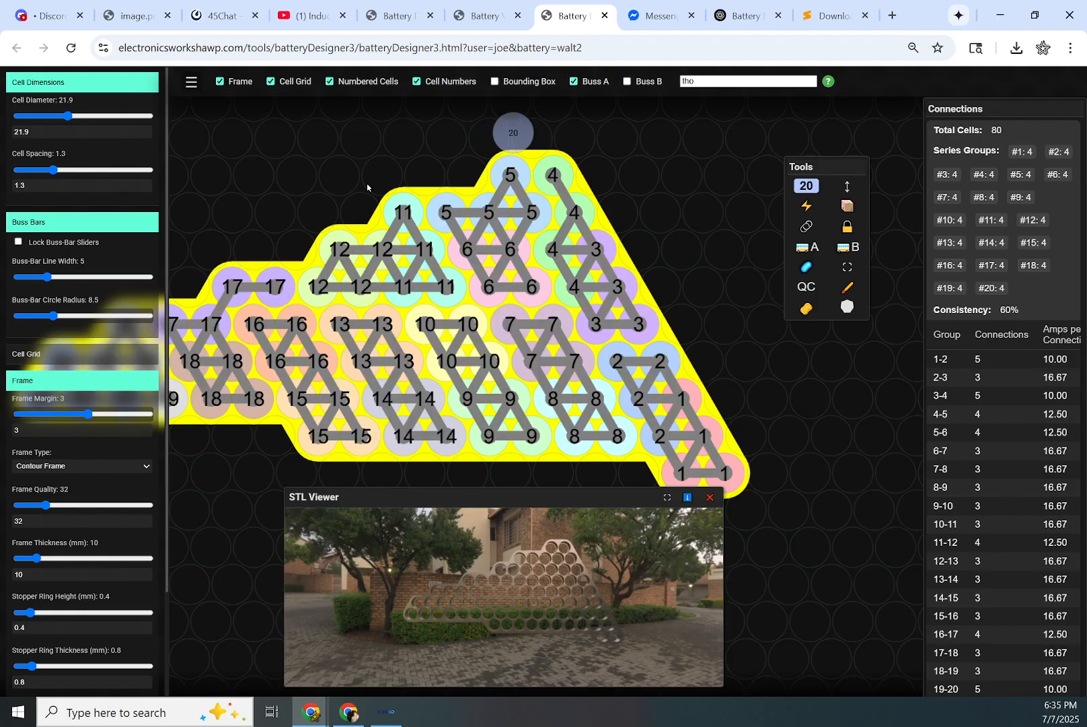
Step: Set the busbar line width and circle radius both to 16
left_click_drag(50, 276, 41, 276)
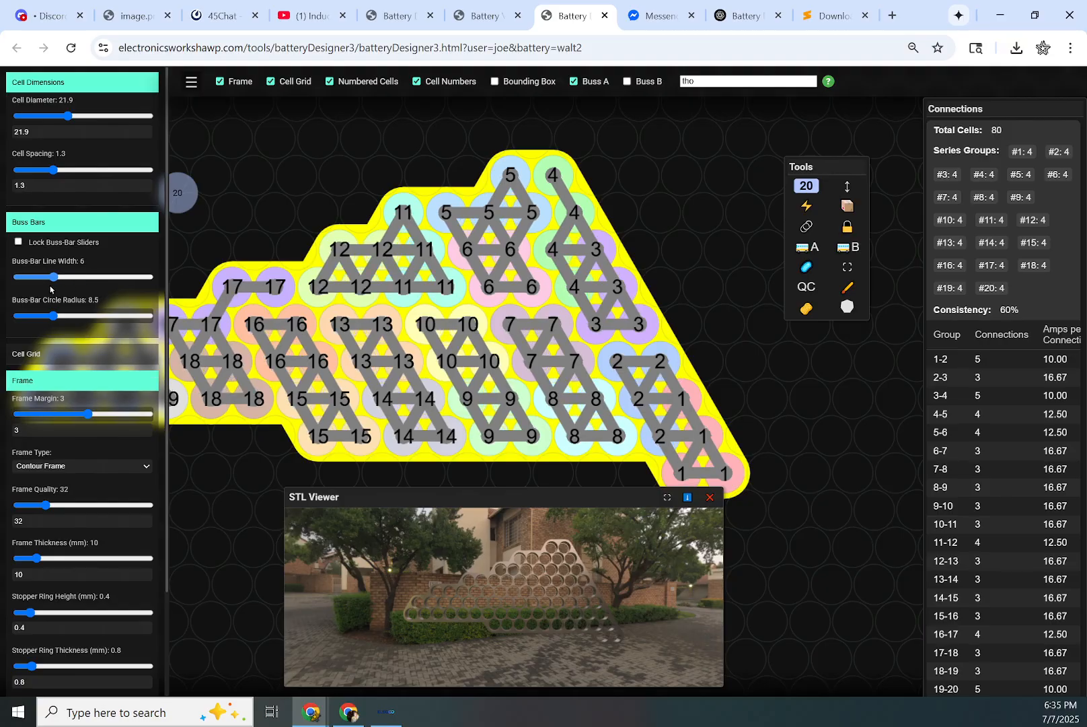
left_click_drag(54, 317, 85, 317)
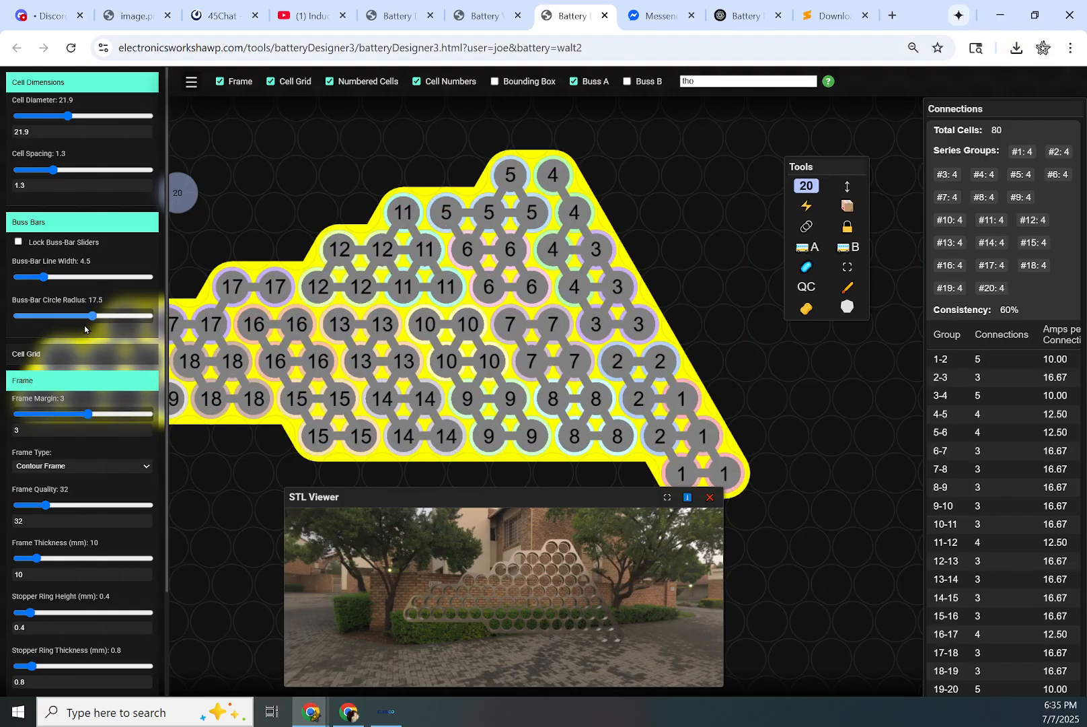
left_click_drag(85, 316, 68, 316)
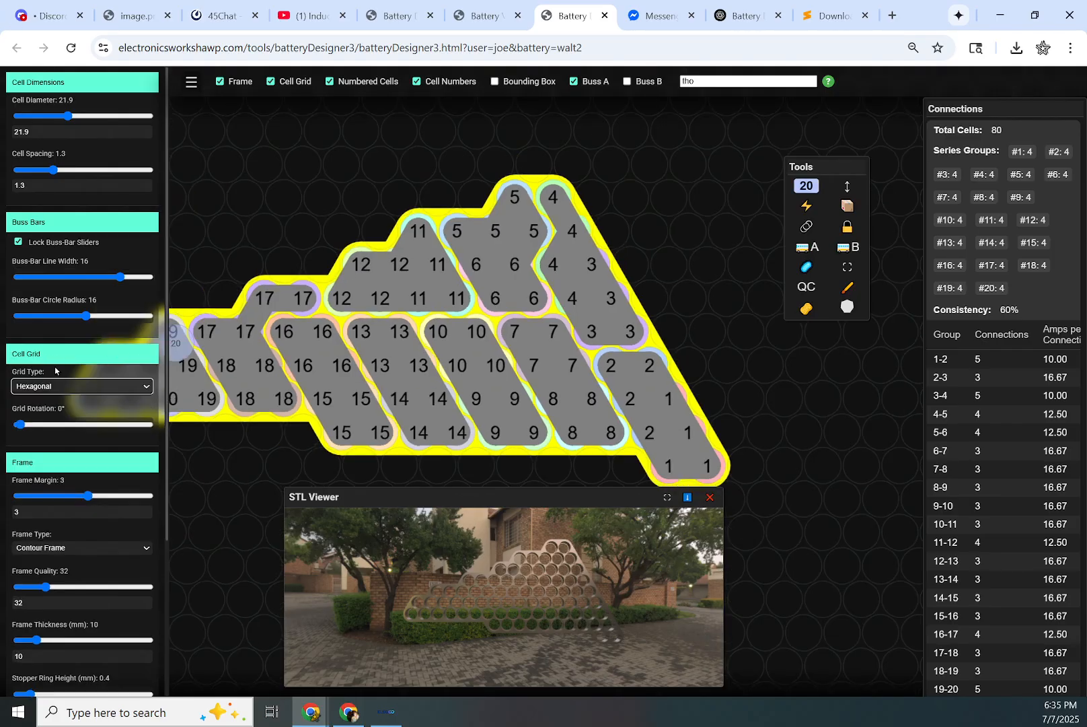
left_click(81, 387)
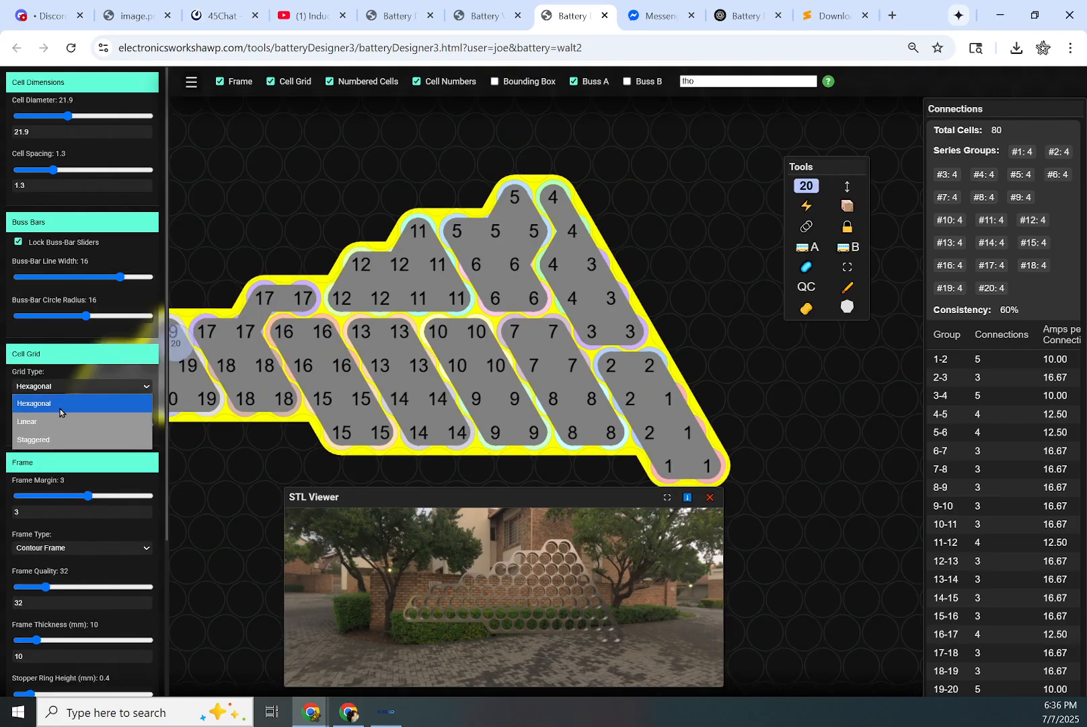
mouse_move(67, 407)
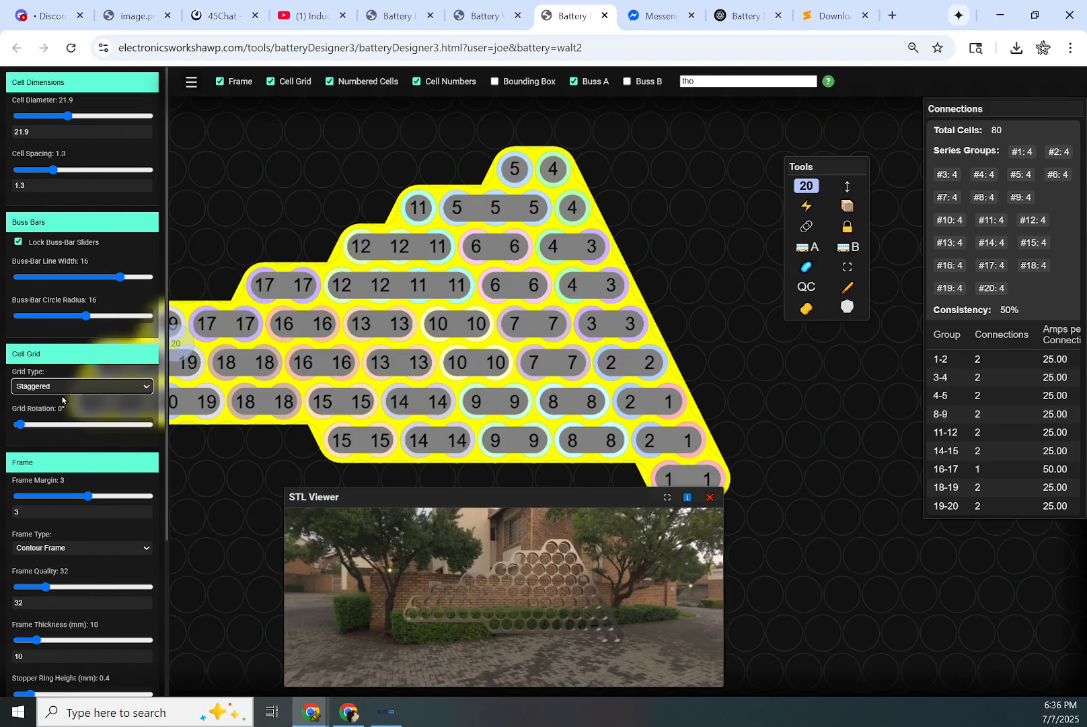
mouse_move(81, 393)
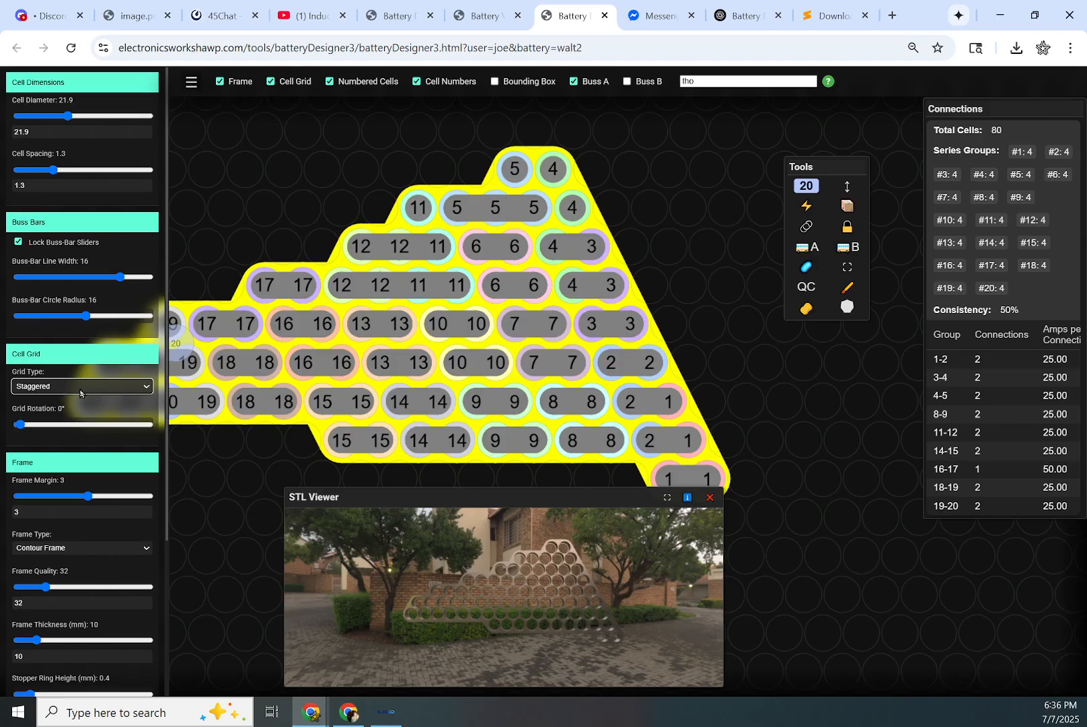
left_click_drag(177, 343, 652, 192)
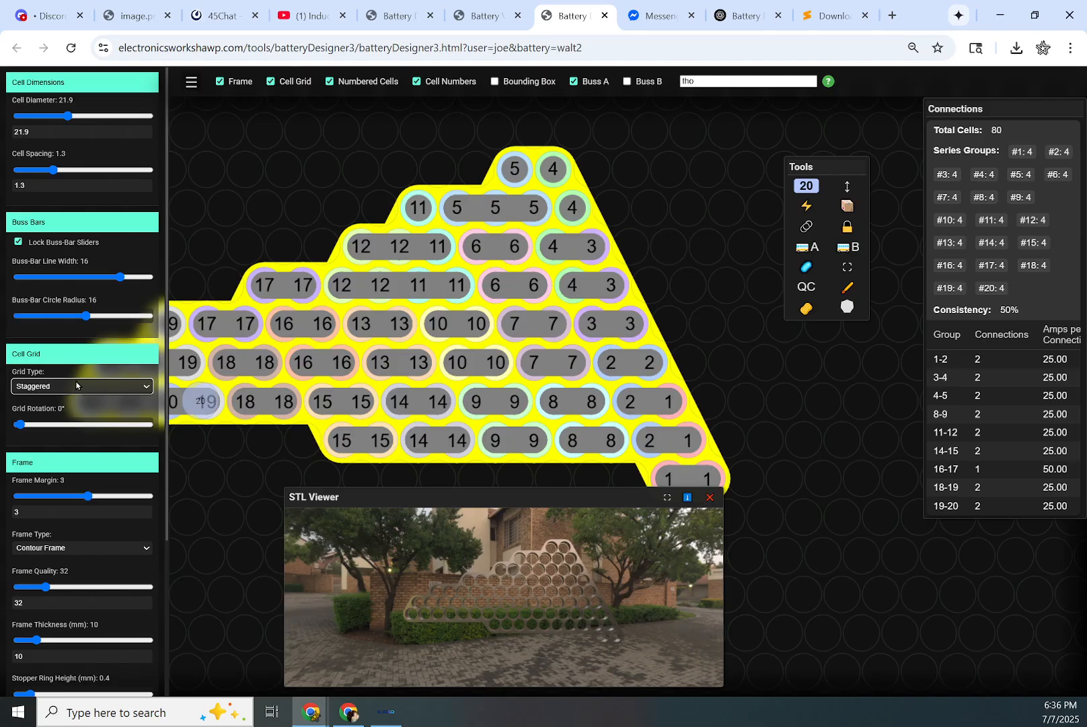
left_click(81, 385)
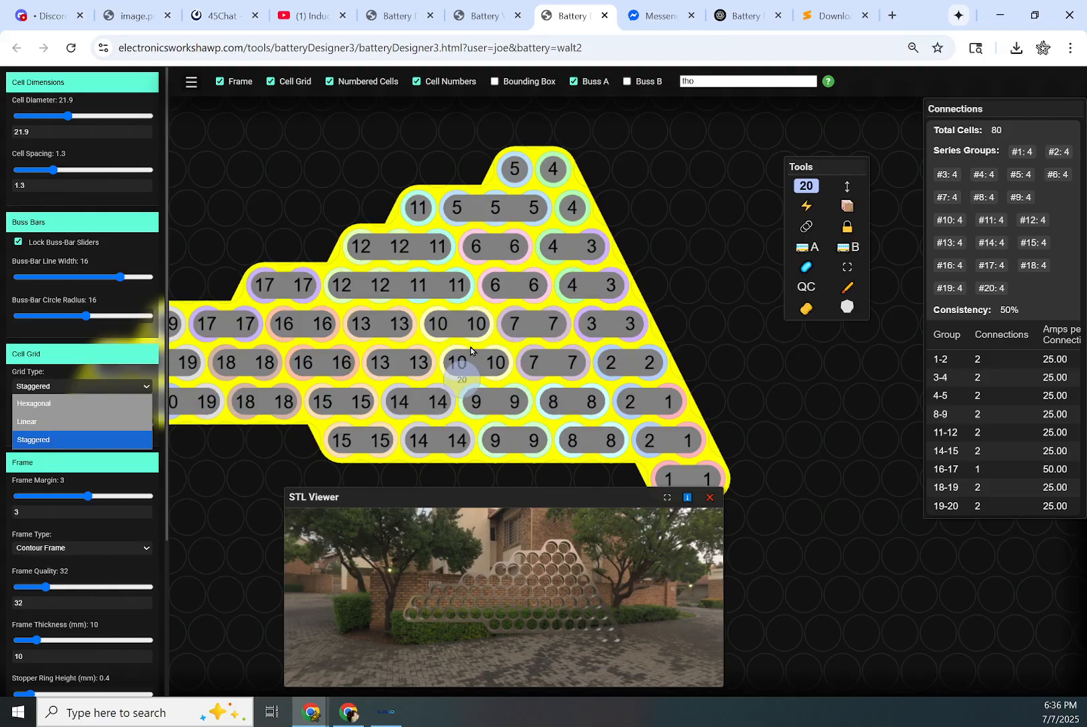
mouse_move(77, 421)
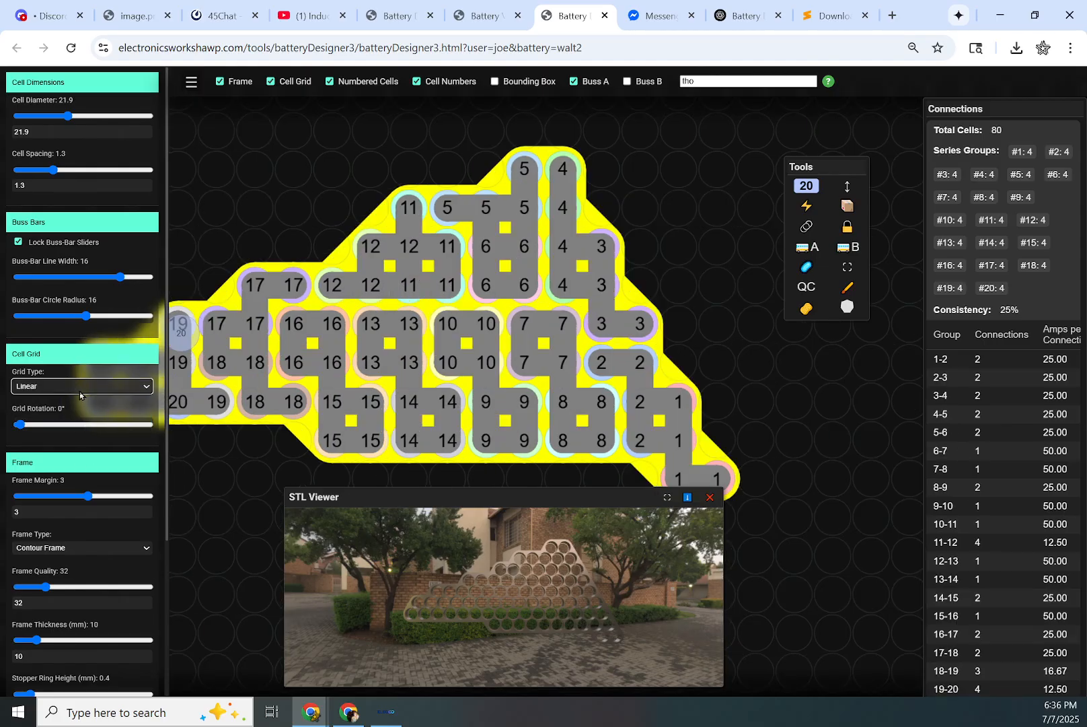
left_click(81, 386)
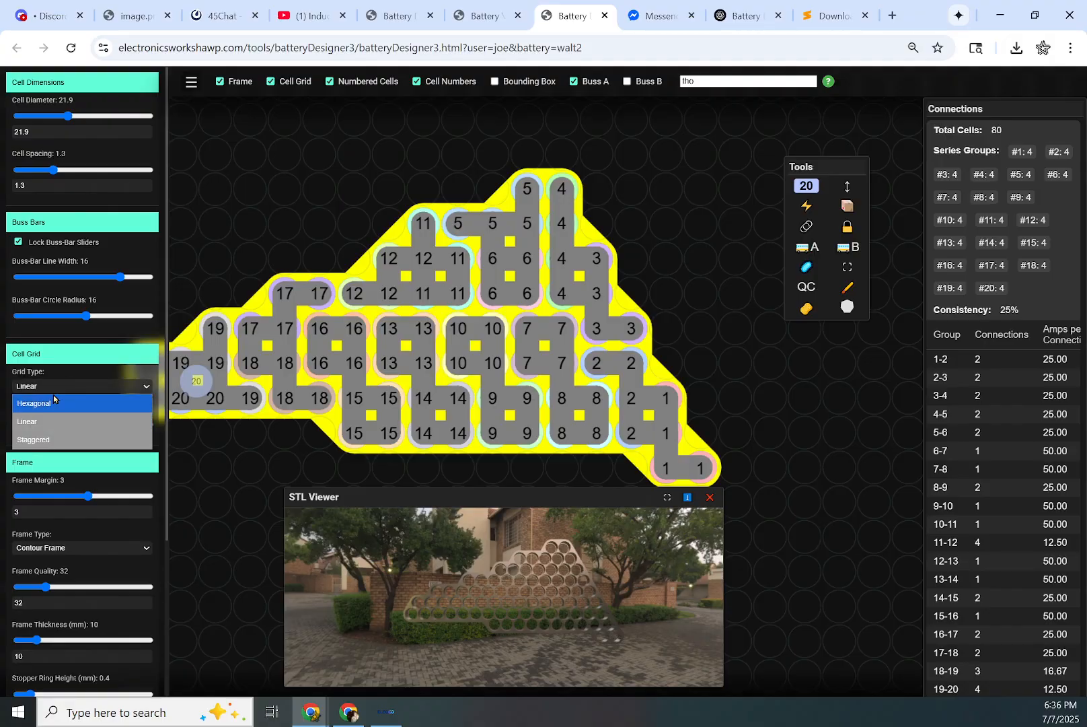
left_click(34, 403)
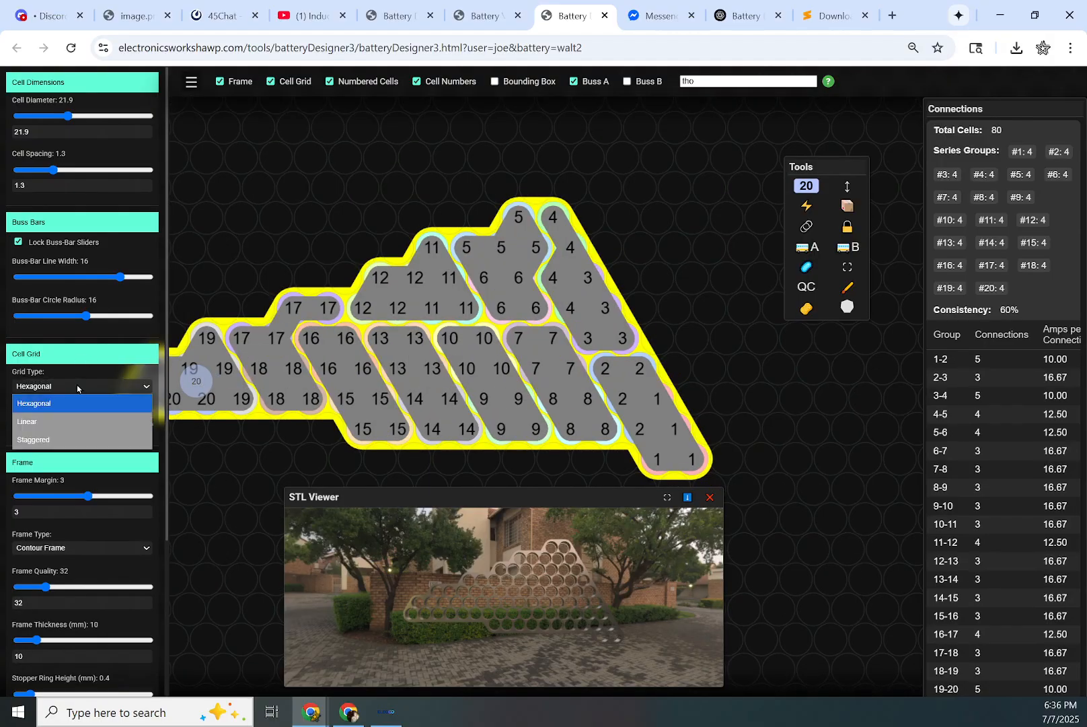
left_click(27, 421)
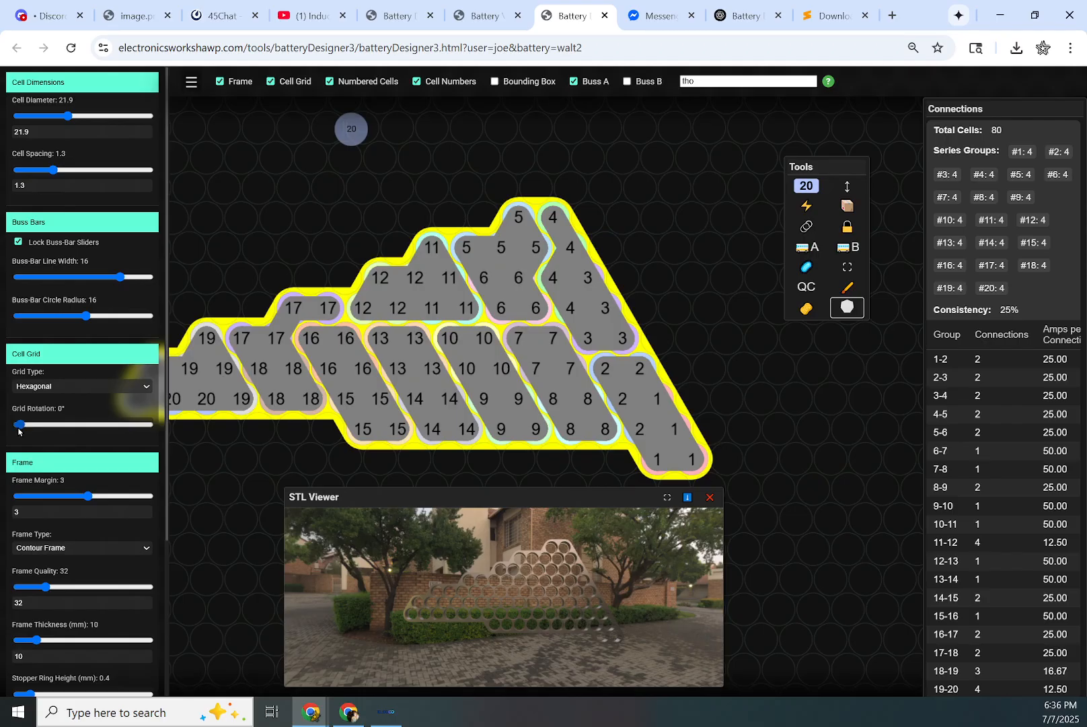
Step: Sweep the grid rotation through 77, 136, 36 and 42 degrees, then return it to 0°
left_click_drag(20, 424, 46, 424)
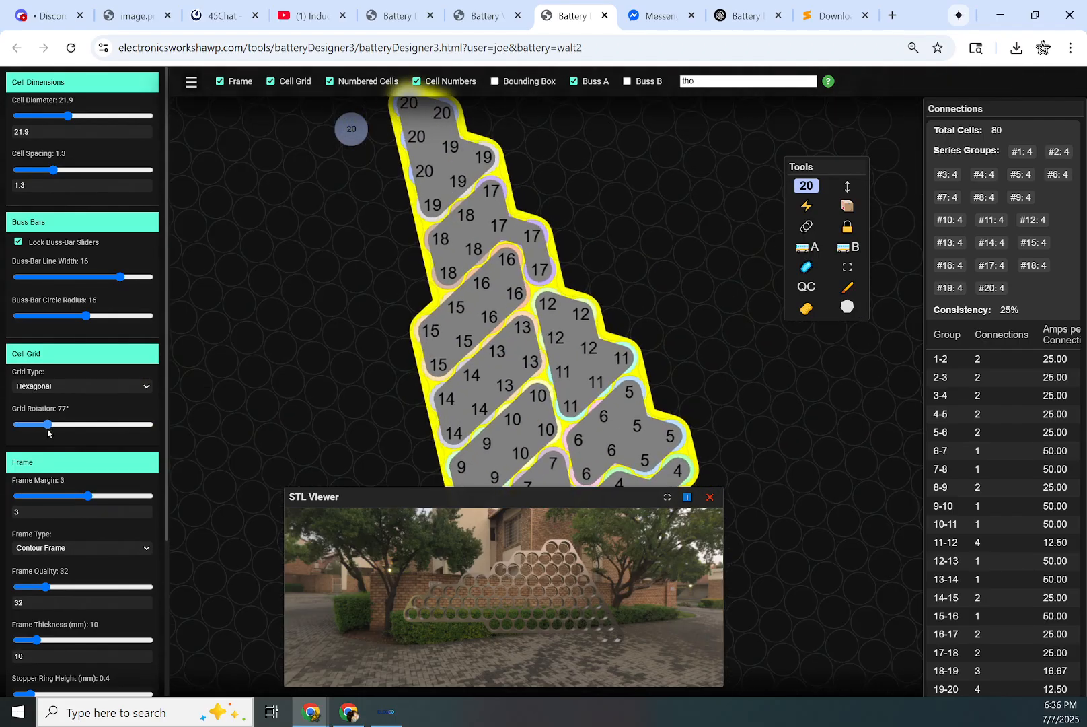
left_click_drag(47, 424, 68, 423)
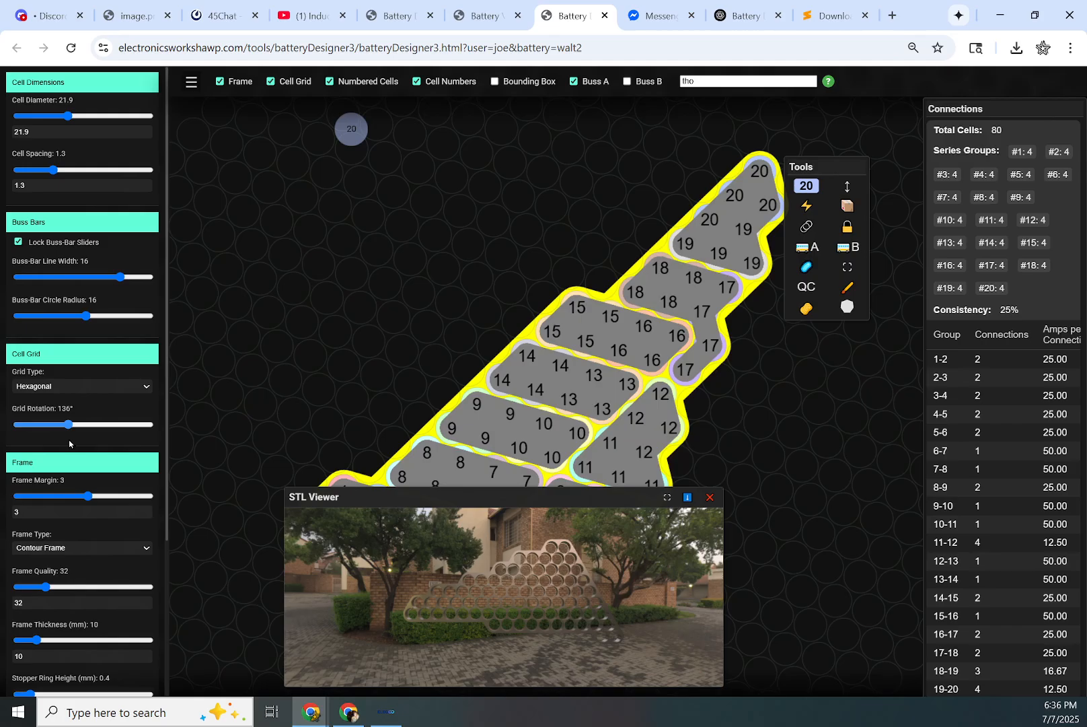
left_click_drag(68, 424, 25, 424)
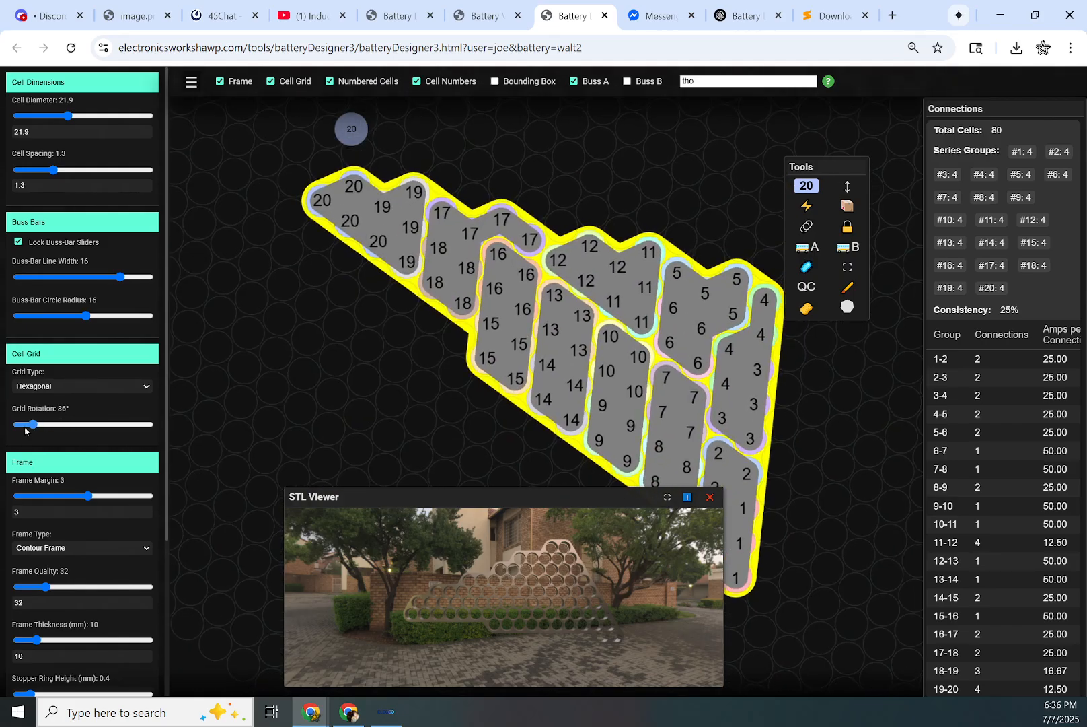
left_click_drag(25, 423, 36, 424)
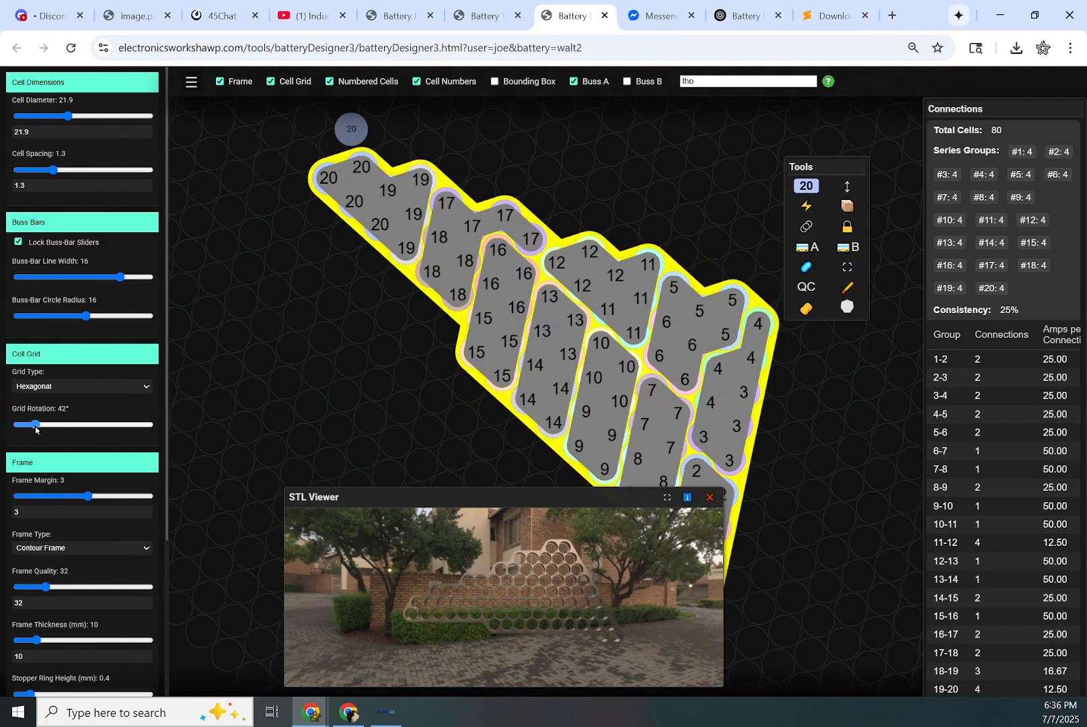
left_click_drag(32, 424, 27, 424)
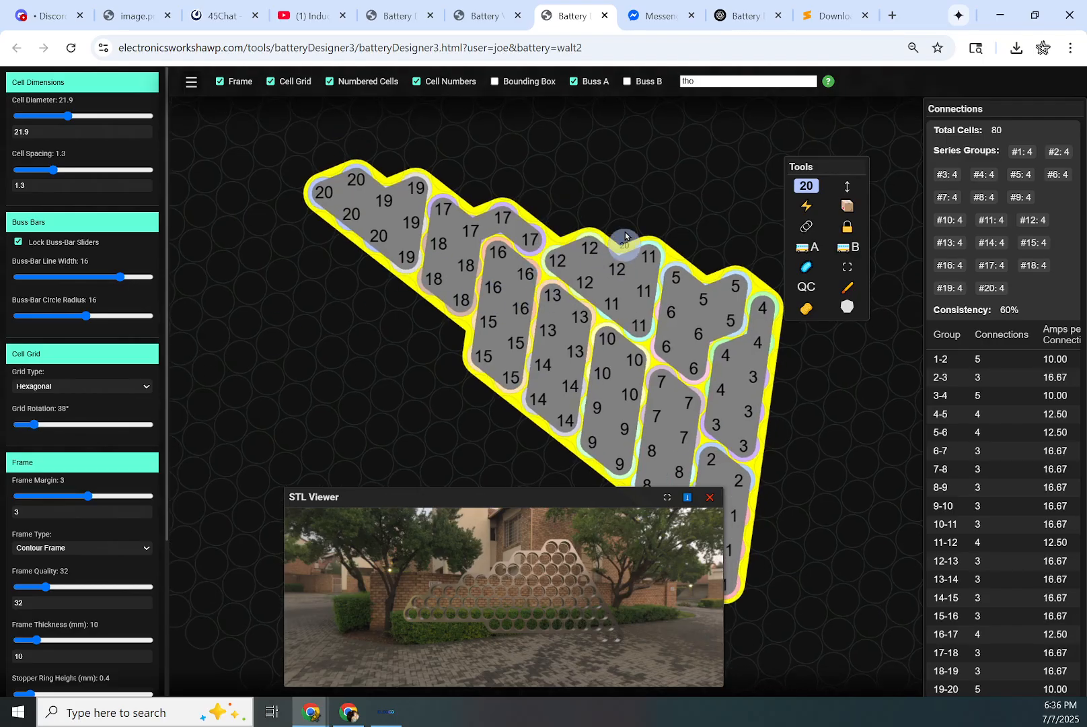
left_click_drag(87, 317, 87, 316)
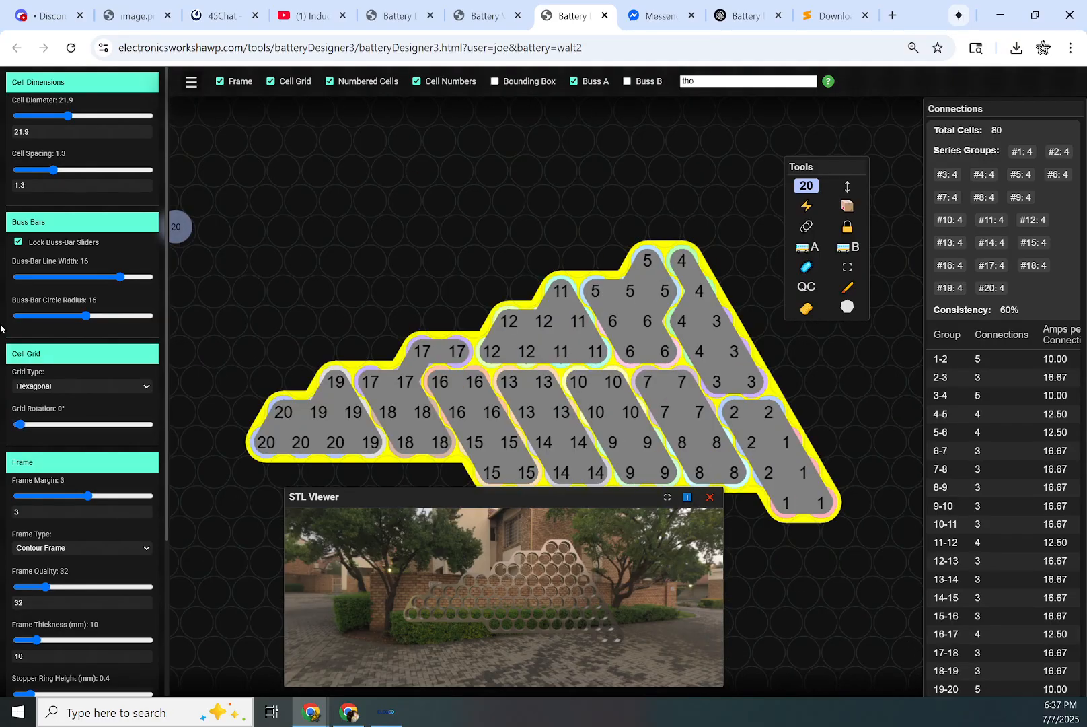
Step: Vary the frame margin back and forth and push it to its maximum of 10
left_click_drag(86, 496, 93, 496)
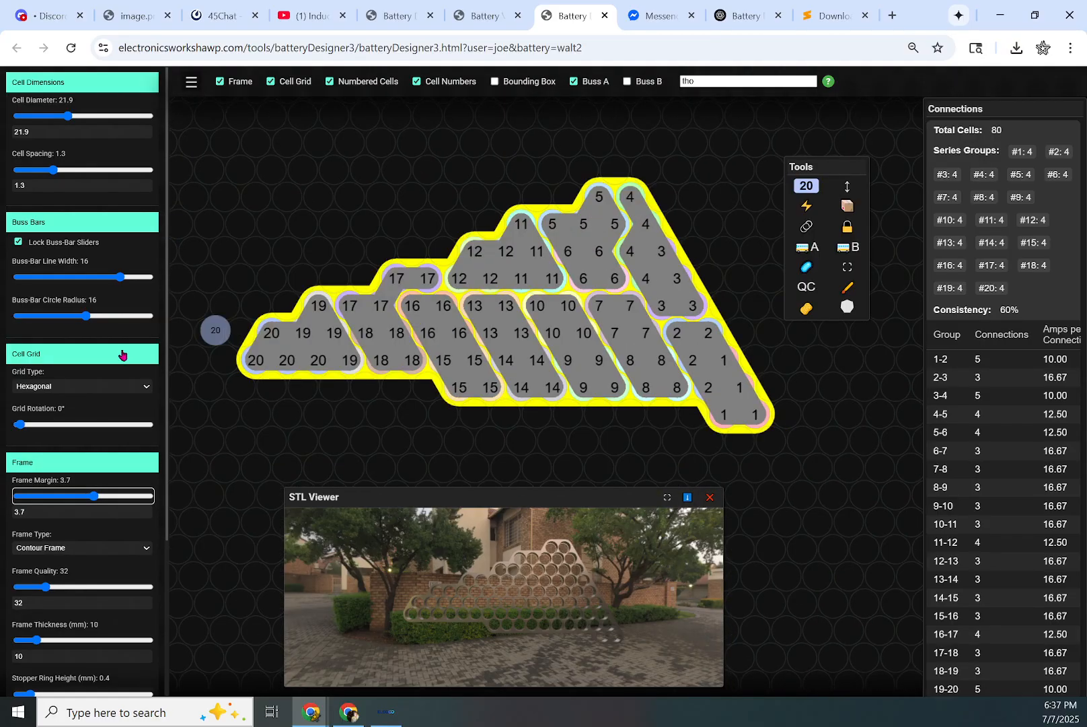
left_click_drag(98, 495, 57, 495)
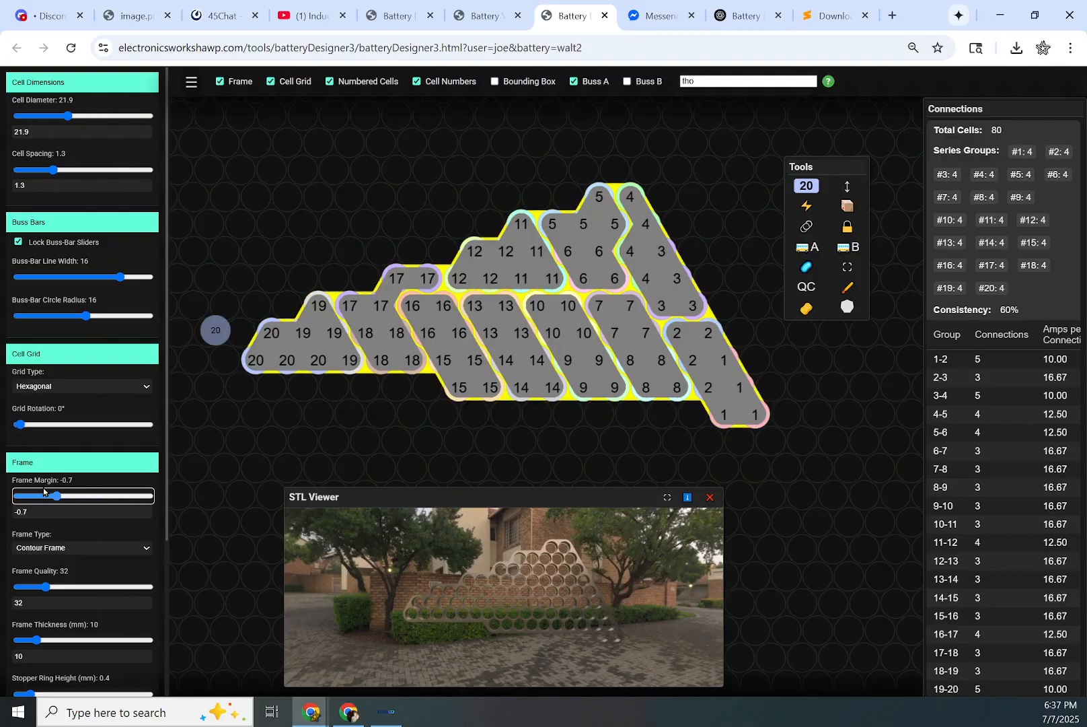
left_click_drag(58, 495, 95, 496)
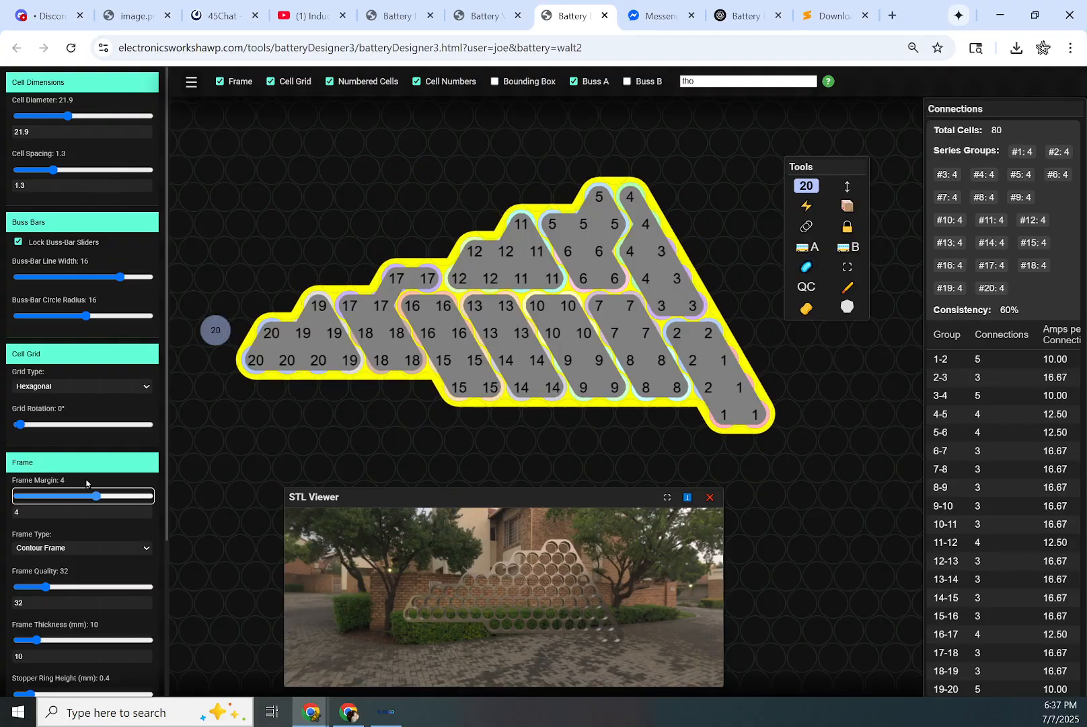
left_click_drag(96, 496, 97, 496)
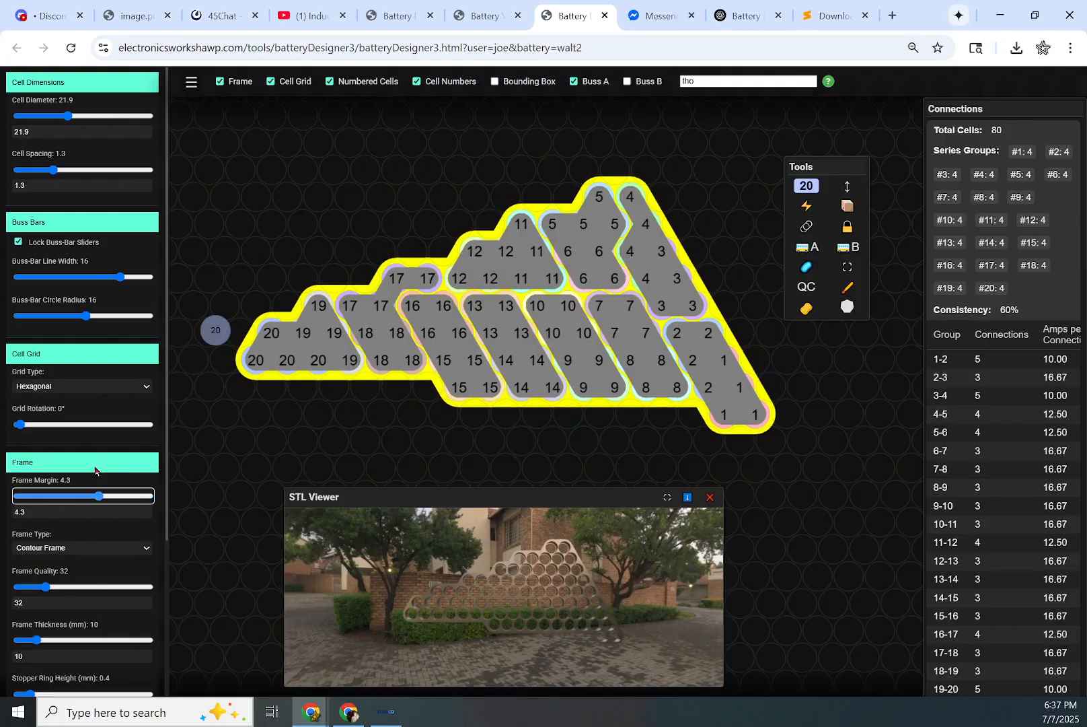
left_click_drag(96, 496, 150, 496)
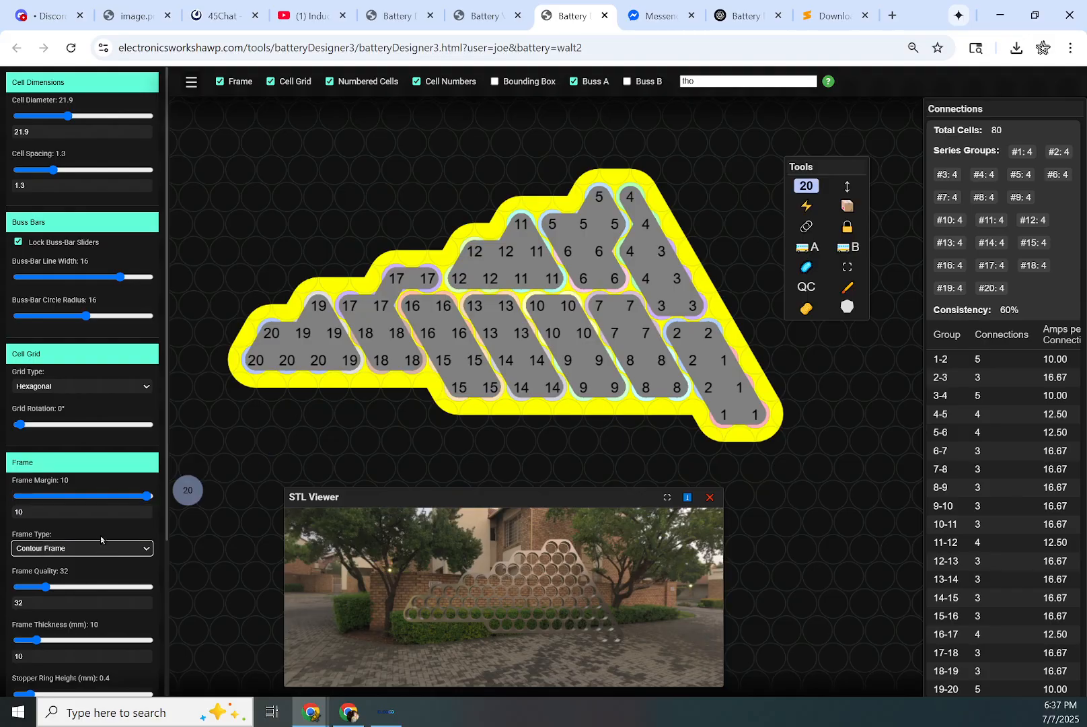
Step: Preview the rounded, contour, compact square, smooth compact and cell-holder frame styles in turn
left_click(81, 548)
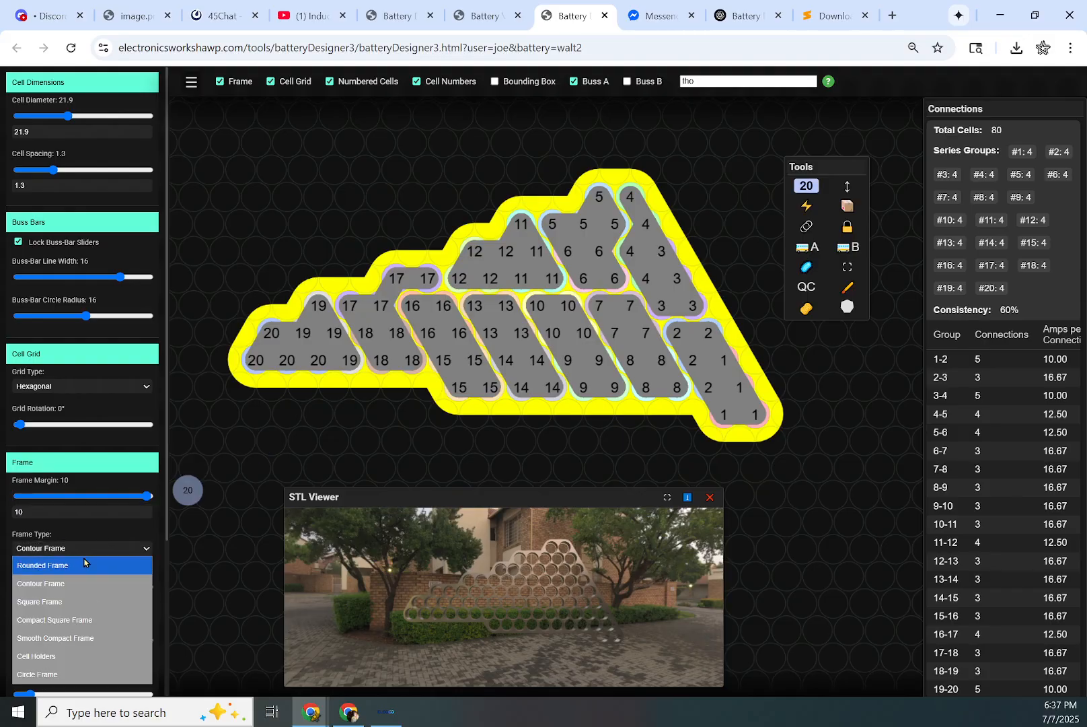
left_click(42, 564)
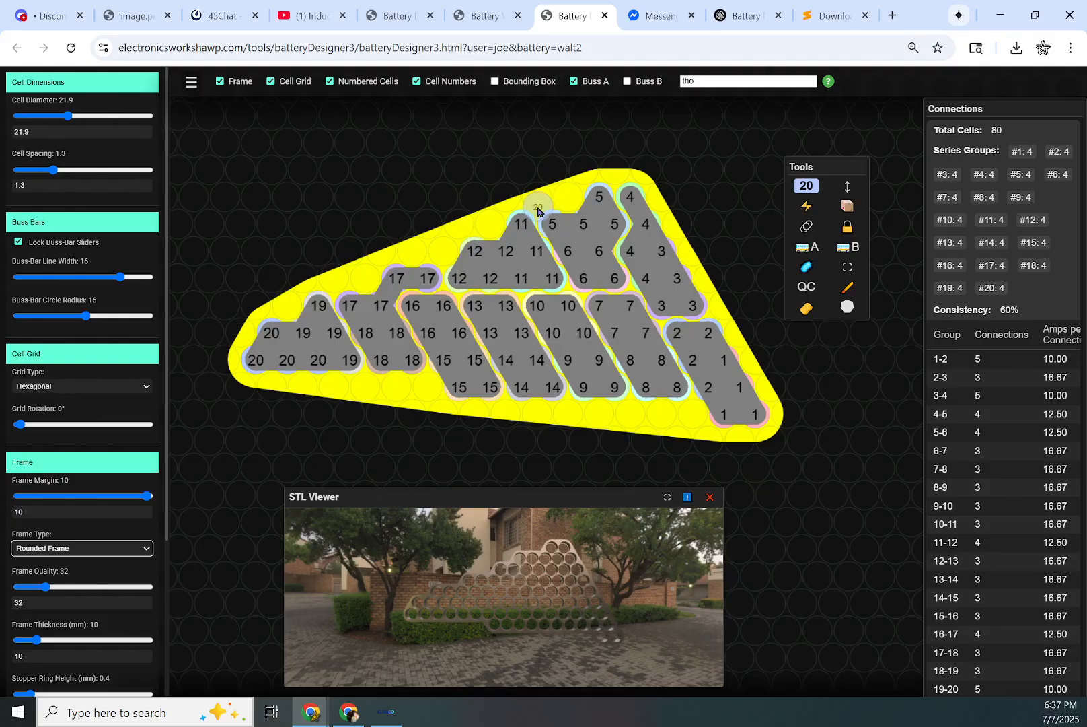
left_click(80, 547)
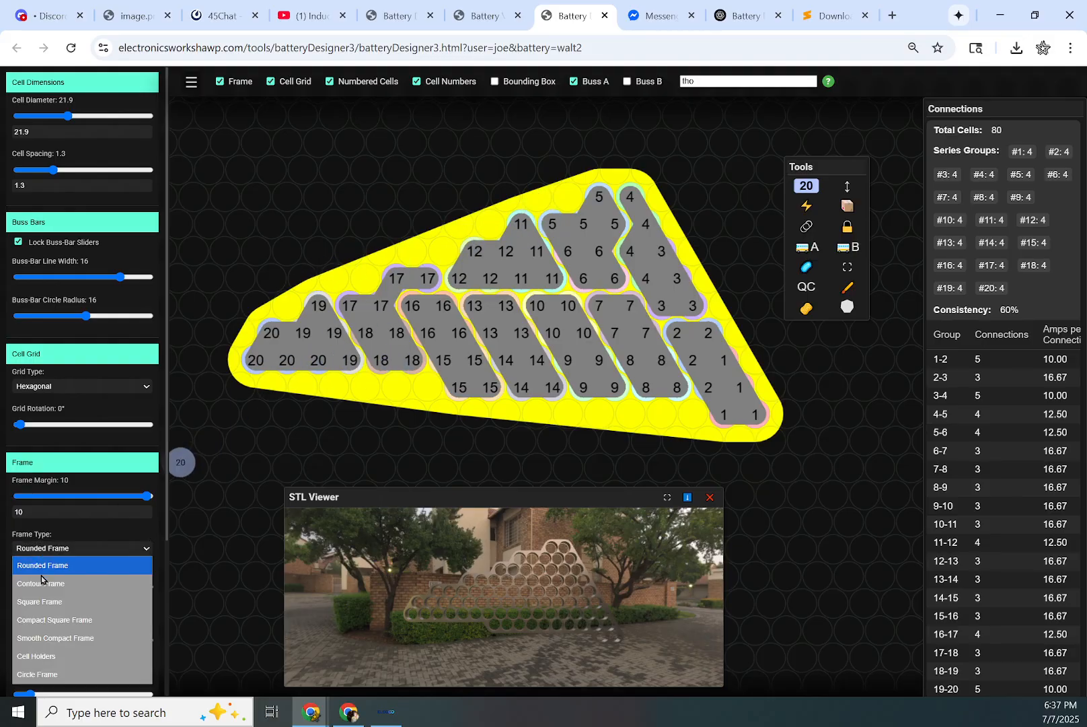
left_click(40, 584)
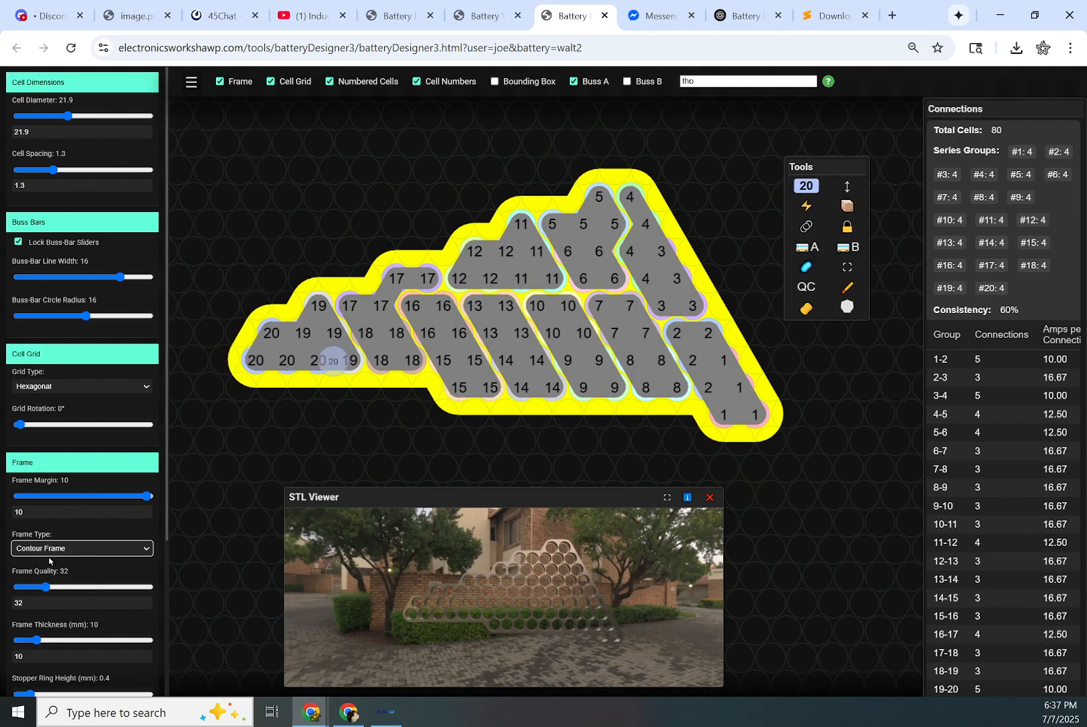
left_click(82, 548)
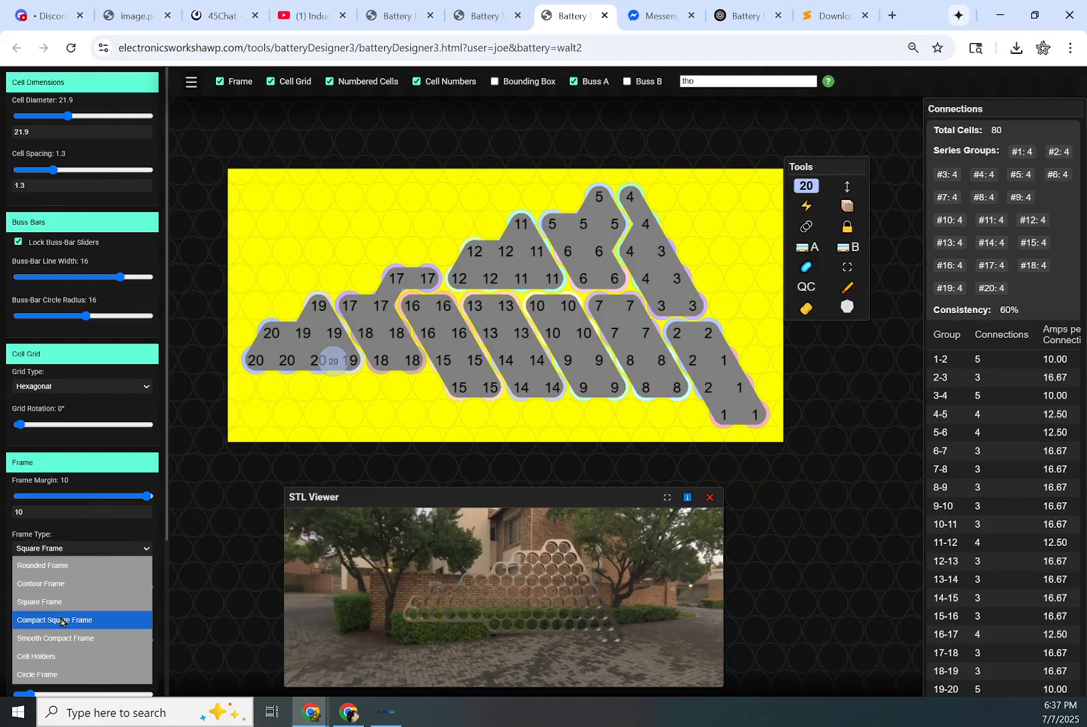
left_click(59, 620)
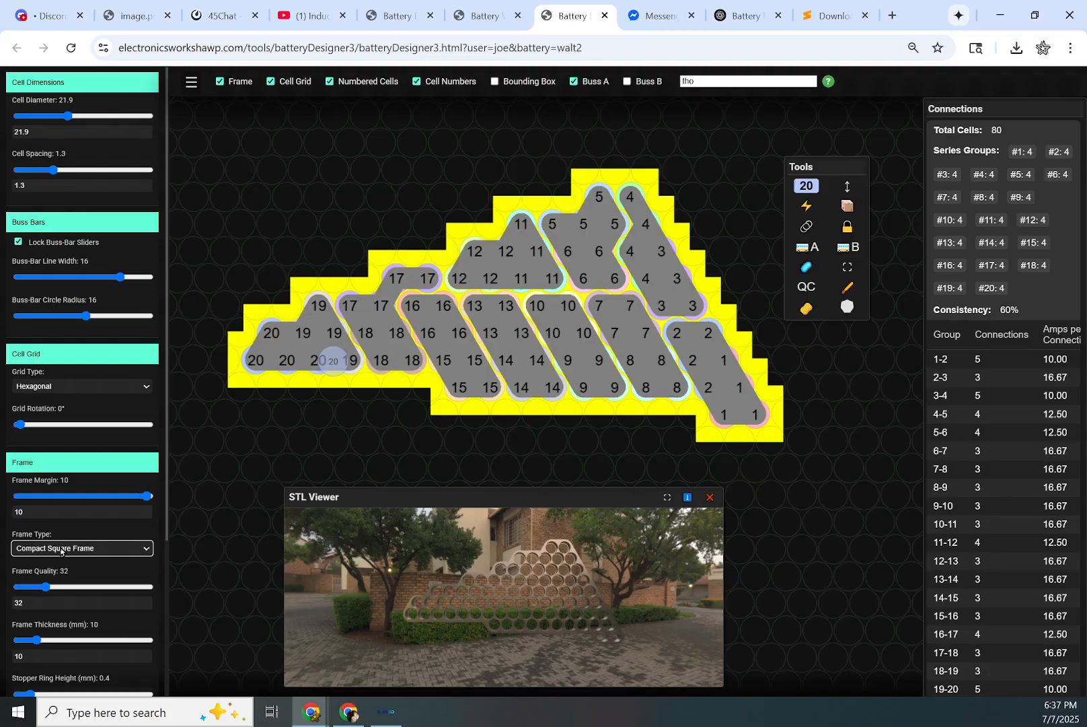
left_click(82, 547)
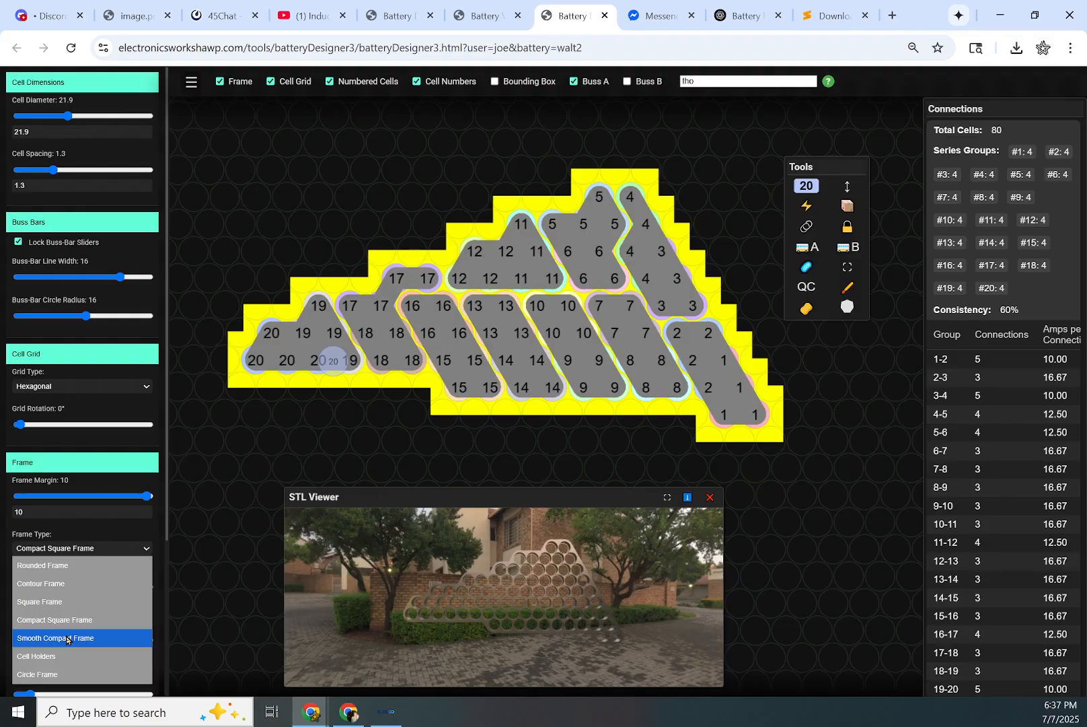
left_click(55, 638)
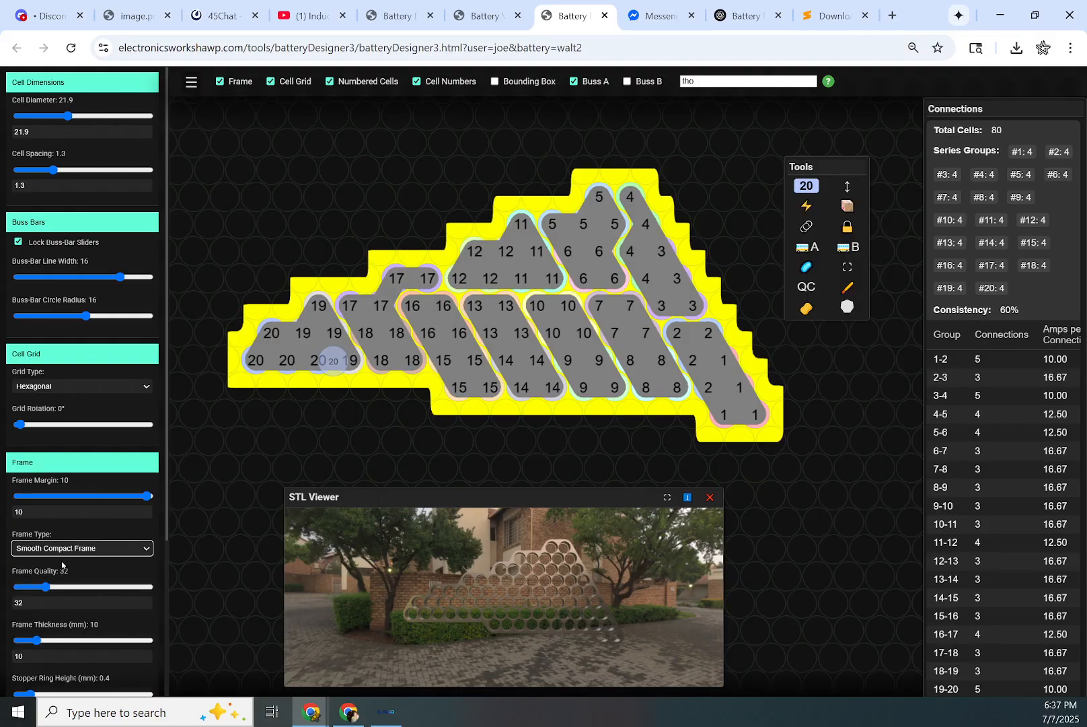
left_click(81, 547)
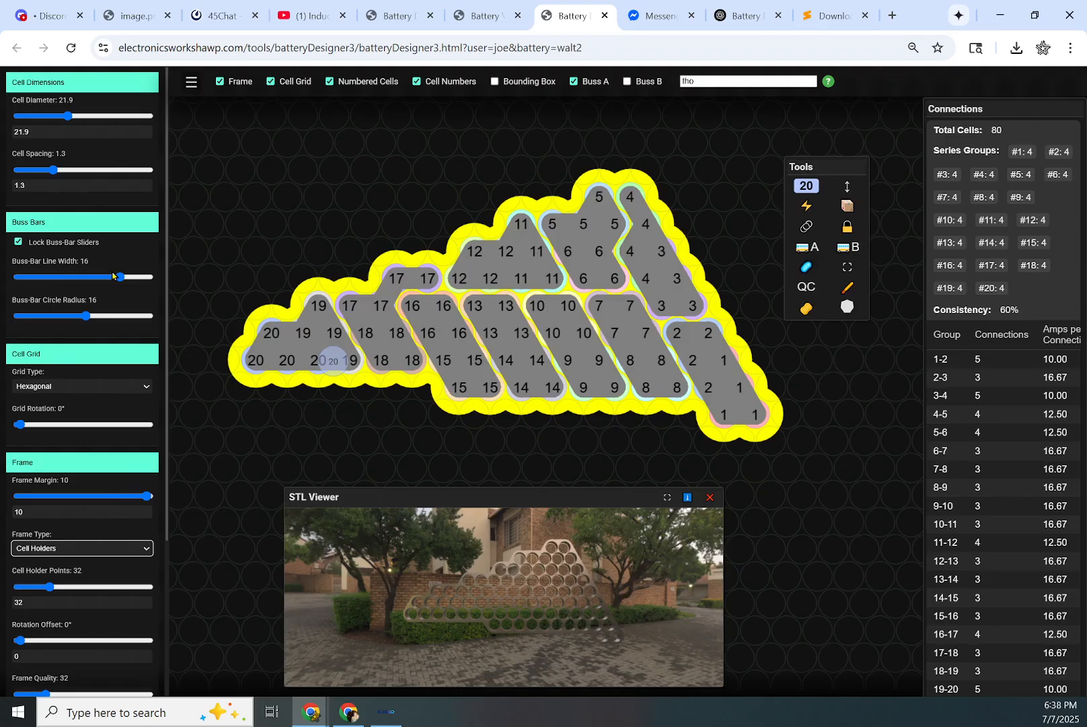
Step: Set the frame margin to 3.1 and return to the Contour Frame style
left_click_drag(145, 496, 69, 496)
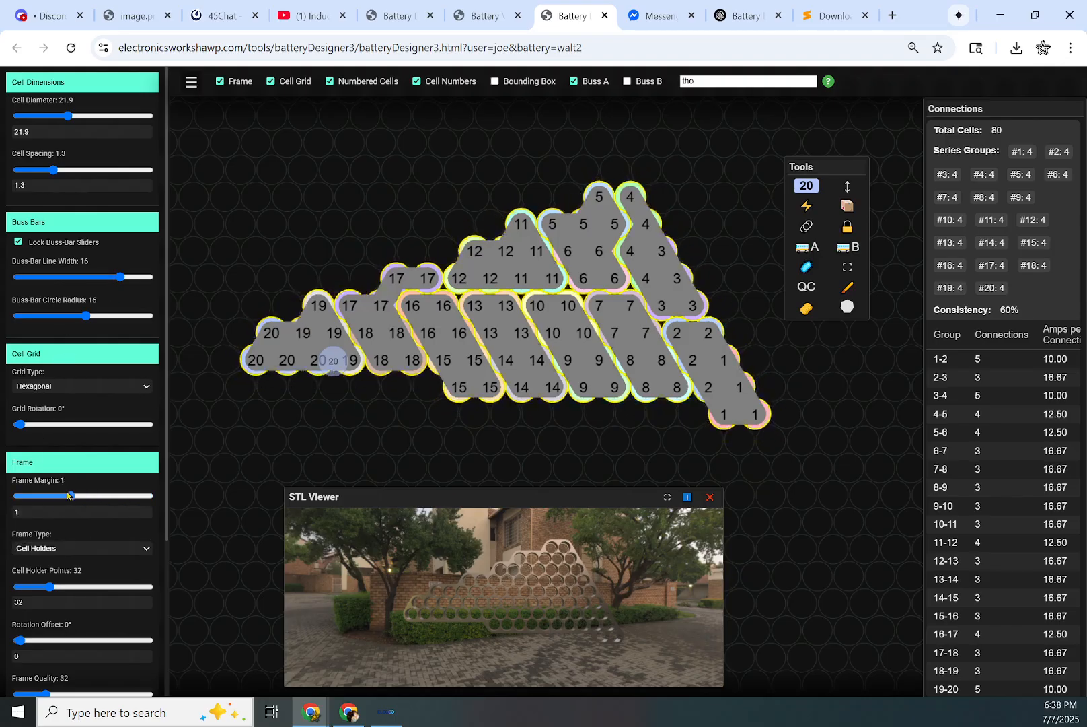
left_click_drag(71, 496, 88, 495)
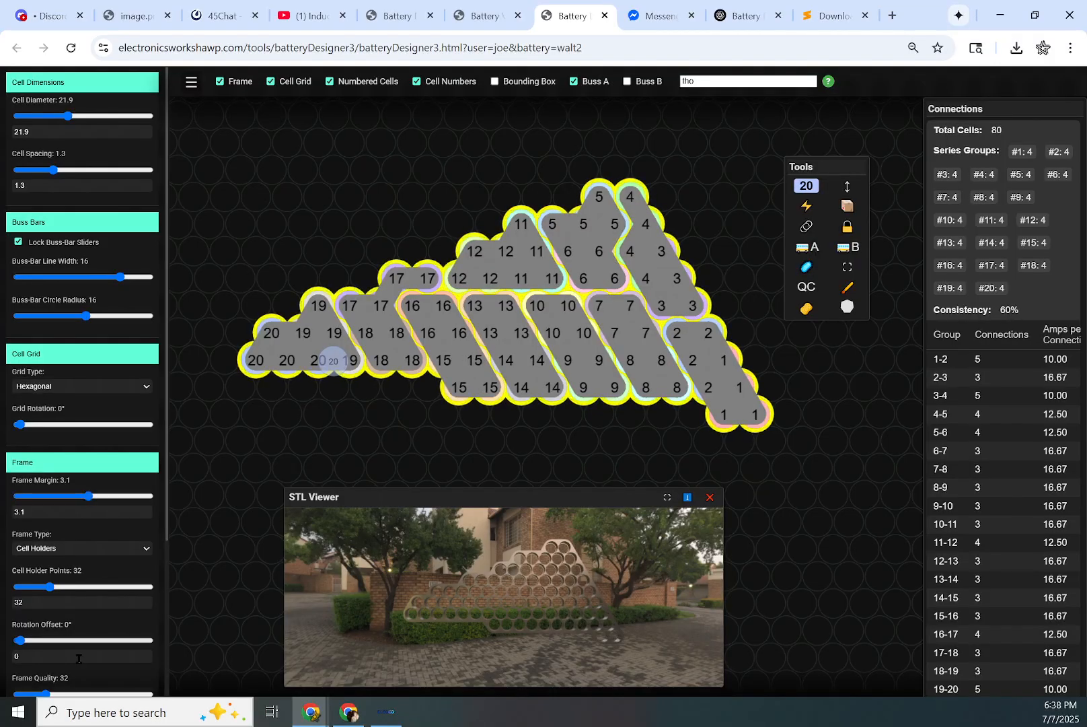
left_click(81, 548)
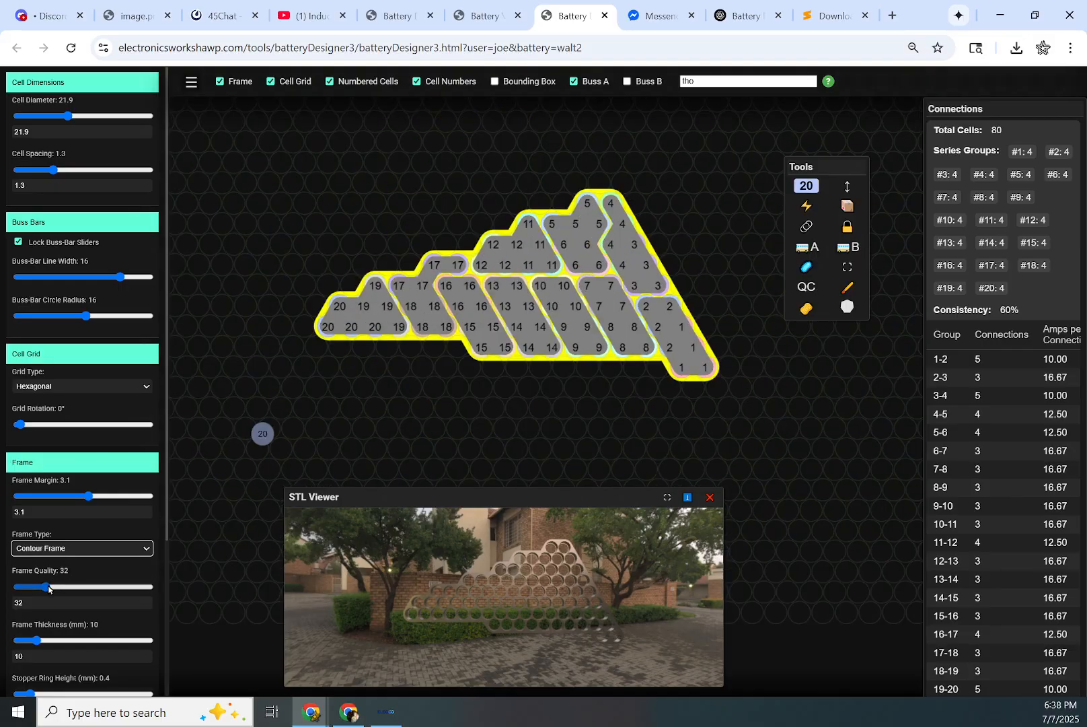
Step: Drop the frame quality to 10 and nudge it around the 30–33 range while watching the preview
left_click_drag(49, 586, 11, 586)
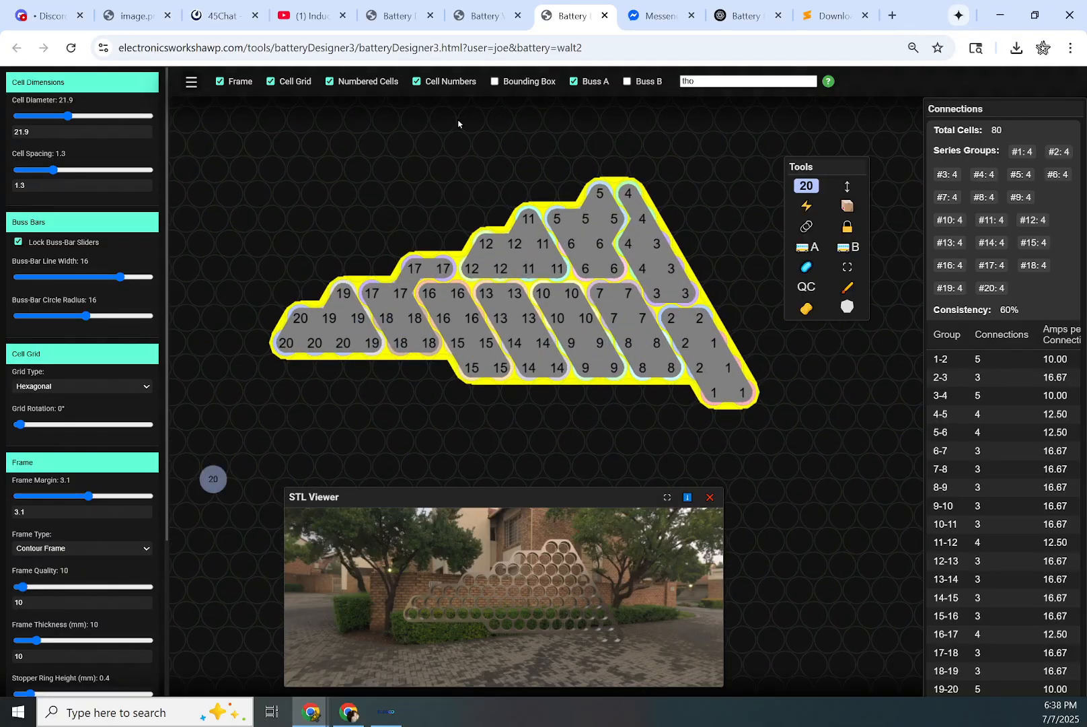
left_click_drag(212, 479, 531, 187)
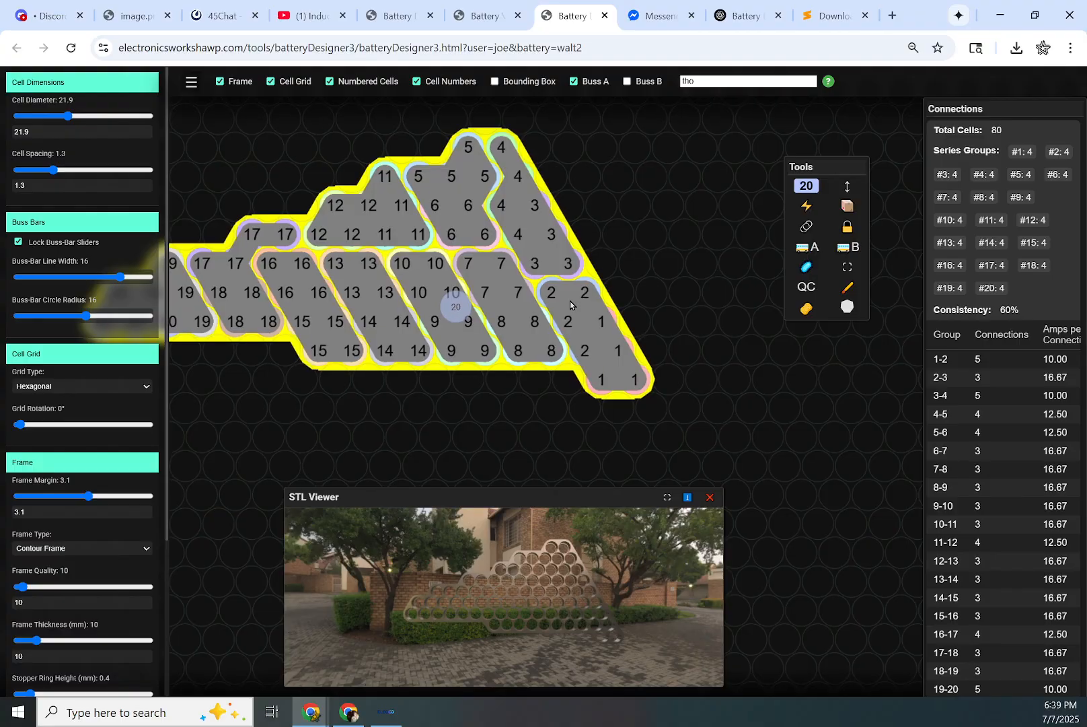
left_click_drag(16, 586, 94, 586)
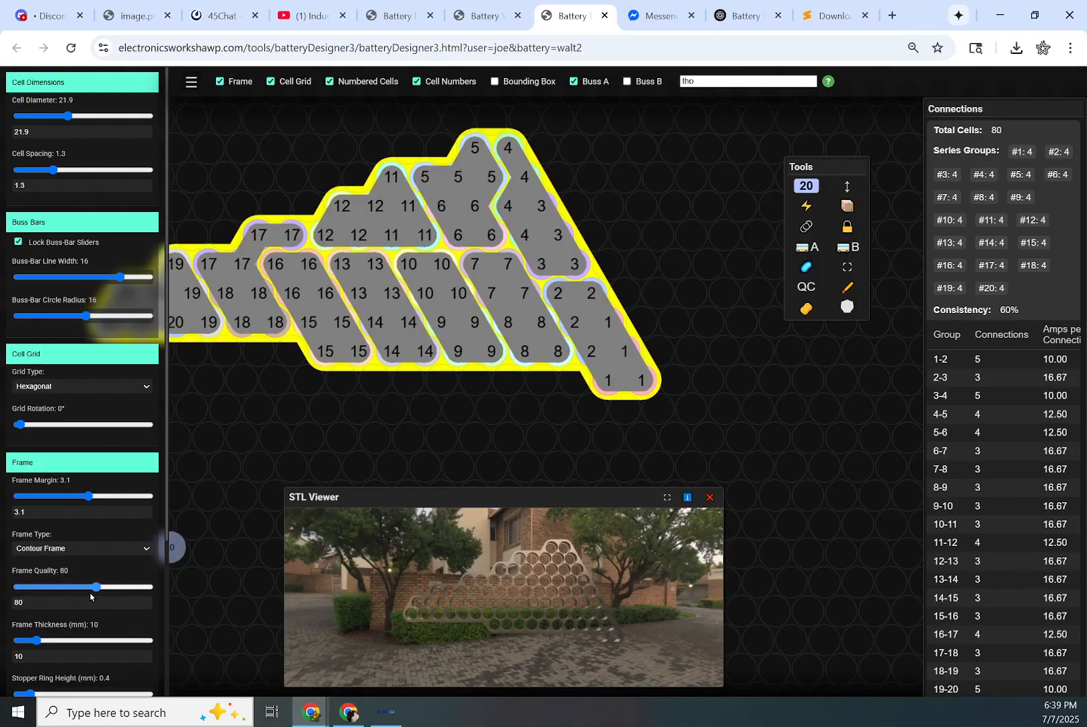
left_click_drag(95, 586, 52, 586)
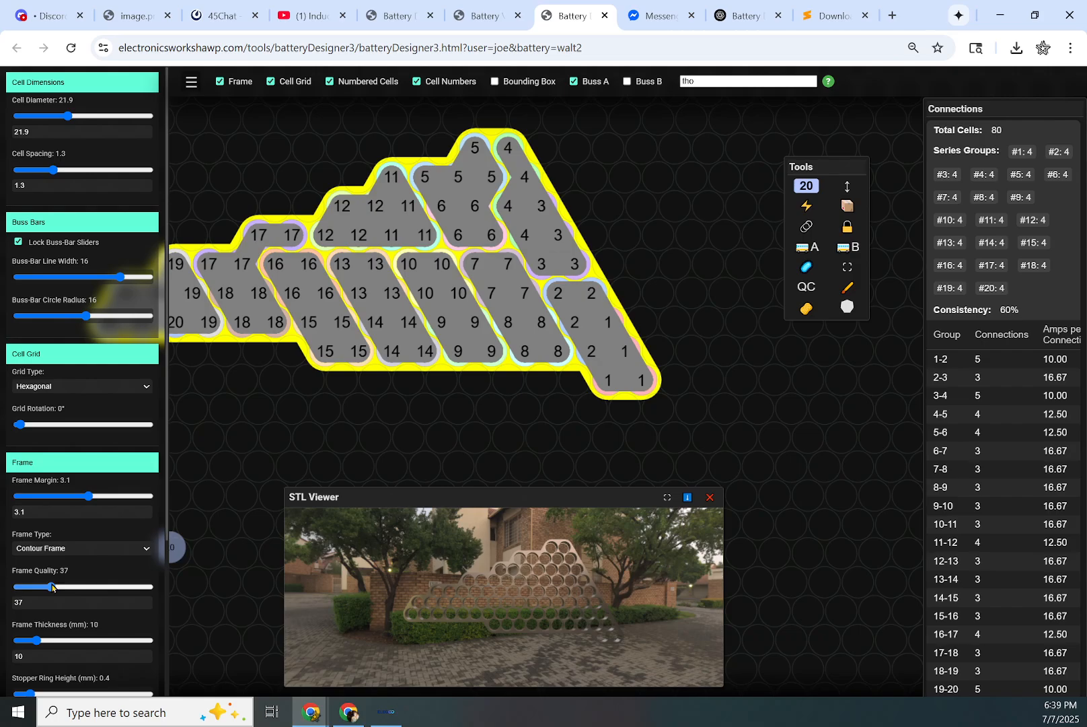
left_click_drag(49, 587, 59, 587)
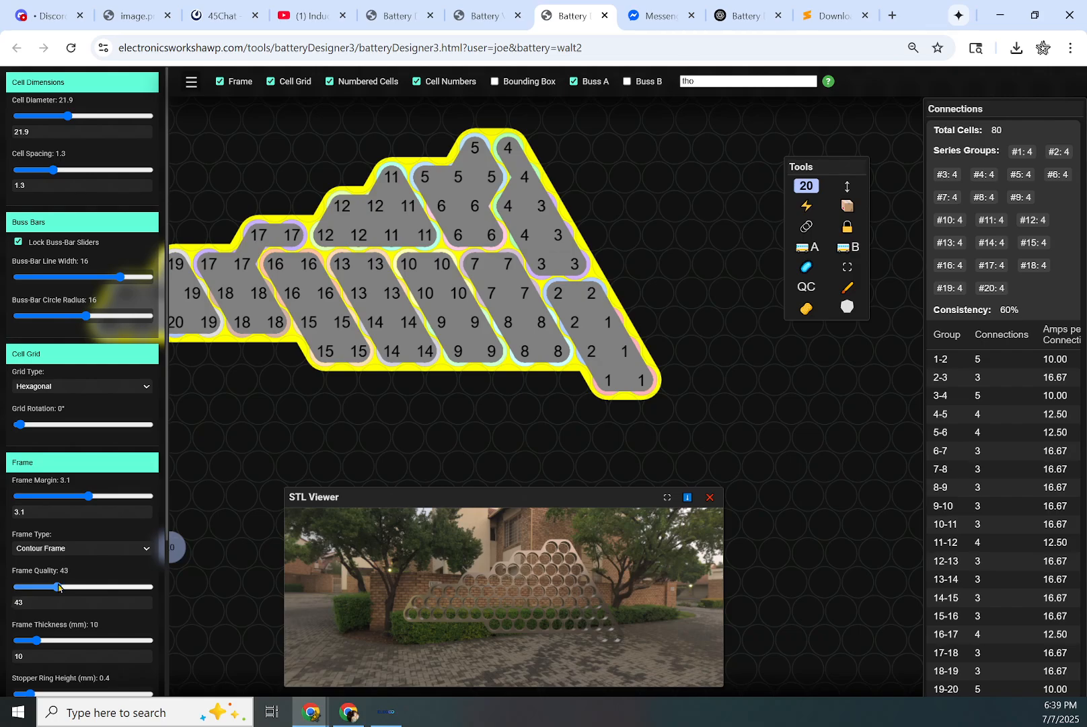
left_click_drag(47, 586, 67, 586)
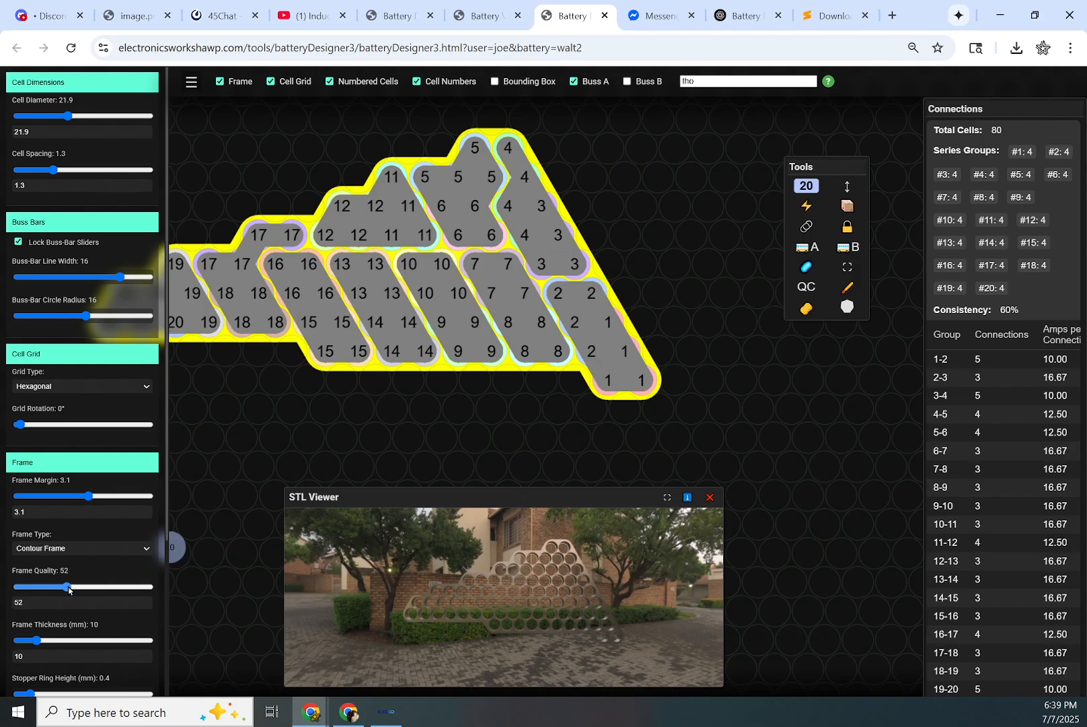
left_click_drag(65, 586, 47, 586)
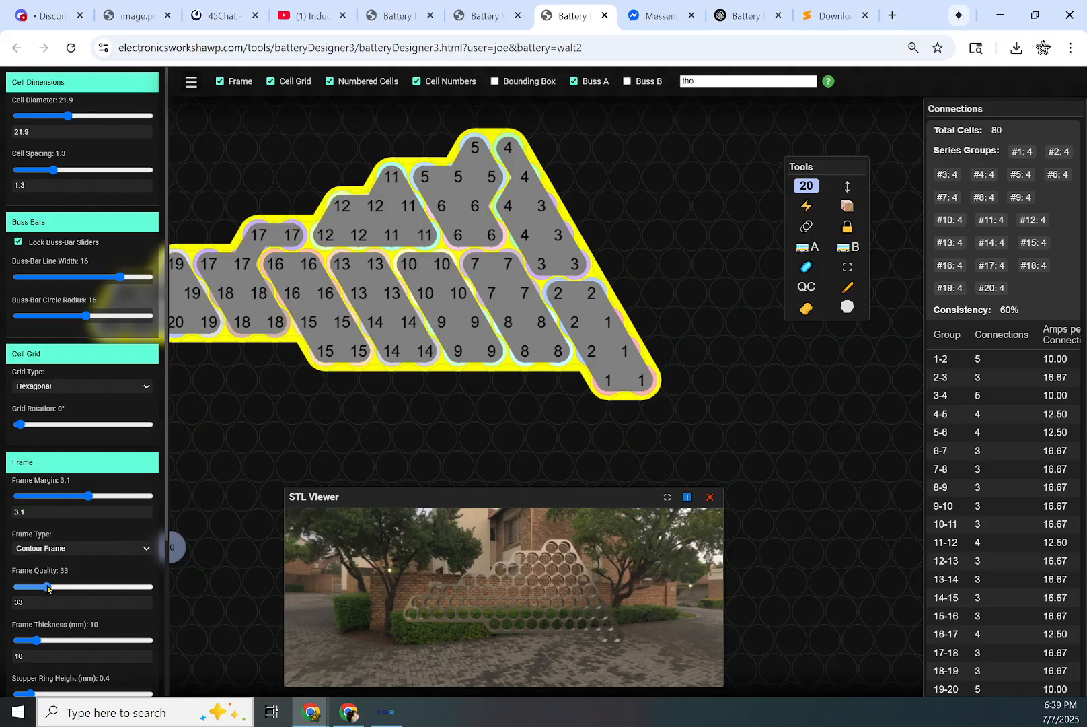
left_click_drag(49, 586, 44, 586)
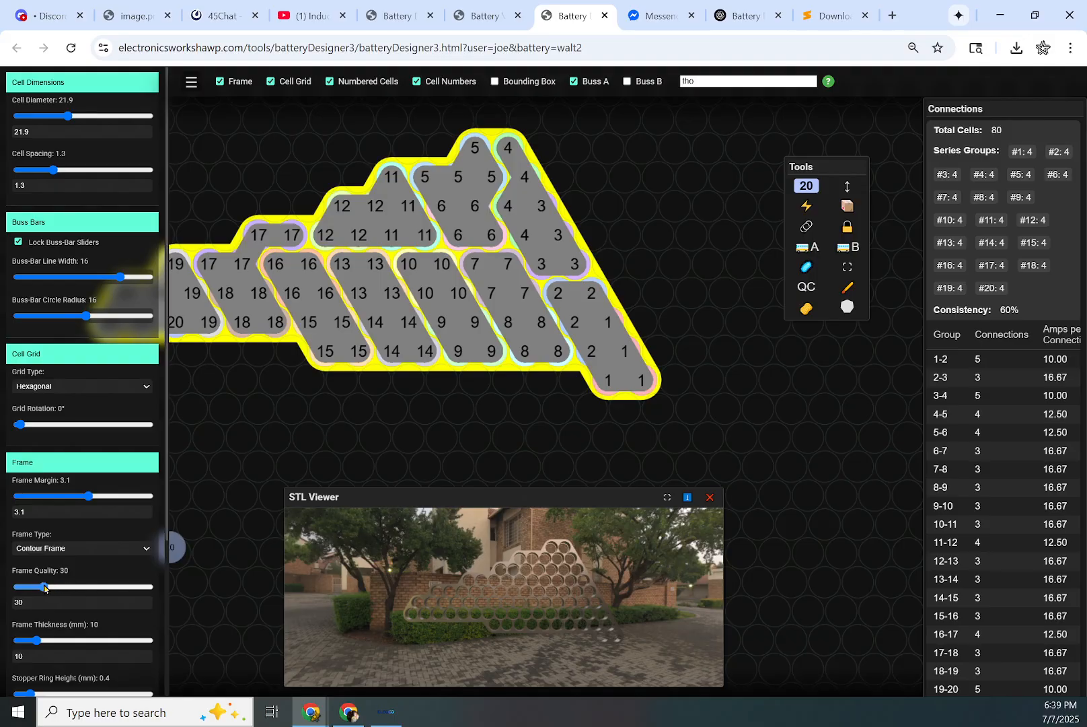
left_click_drag(42, 586, 50, 586)
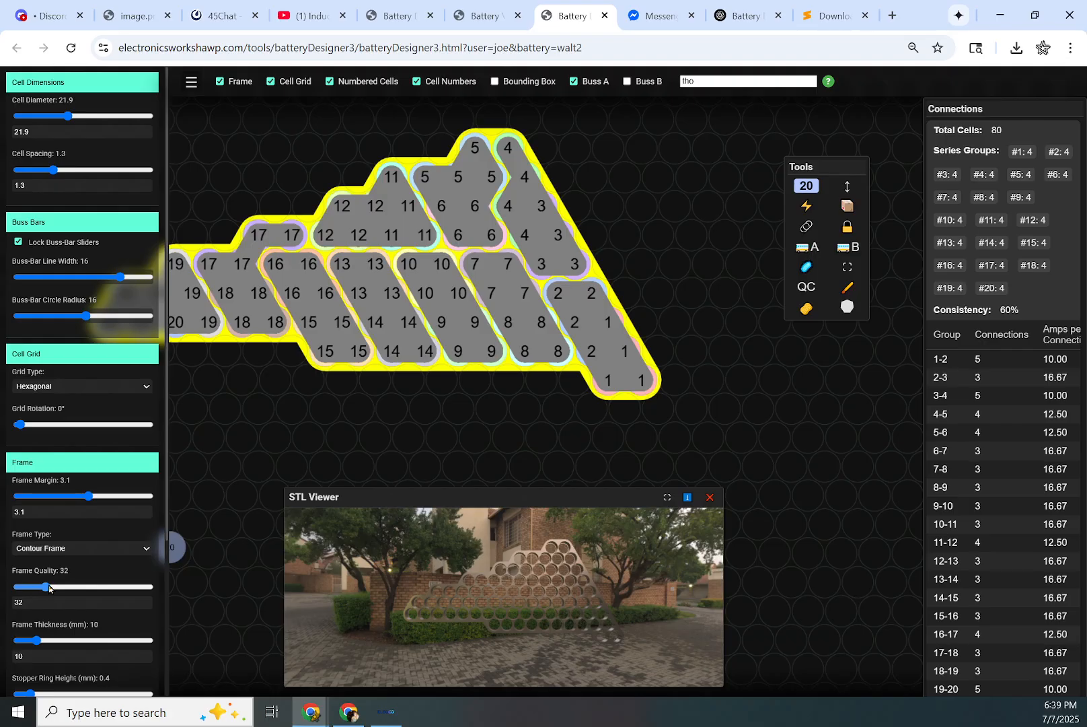
Step: Raise the frame quality through 67 and 92 to past 100, then bring it back down
left_click_drag(50, 586, 83, 586)
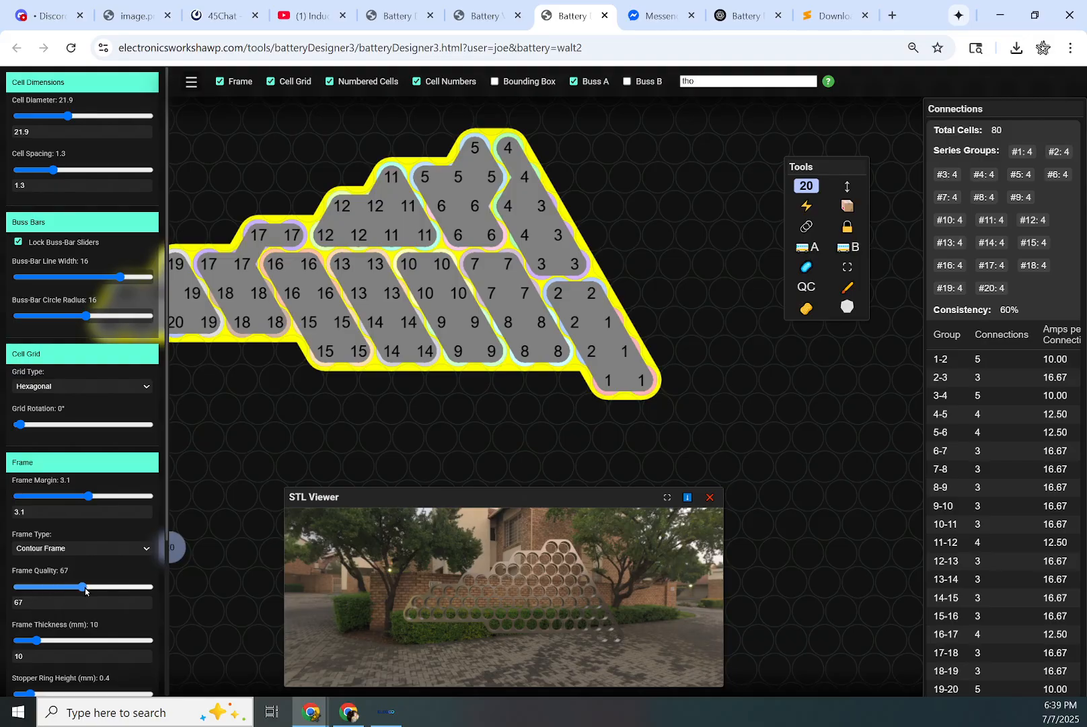
left_click_drag(83, 586, 108, 586)
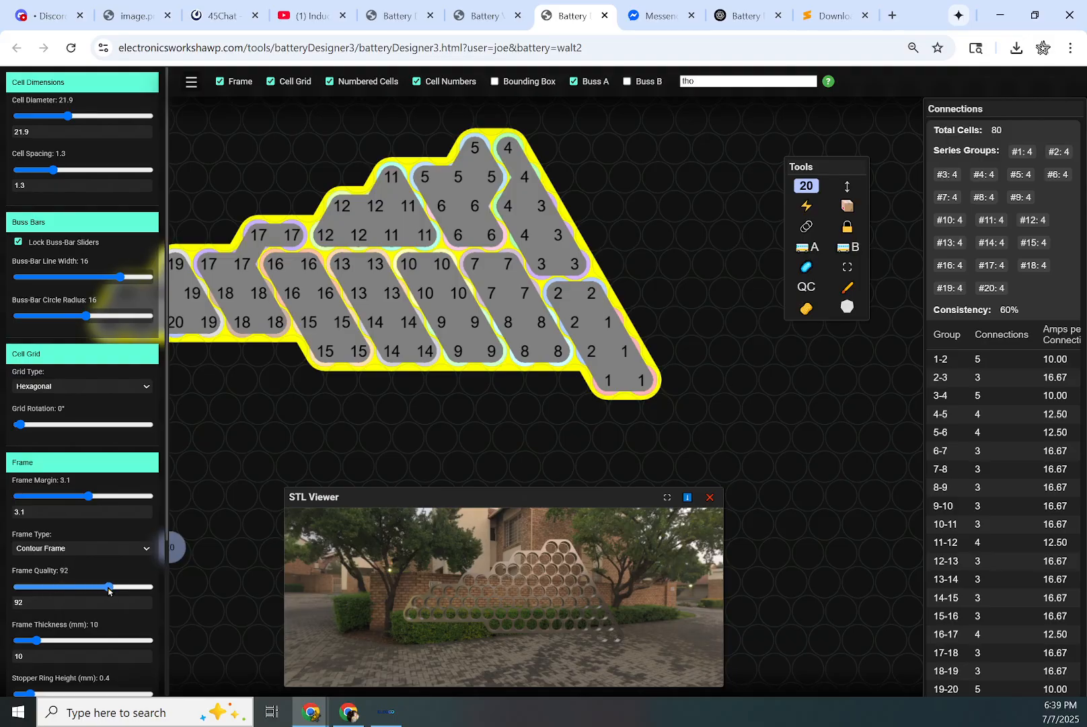
left_click_drag(109, 587, 122, 587)
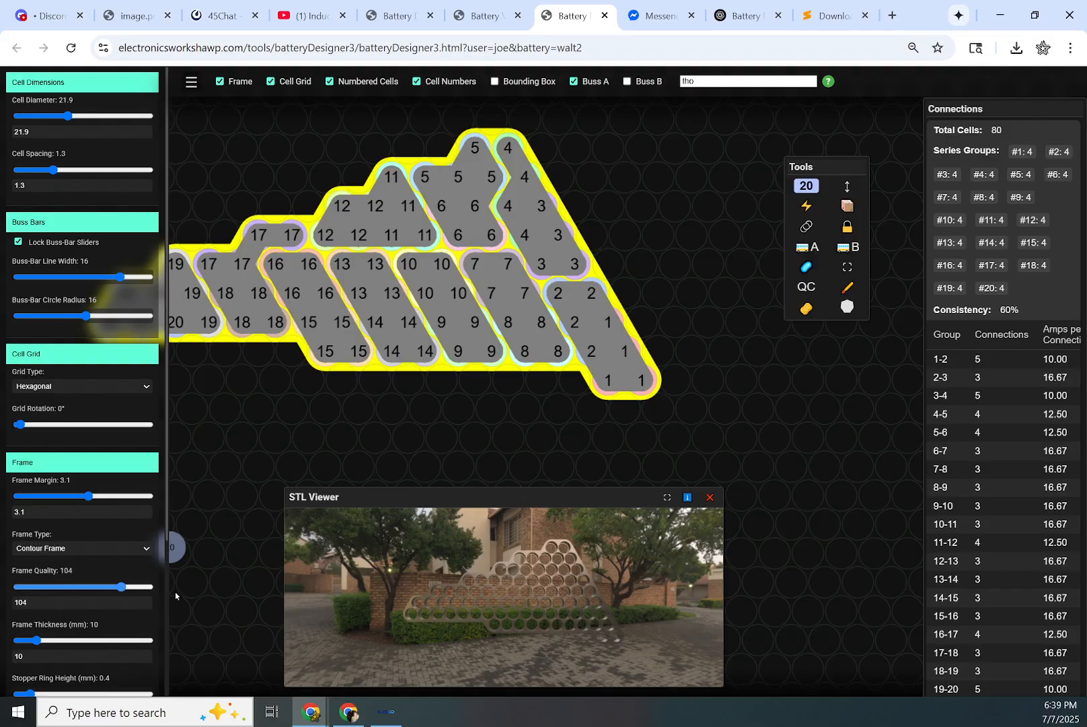
left_click_drag(119, 586, 145, 586)
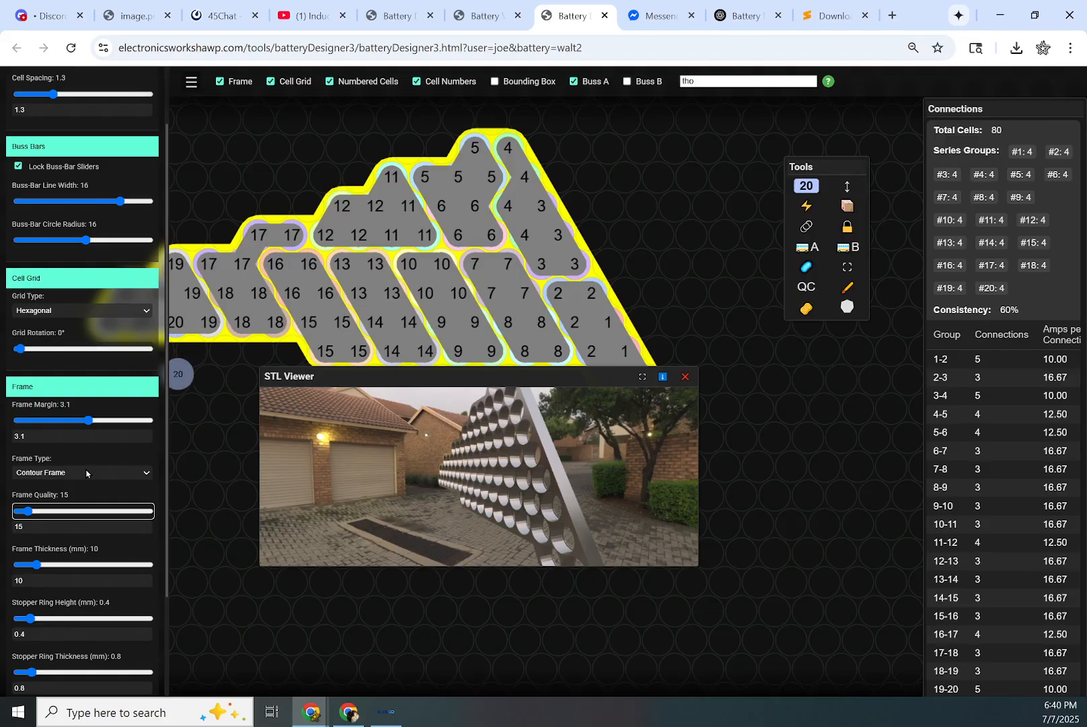
Step: Settle the frame quality at 16 and reduce the frame thickness from 10 to 5.6 mm
left_click_drag(20, 511, 37, 511)
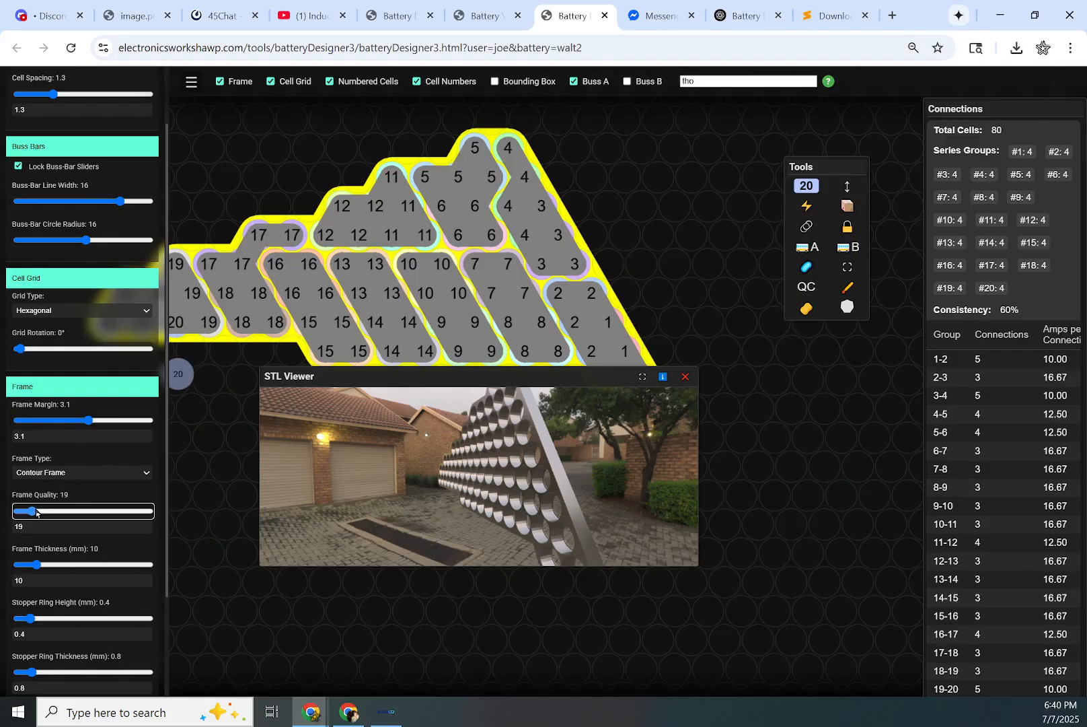
left_click_drag(36, 512, 27, 512)
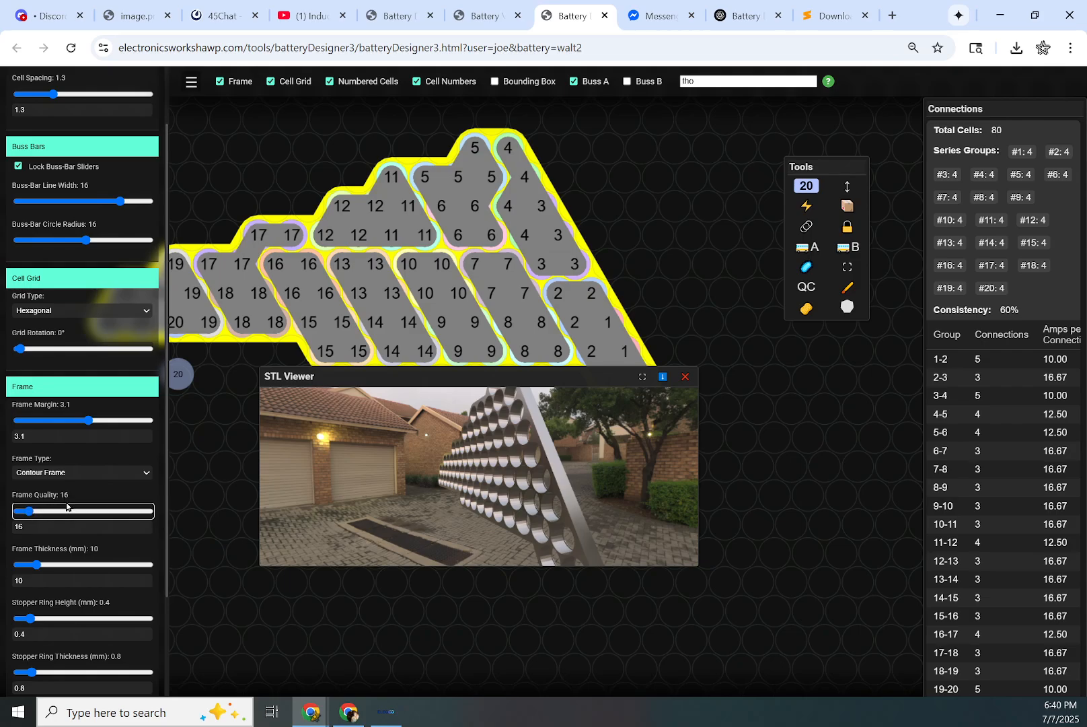
left_click_drag(38, 565, 26, 564)
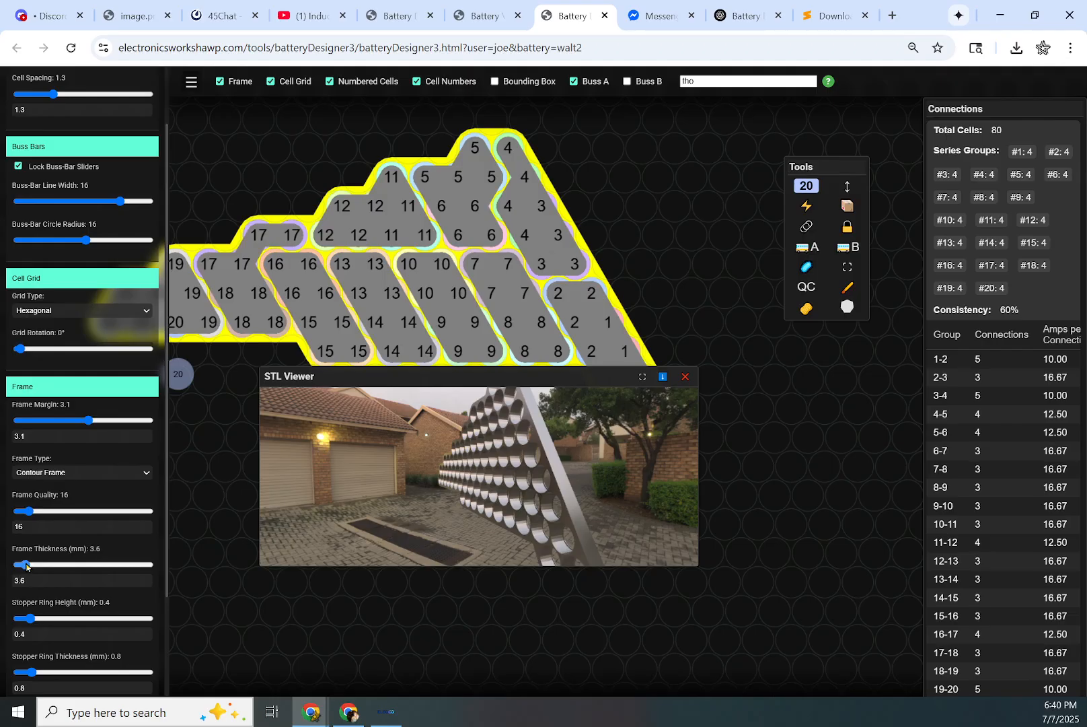
left_click_drag(21, 565, 63, 564)
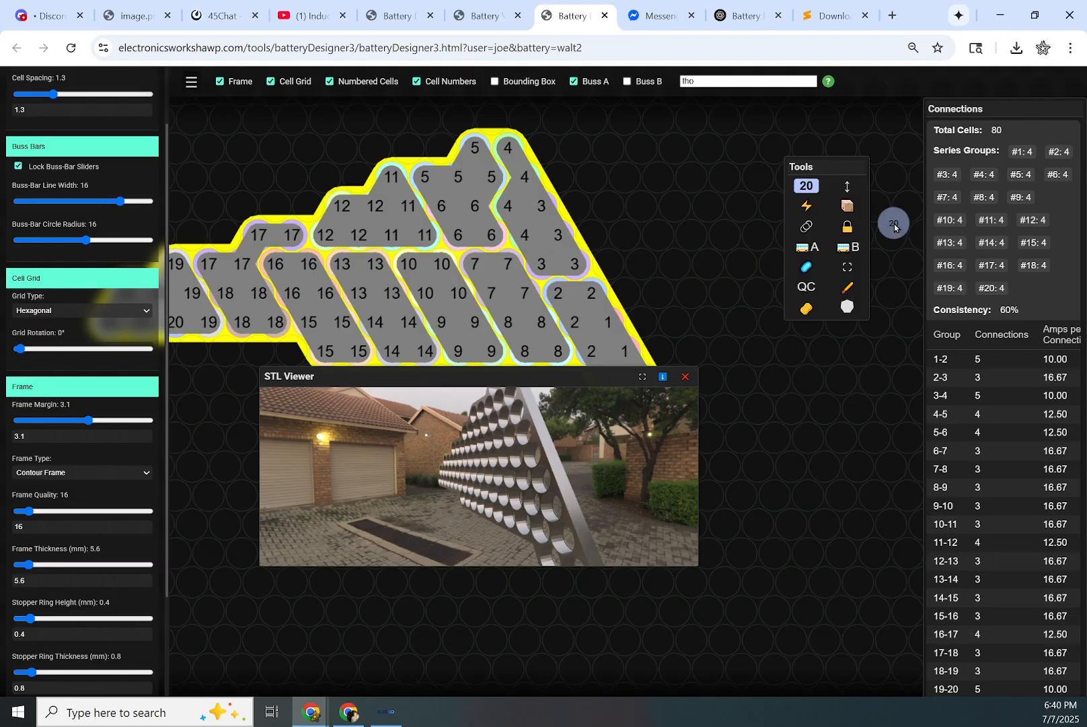
mouse_move(458, 123)
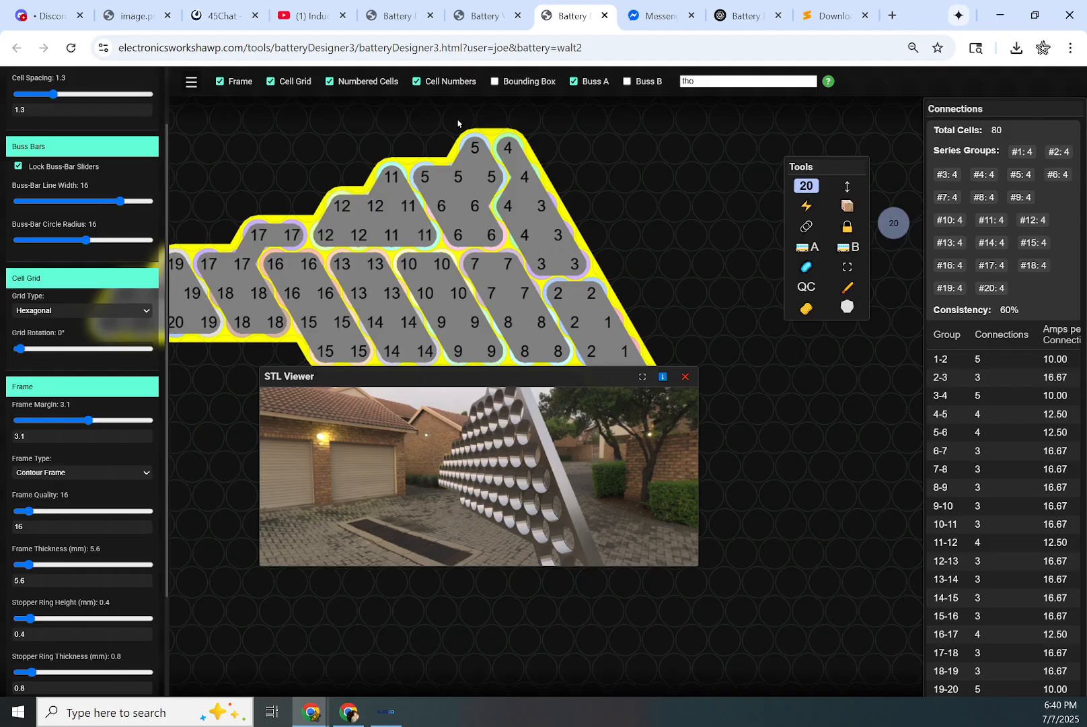
mouse_move(451, 274)
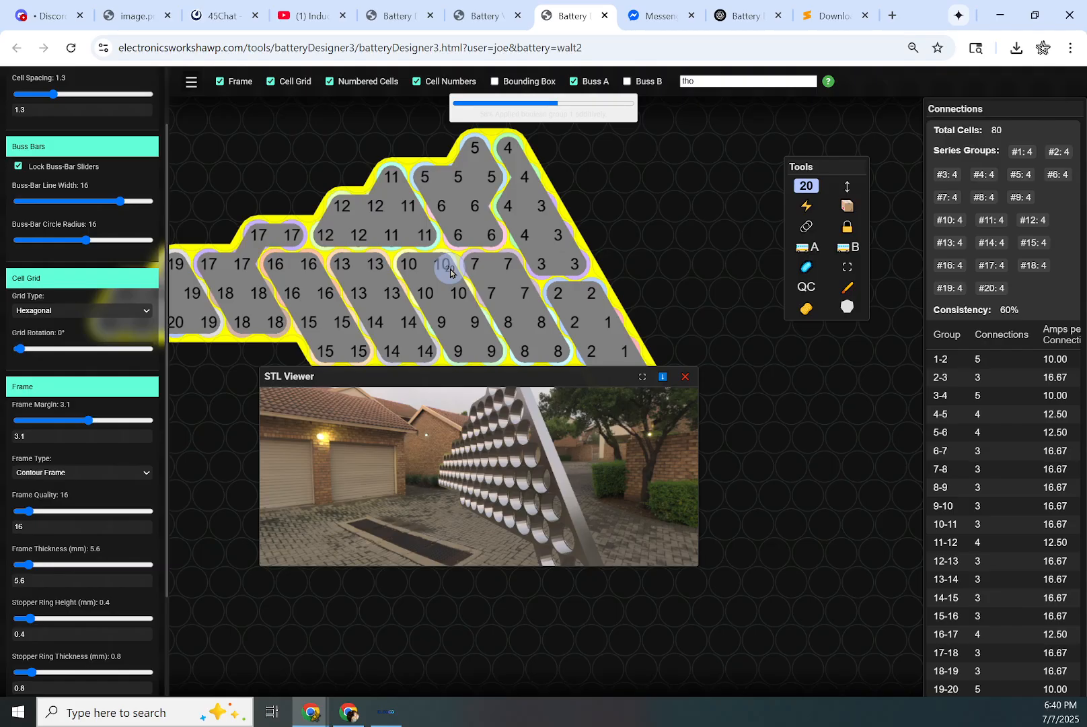
mouse_move(533, 126)
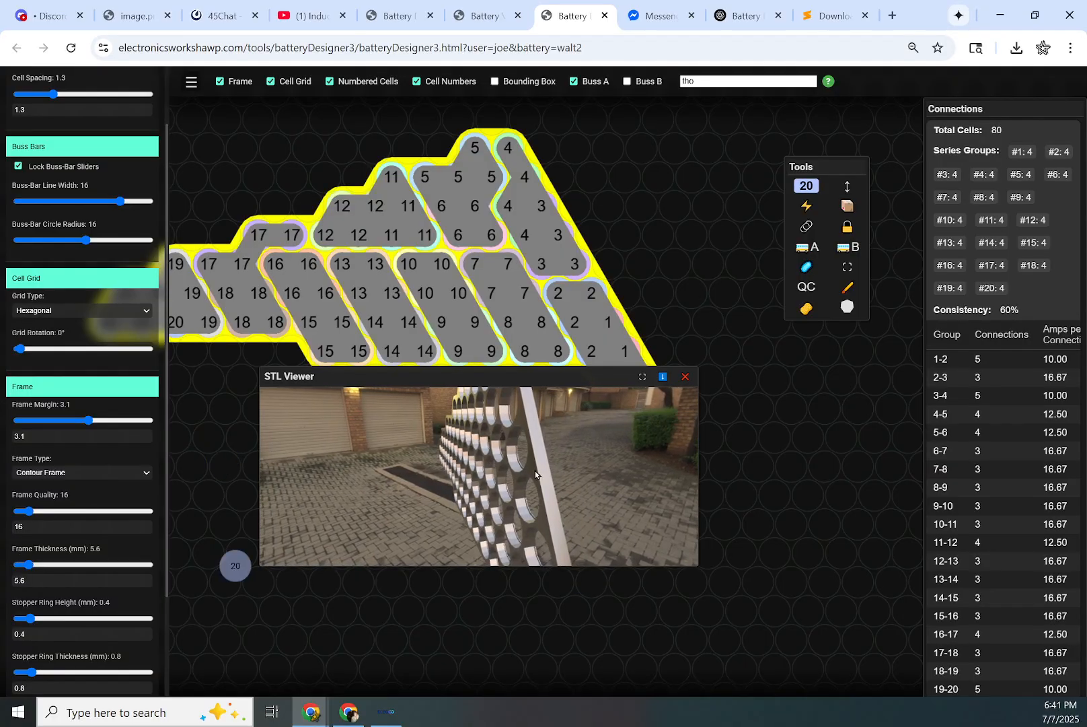
Step: Thicken the frame to 72 mm and maximize the STL Viewer preview
left_click_drag(534, 475, 648, 454)
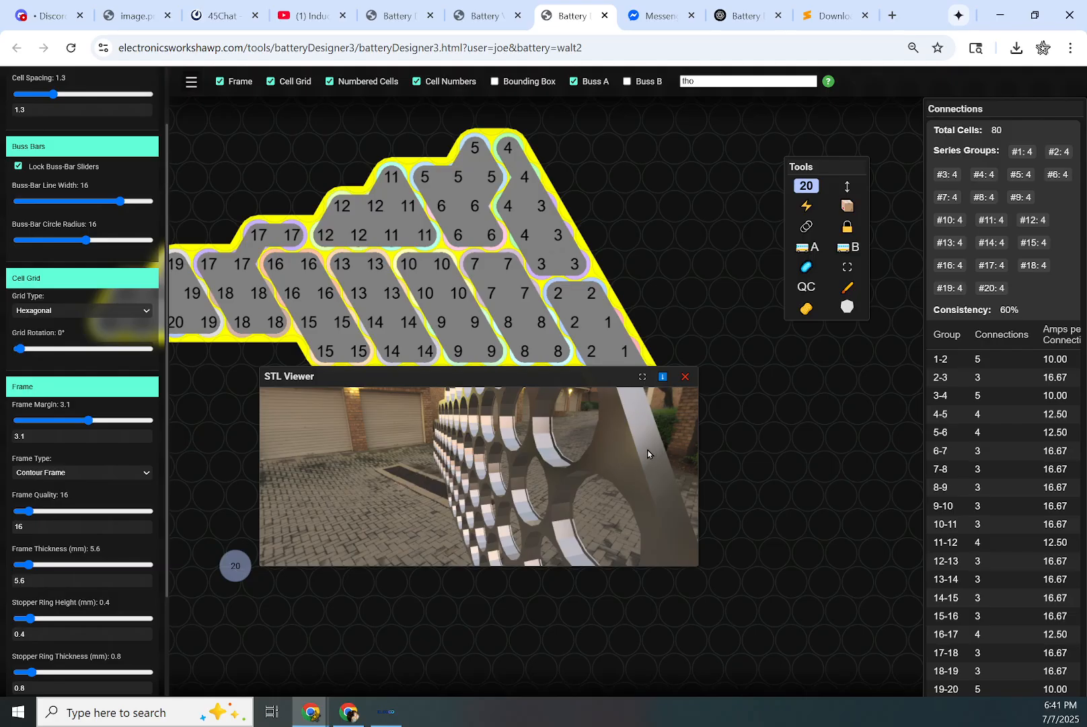
left_click_drag(29, 564, 67, 564)
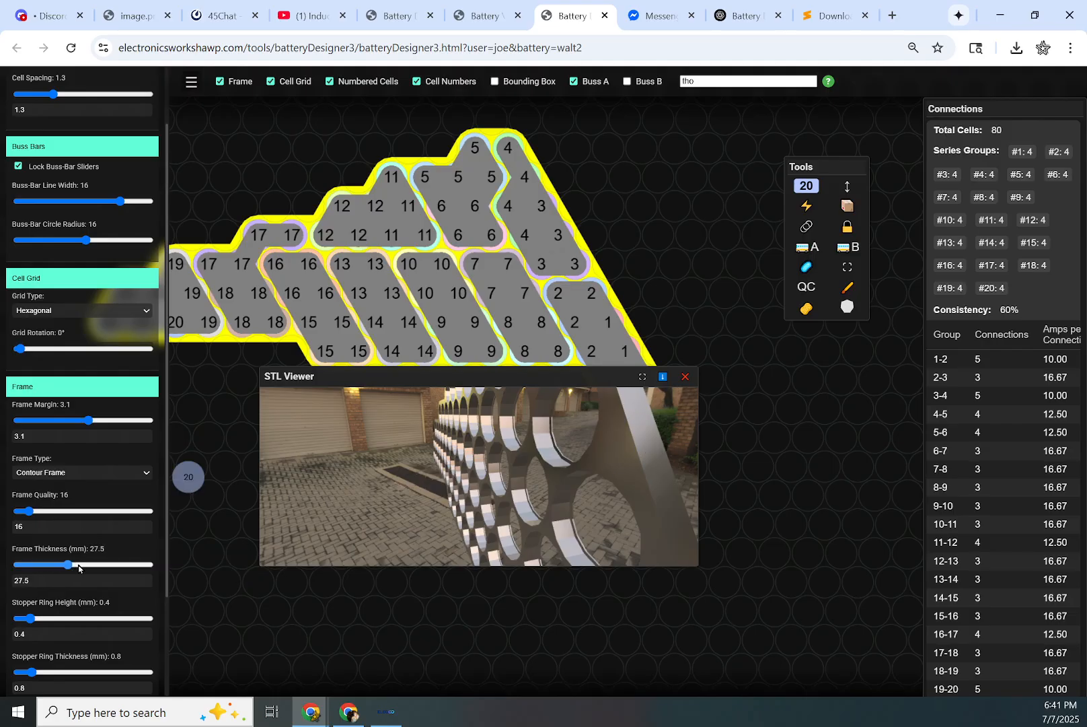
left_click_drag(66, 565, 146, 564)
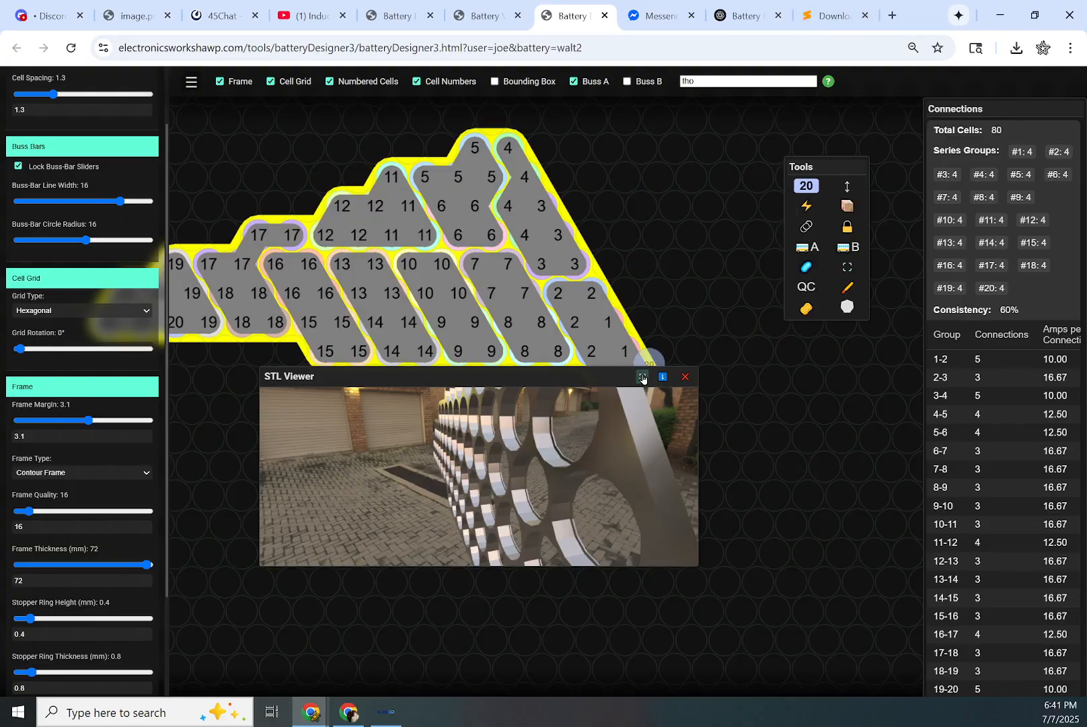
left_click(643, 376)
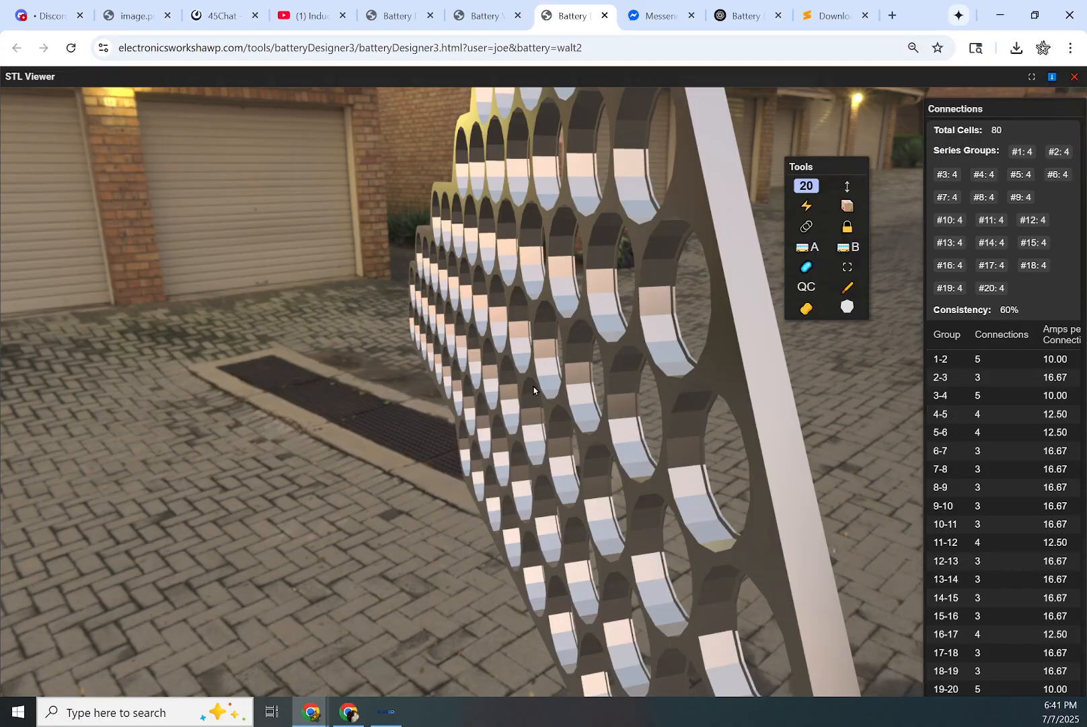
mouse_move(534, 397)
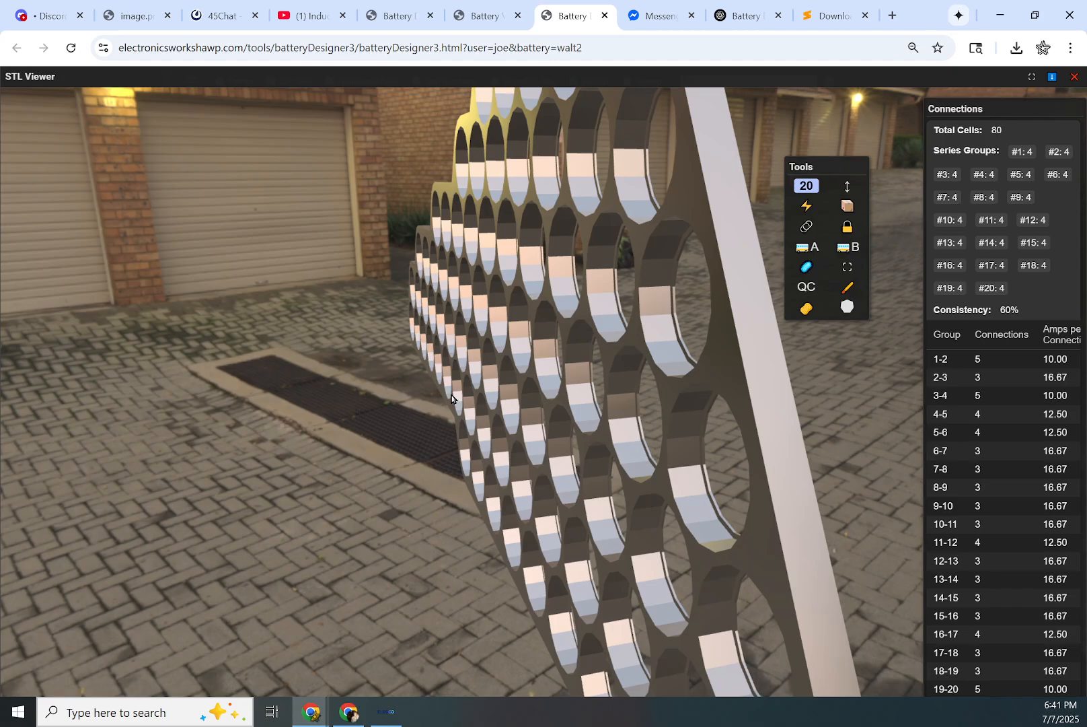
mouse_move(439, 390)
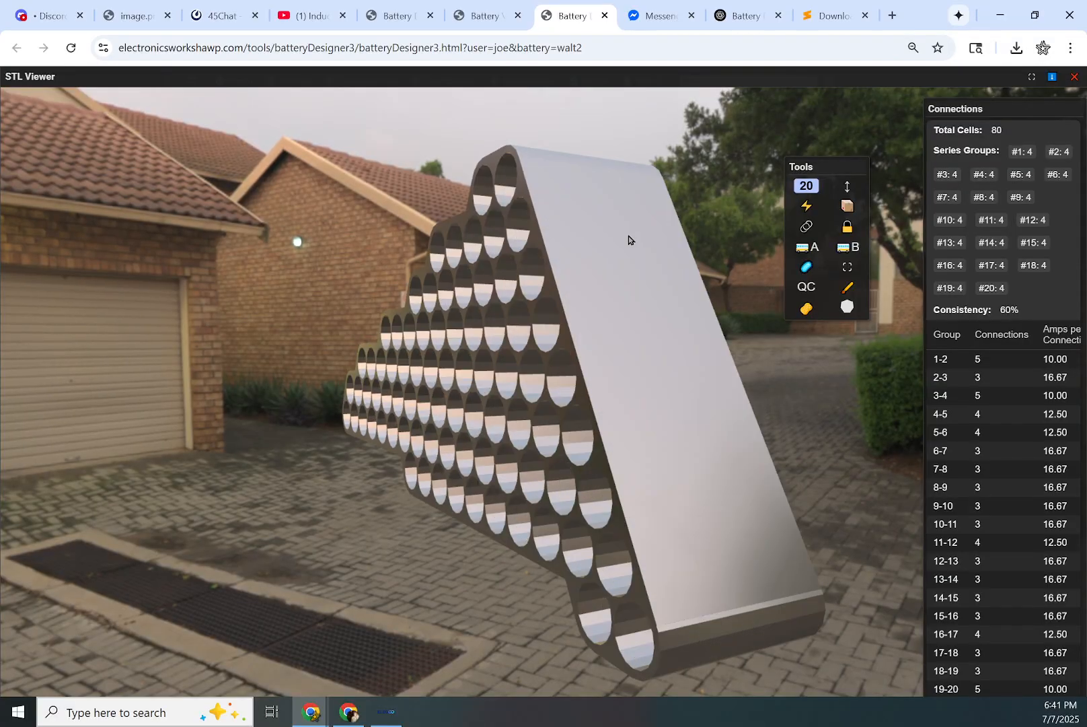
Step: Orbit the model to view the solid frame side and the cell holes face-on
left_click_drag(628, 240, 389, 379)
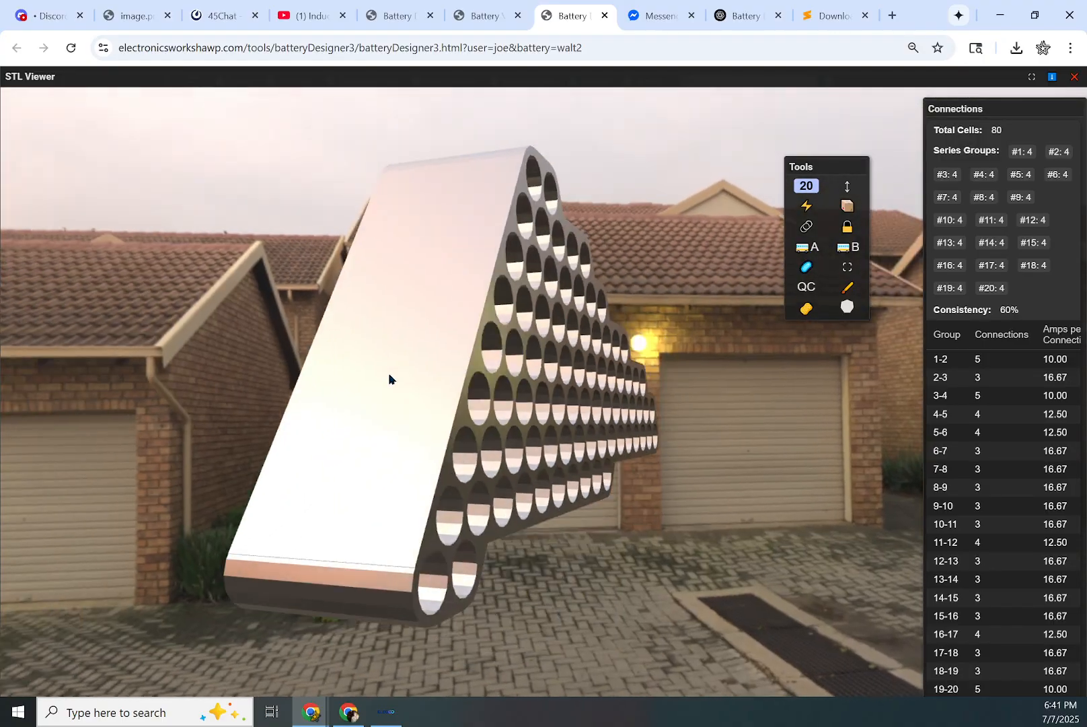
left_click_drag(388, 379, 562, 366)
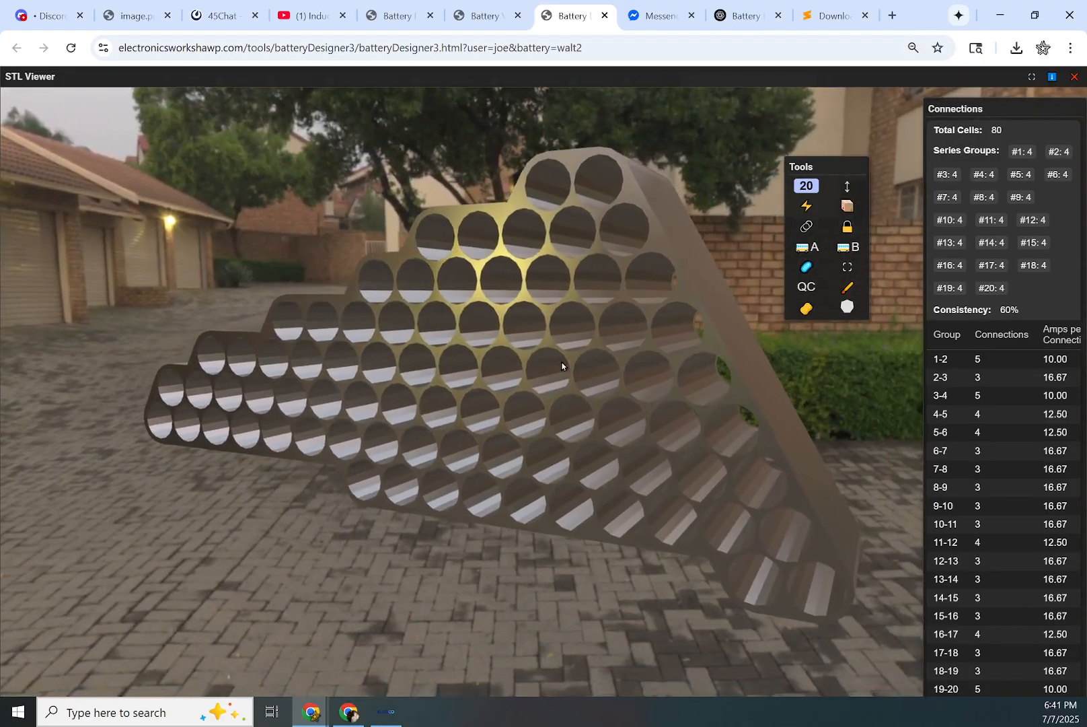
left_click_drag(562, 366, 471, 354)
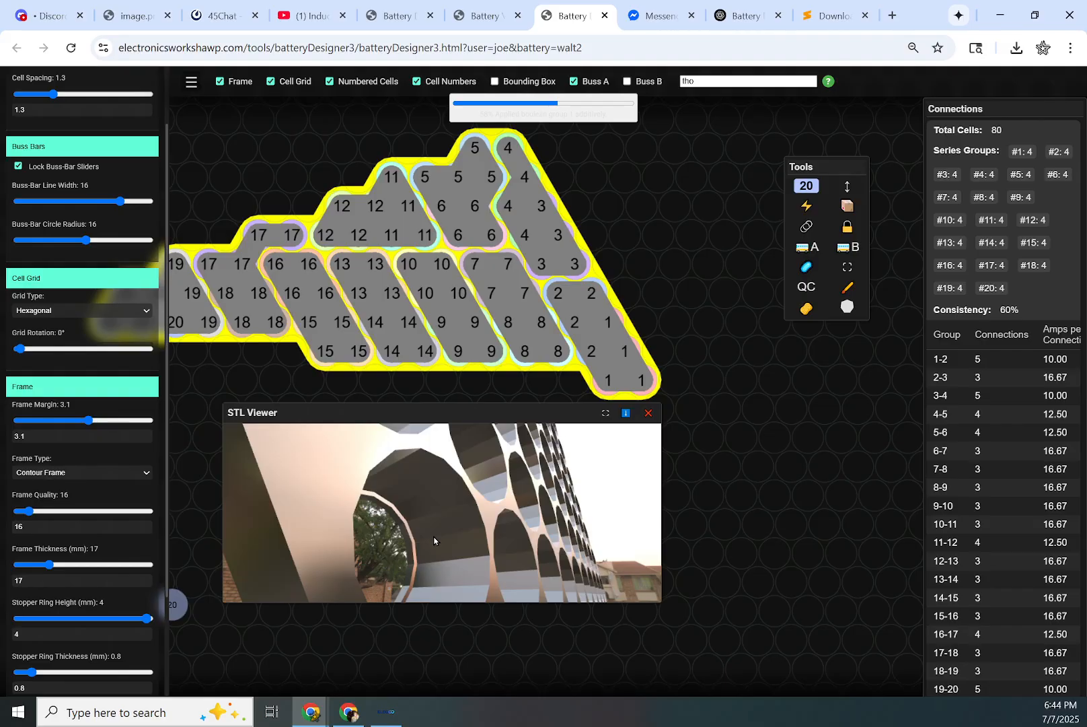
Step: Thicken the stopper rings to 5.9 mm and view the ring ledges inside a cell hole
left_click_drag(434, 534, 396, 527)
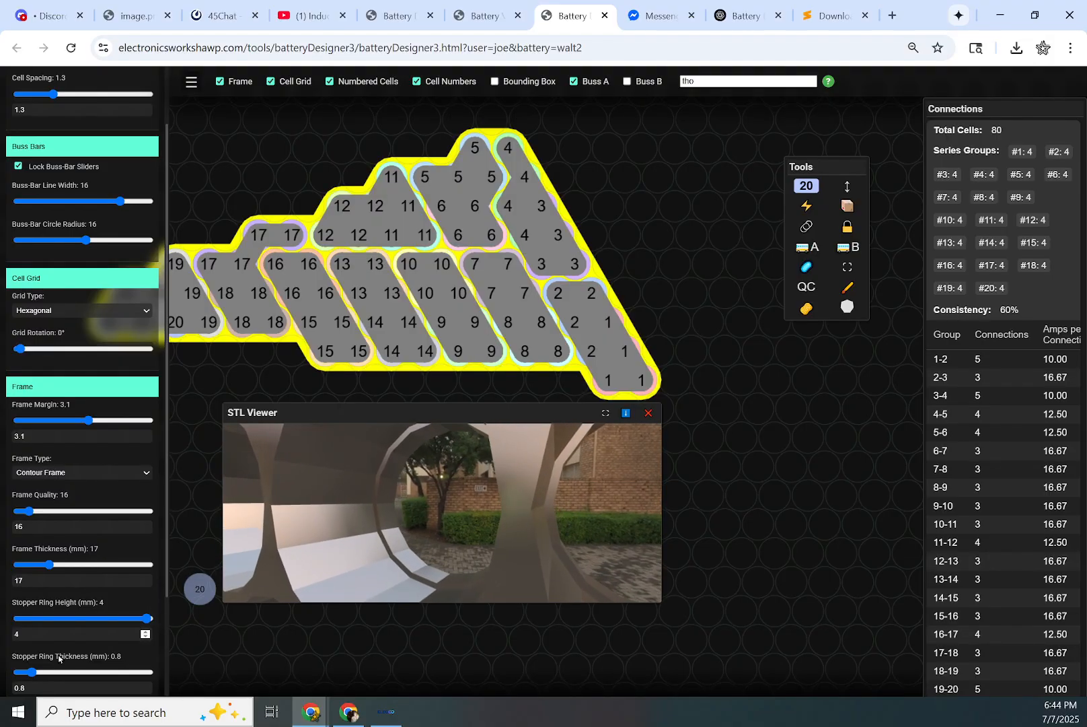
left_click_drag(28, 672, 76, 672)
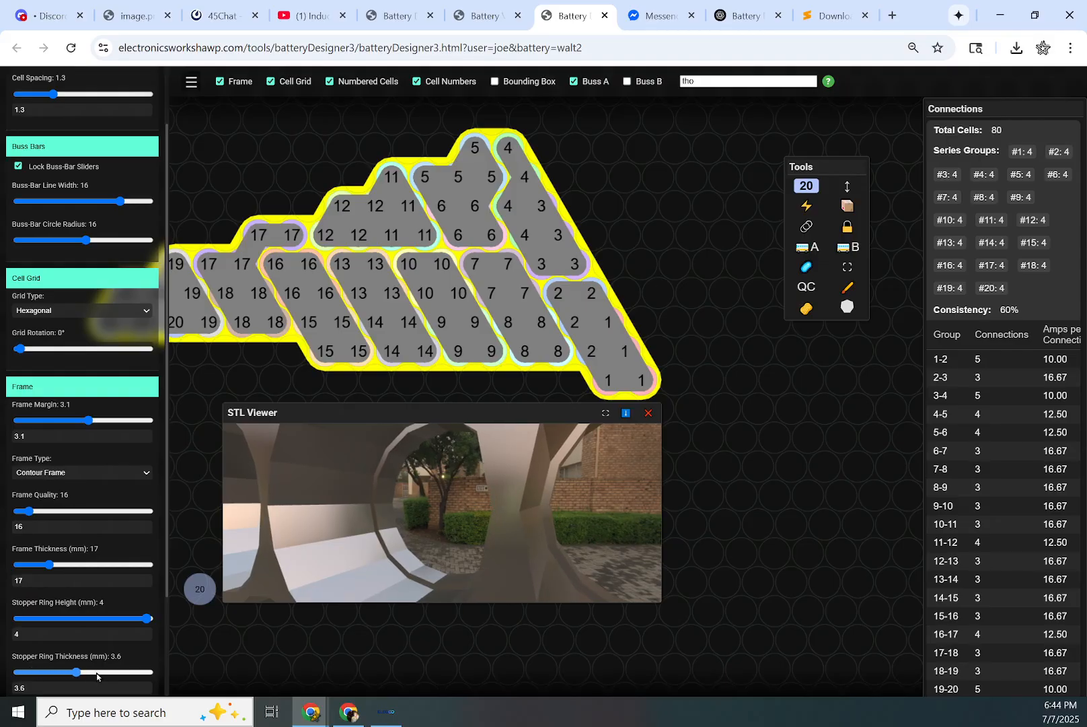
left_click_drag(75, 672, 111, 672)
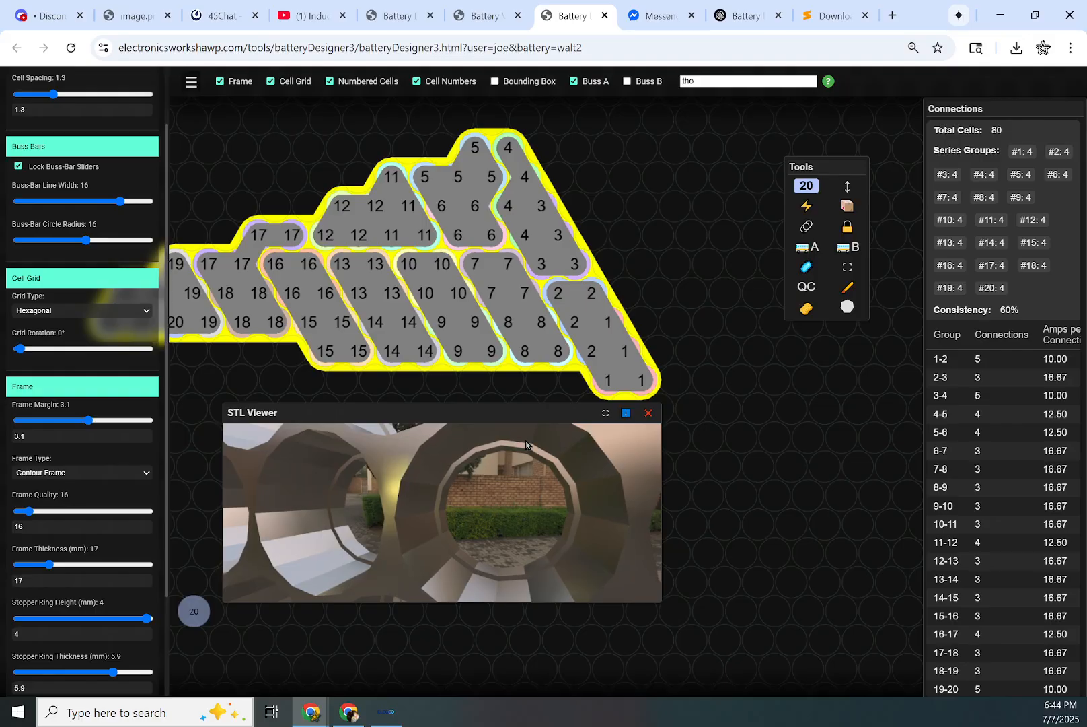
mouse_move(524, 457)
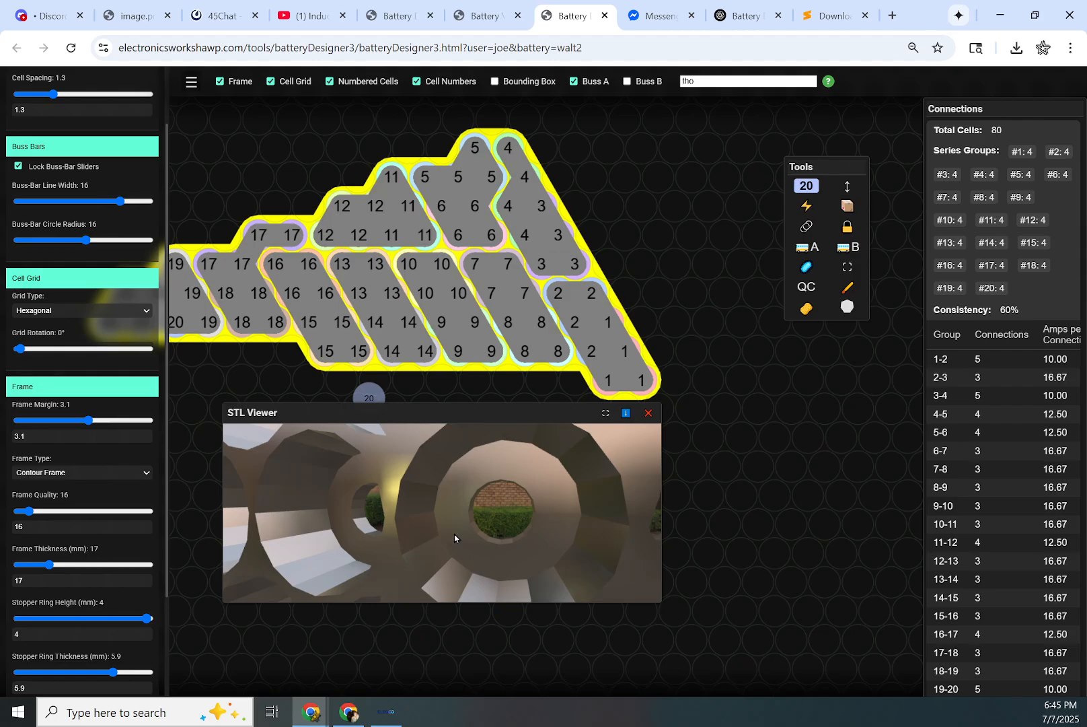
left_click_drag(454, 539, 500, 512)
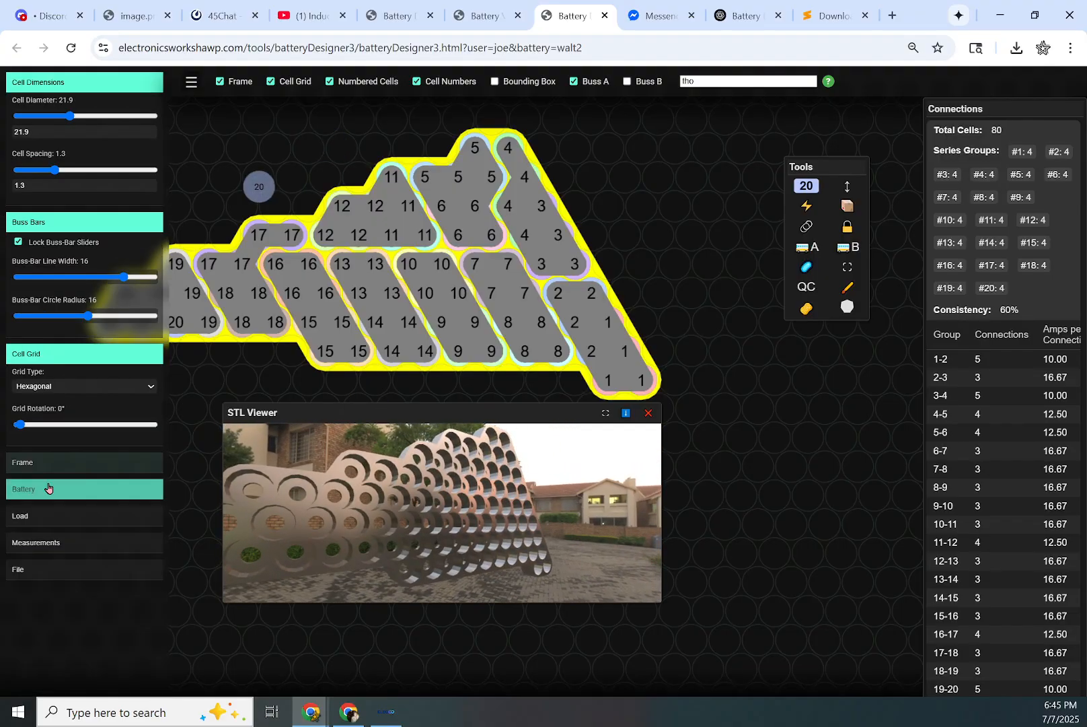
Step: Expand the battery settings and review the max current and load current values for the 20S4P pack
left_click(47, 488)
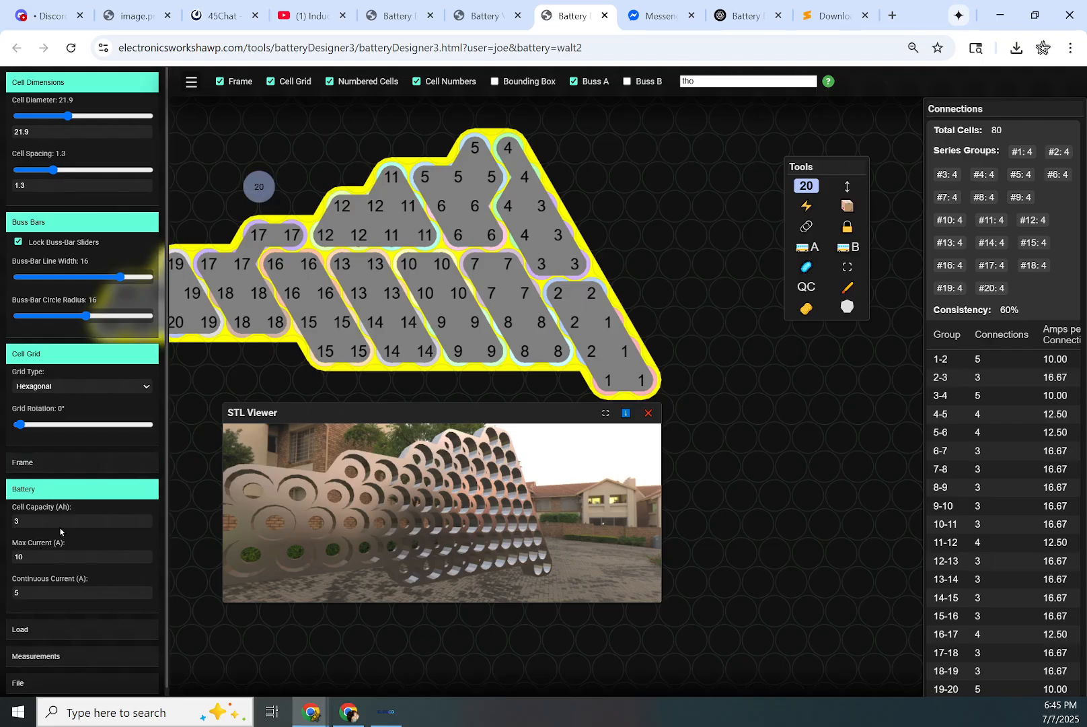
mouse_move(105, 615)
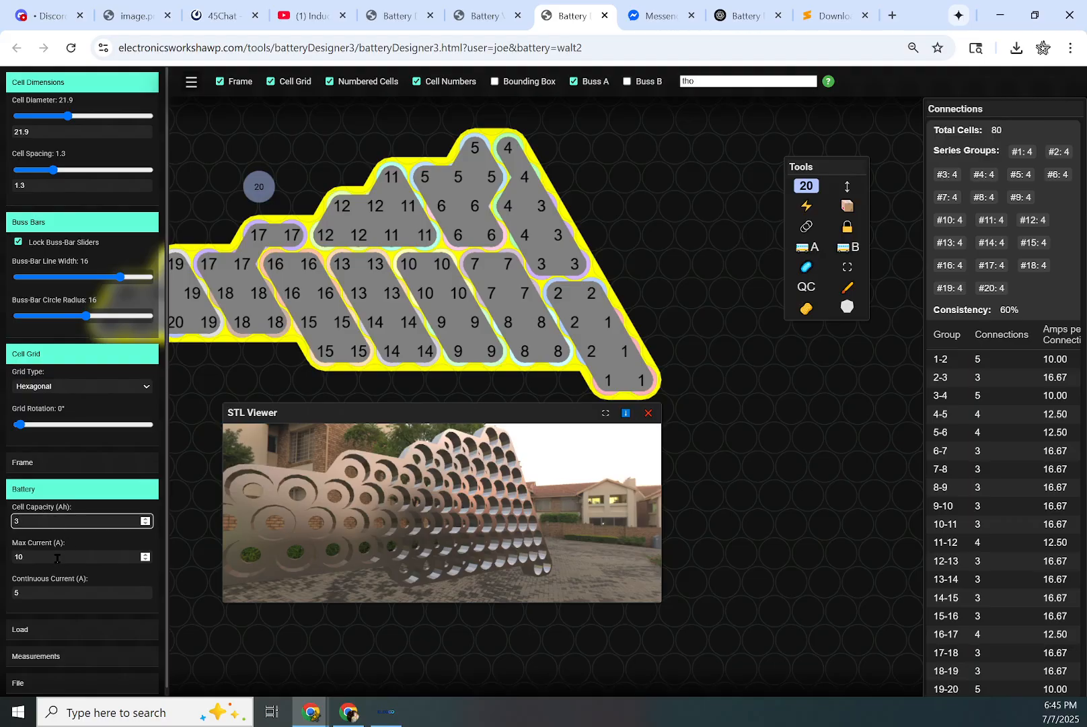
left_click(77, 592)
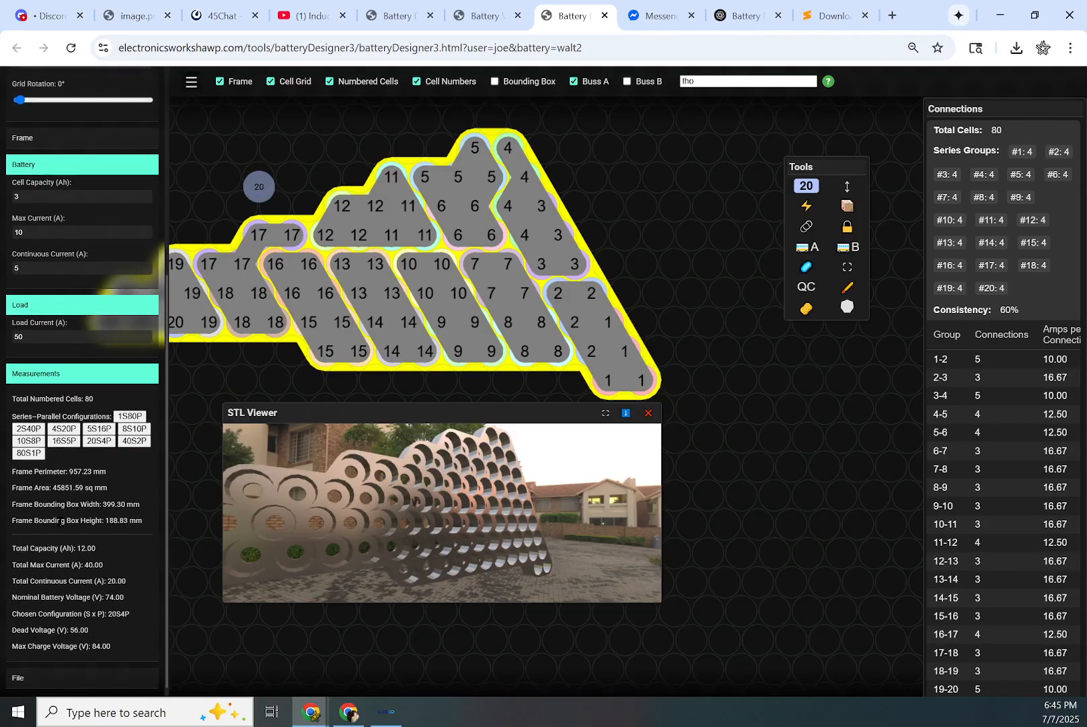
left_click_drag(259, 186, 652, 254)
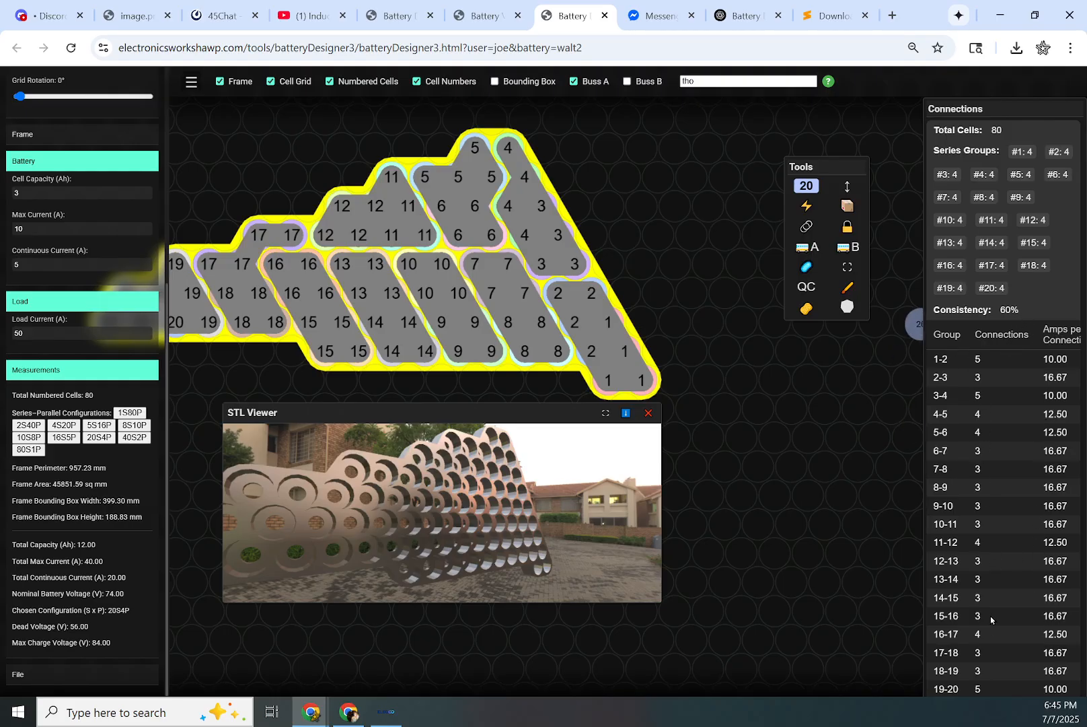
left_click(74, 333)
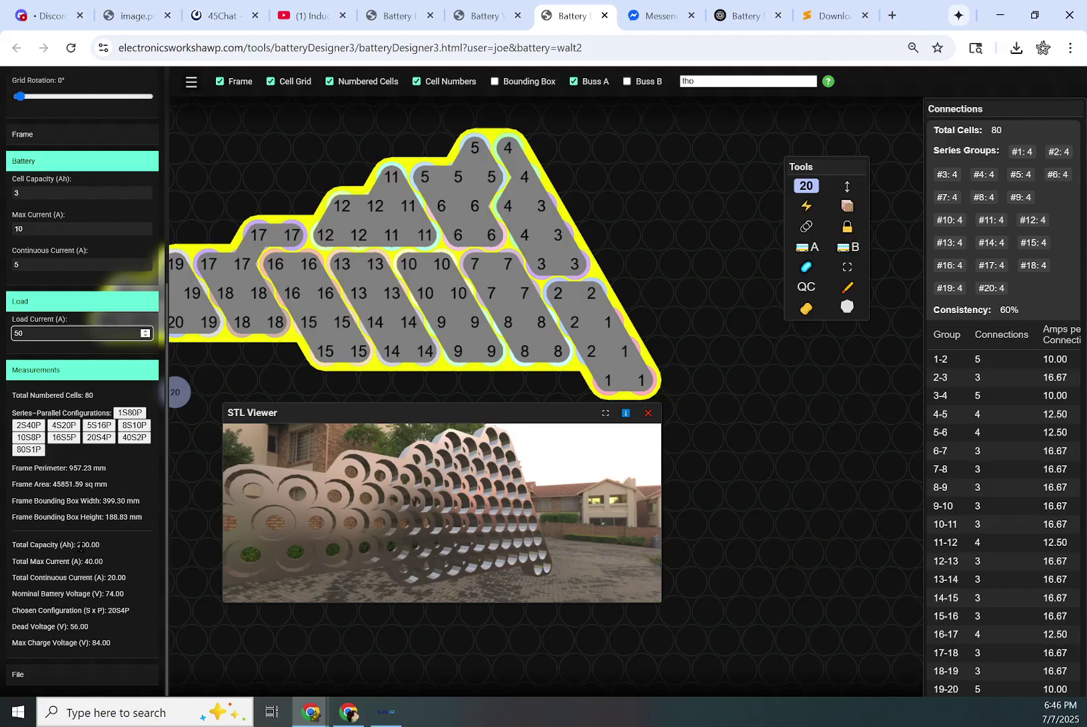
mouse_move(80, 560)
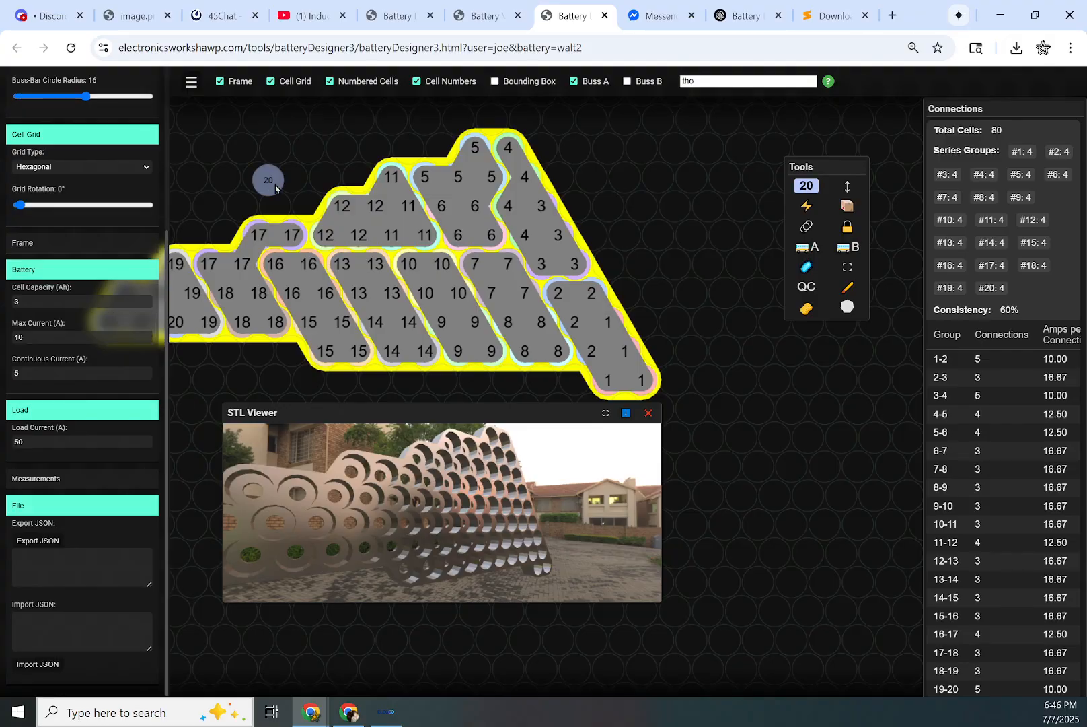
Step: Export the 80-cell pack as JSON and import it into a blank designer page
left_click(82, 567)
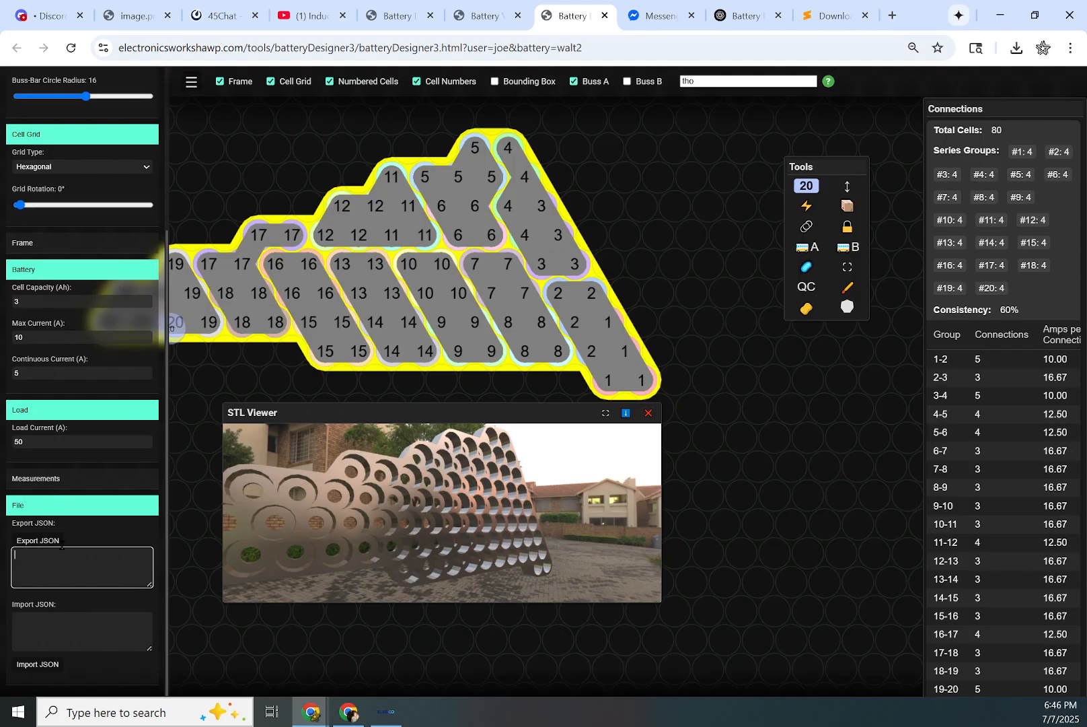
mouse_move(137, 391)
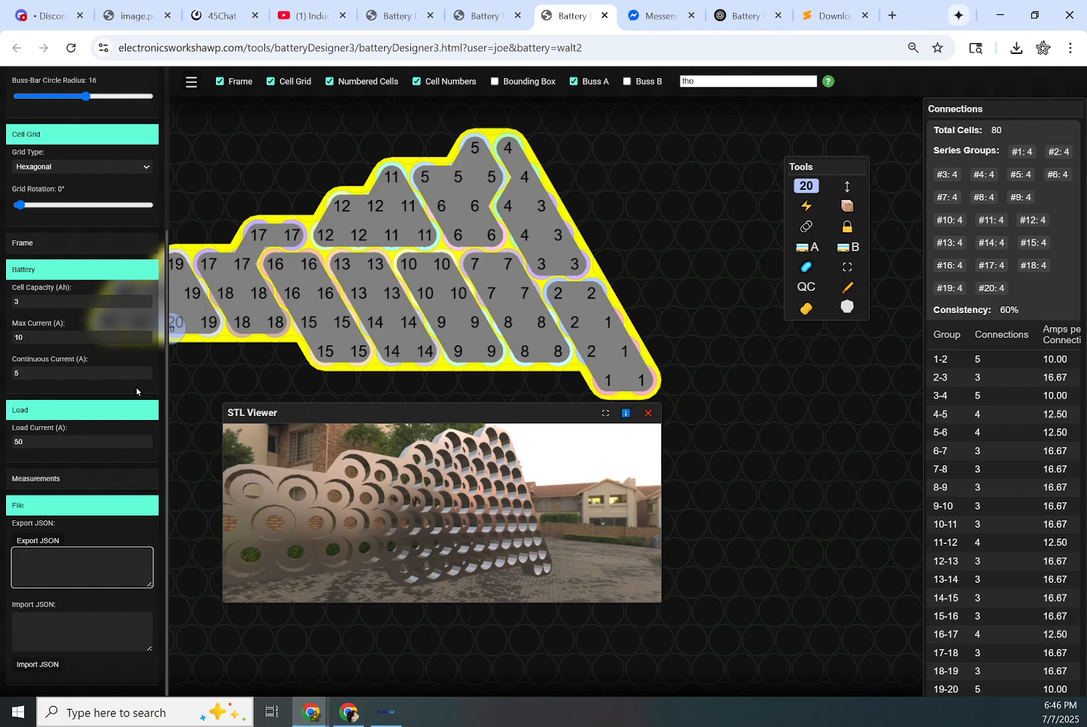
mouse_move(41, 545)
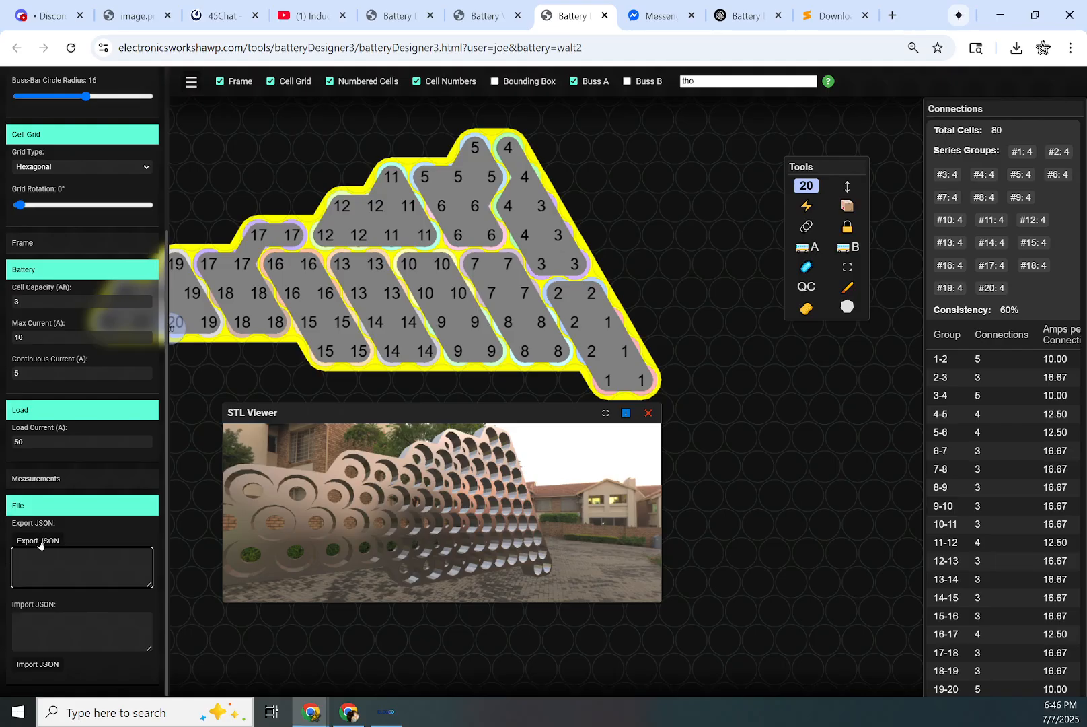
left_click(37, 540)
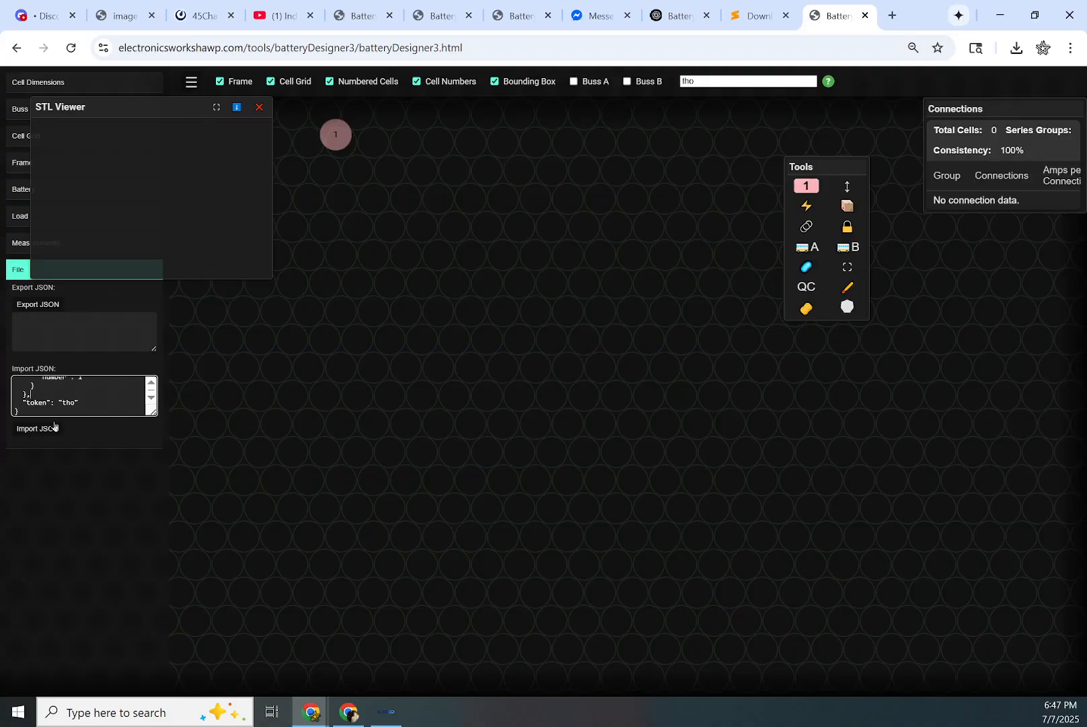
left_click(38, 428)
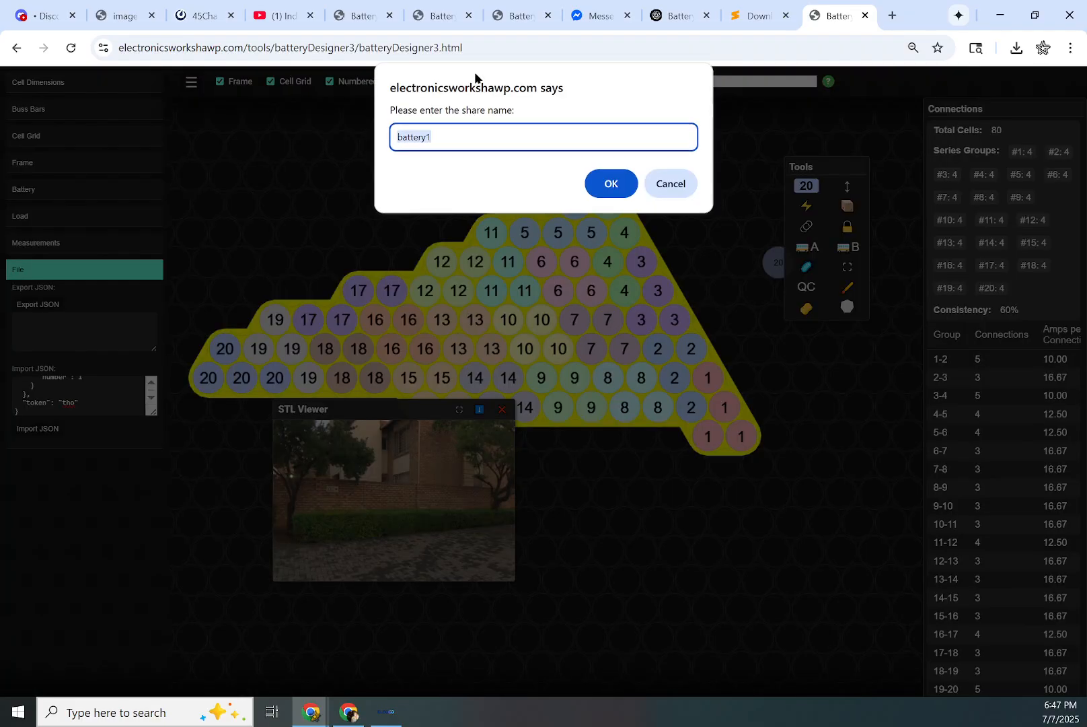
Step: Share the imported pack under the name test124
type("test124")
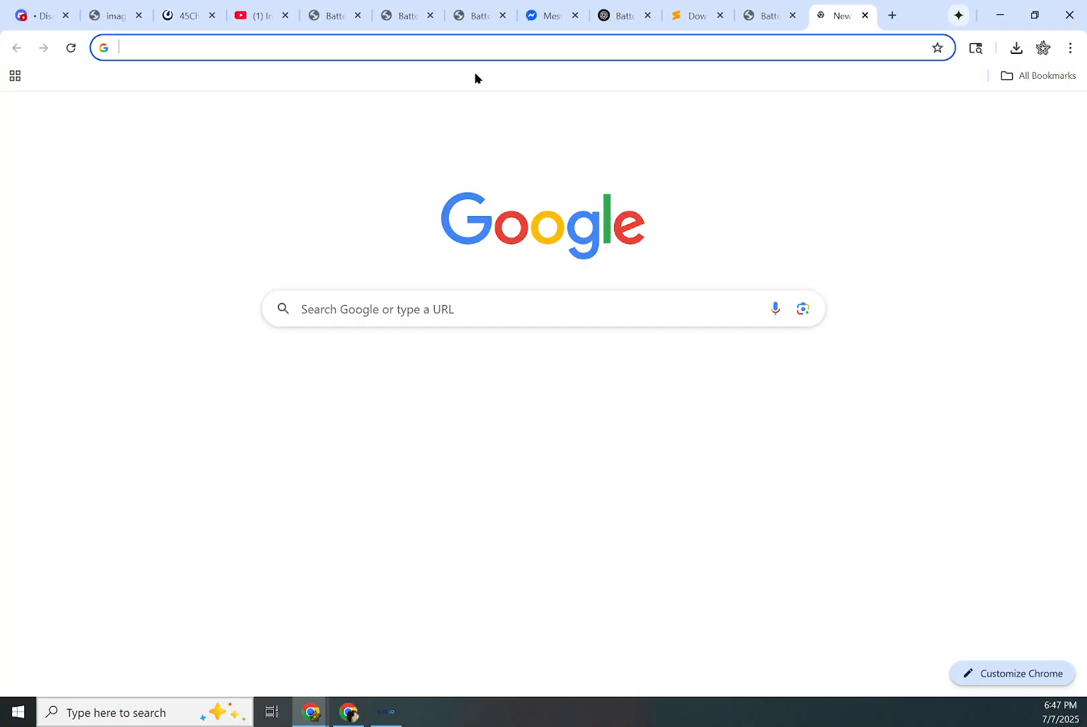
Step: Go to electronicsworkshawp.com/tools/ and view the shared batteries list with the test124 pack
type("electronicsworkshawp.com/tools/")
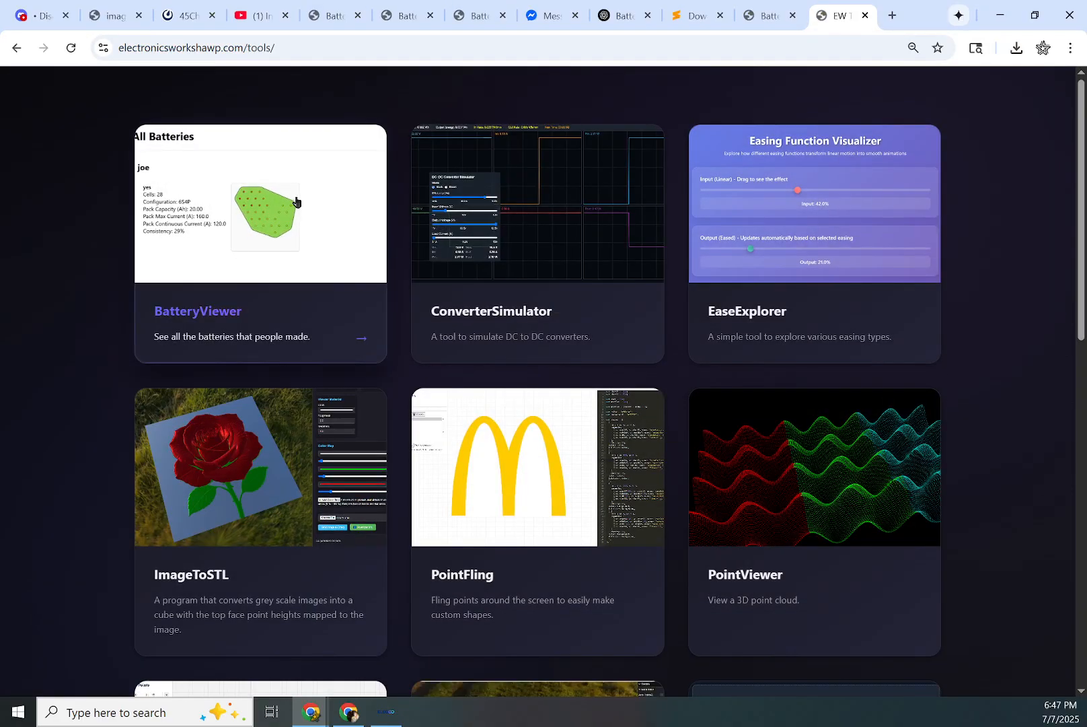
left_click(198, 310)
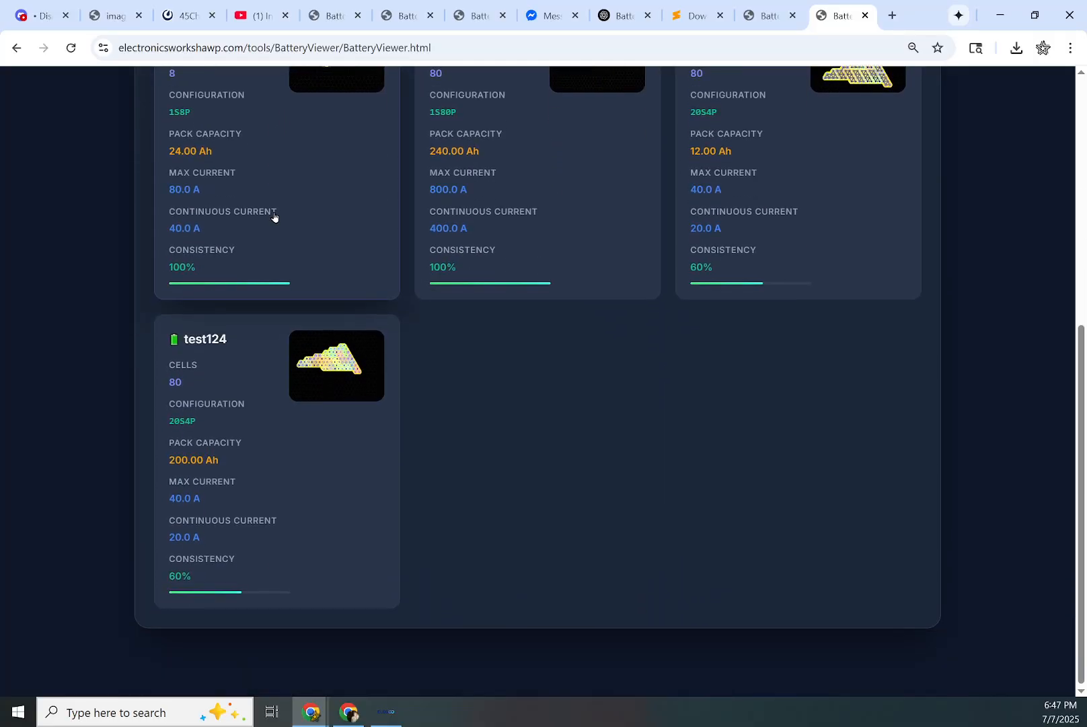
mouse_move(236, 375)
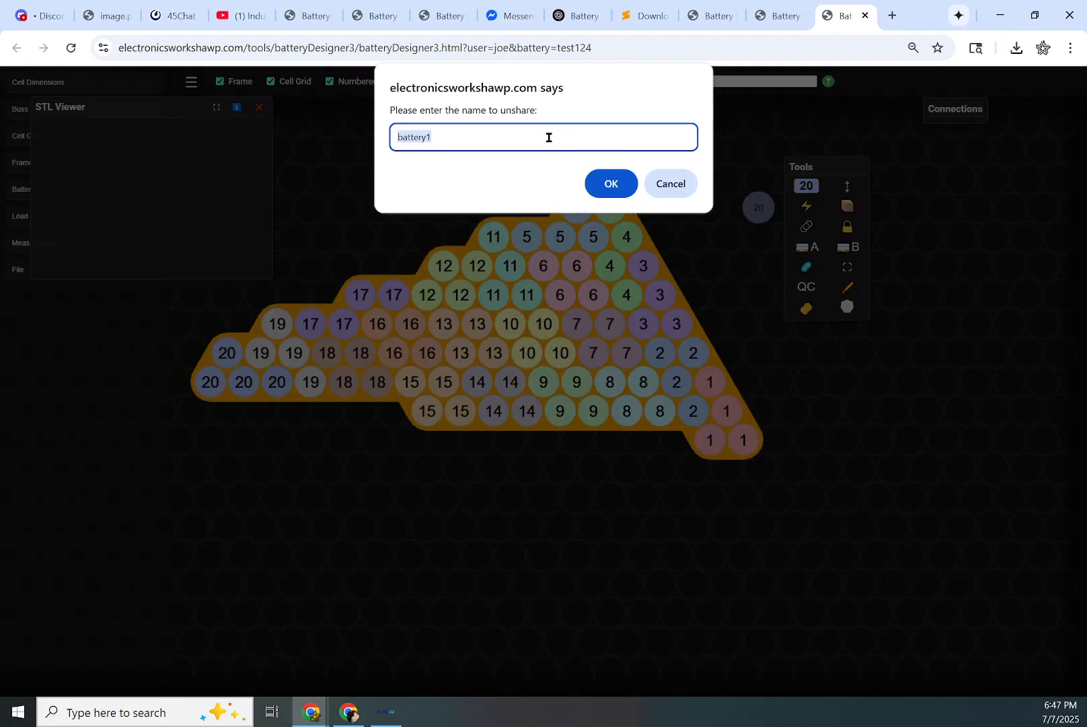
Step: Confirm the pack name in the unshare prompt to withdraw test124 from sharing
type("test12")
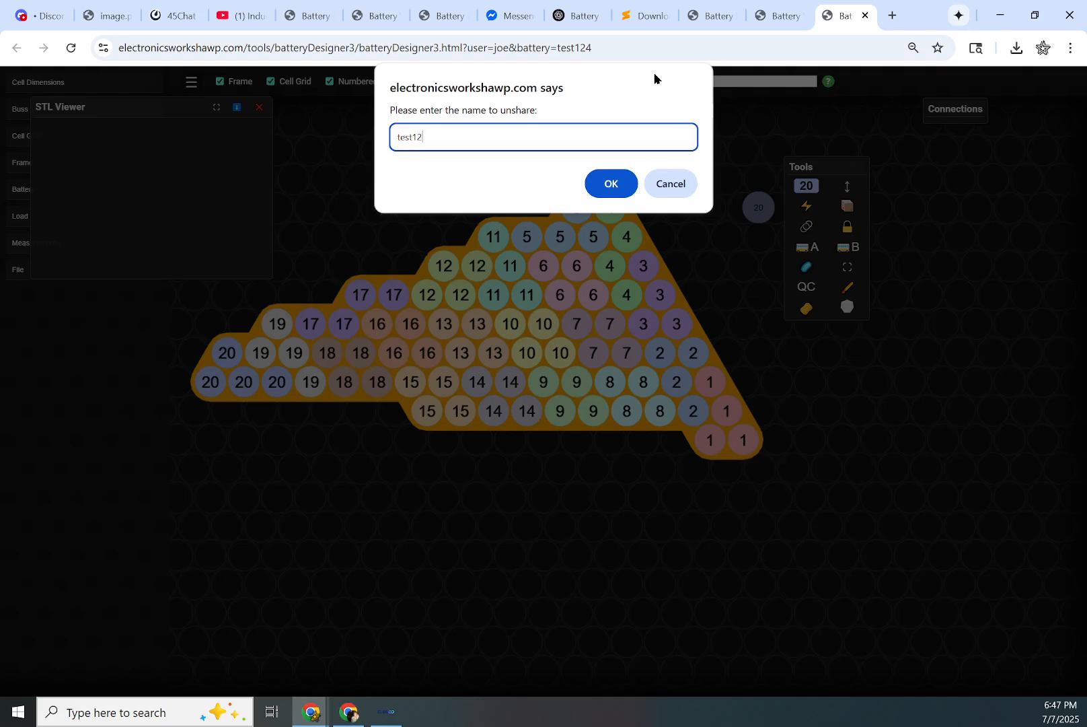
left_click(611, 183)
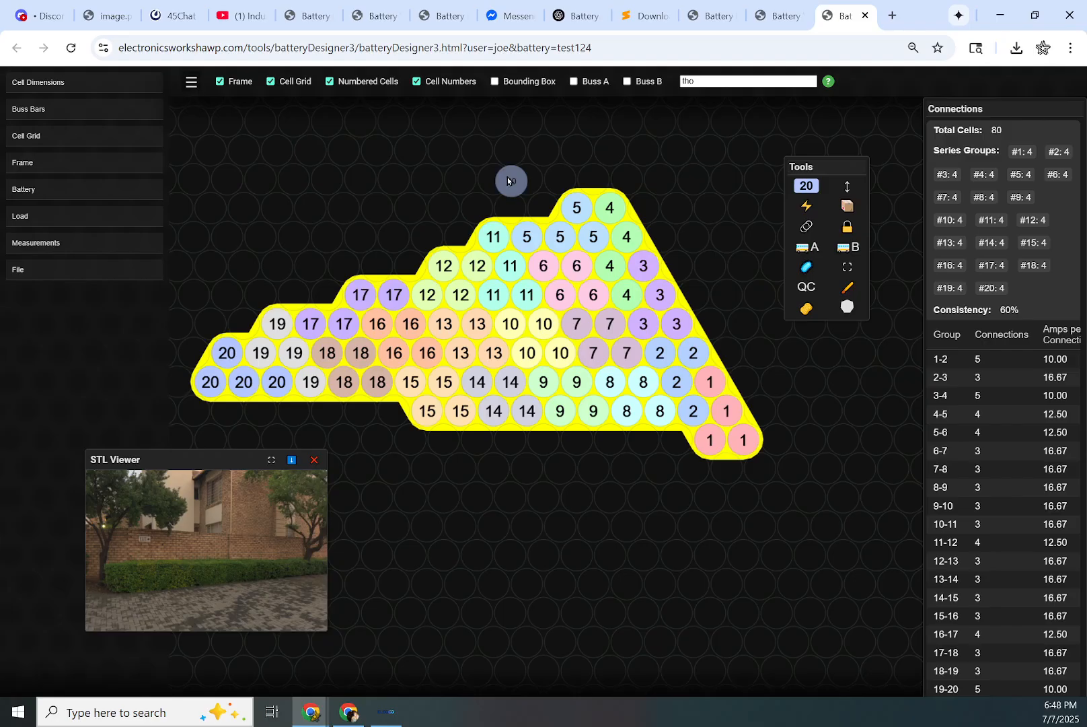
mouse_move(759, 221)
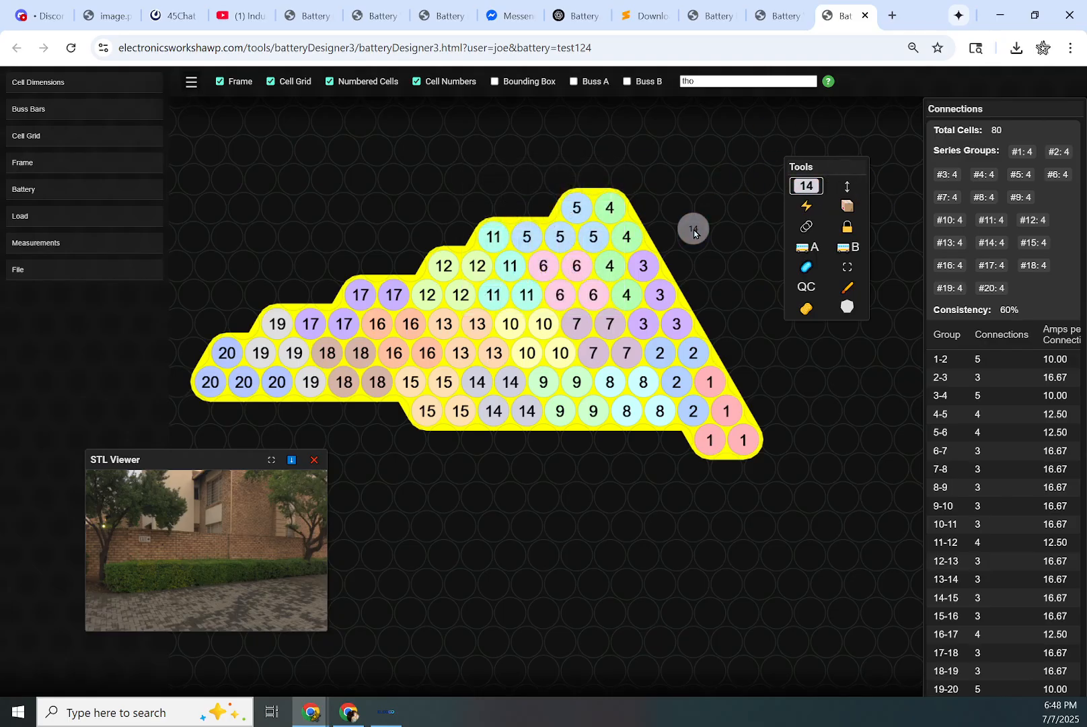
Step: Move the whole pack on the canvas and run the Case Generator for a hexagonal case
left_click(846, 187)
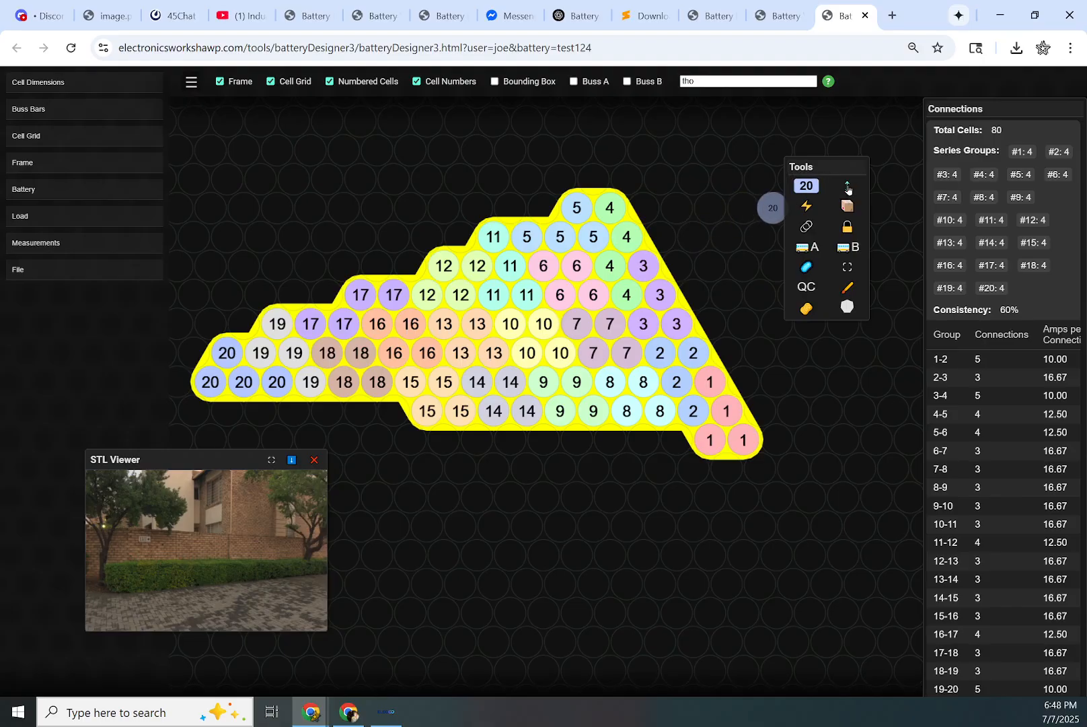
left_click(847, 186)
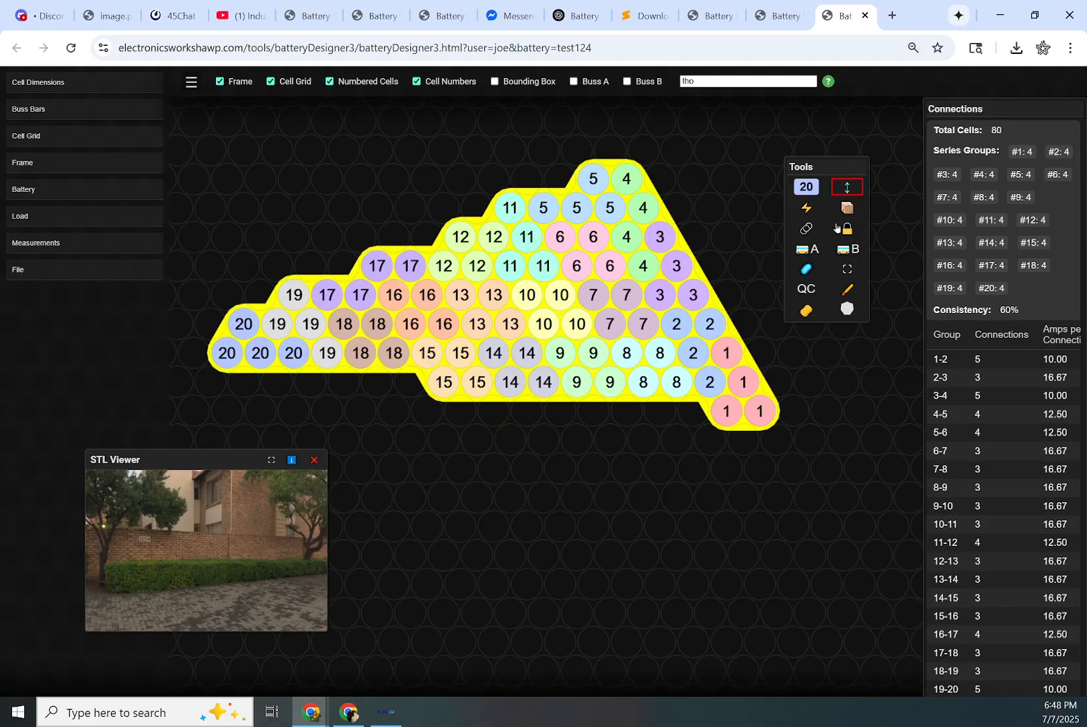
mouse_move(799, 212)
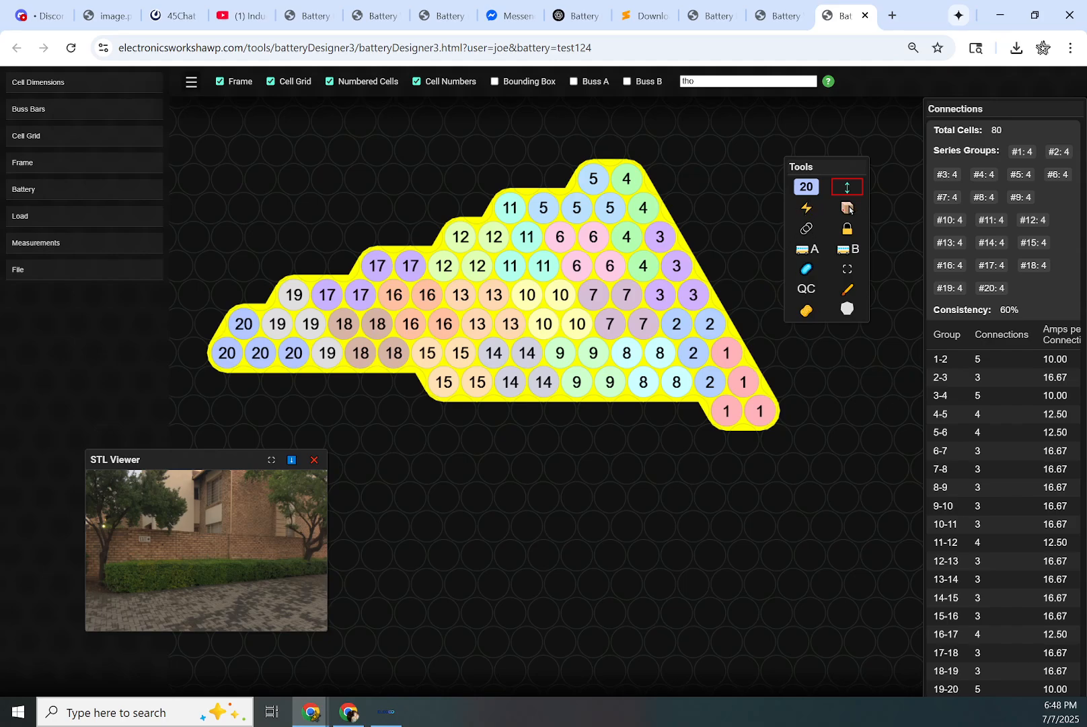
mouse_move(874, 218)
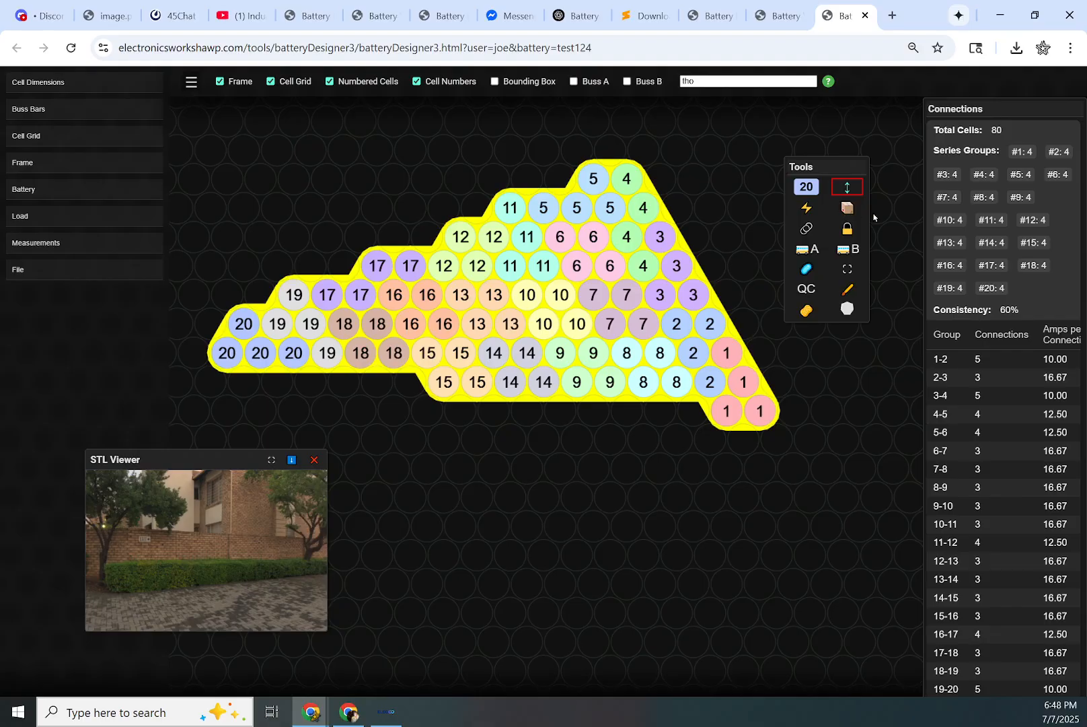
left_click(806, 207)
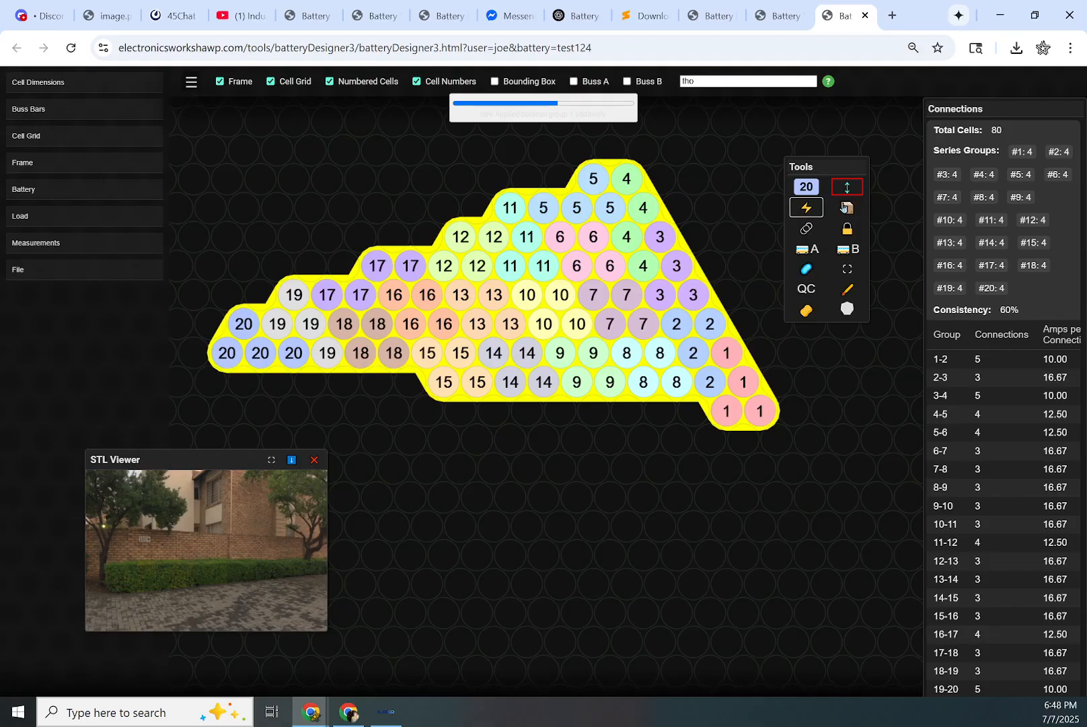
mouse_move(847, 207)
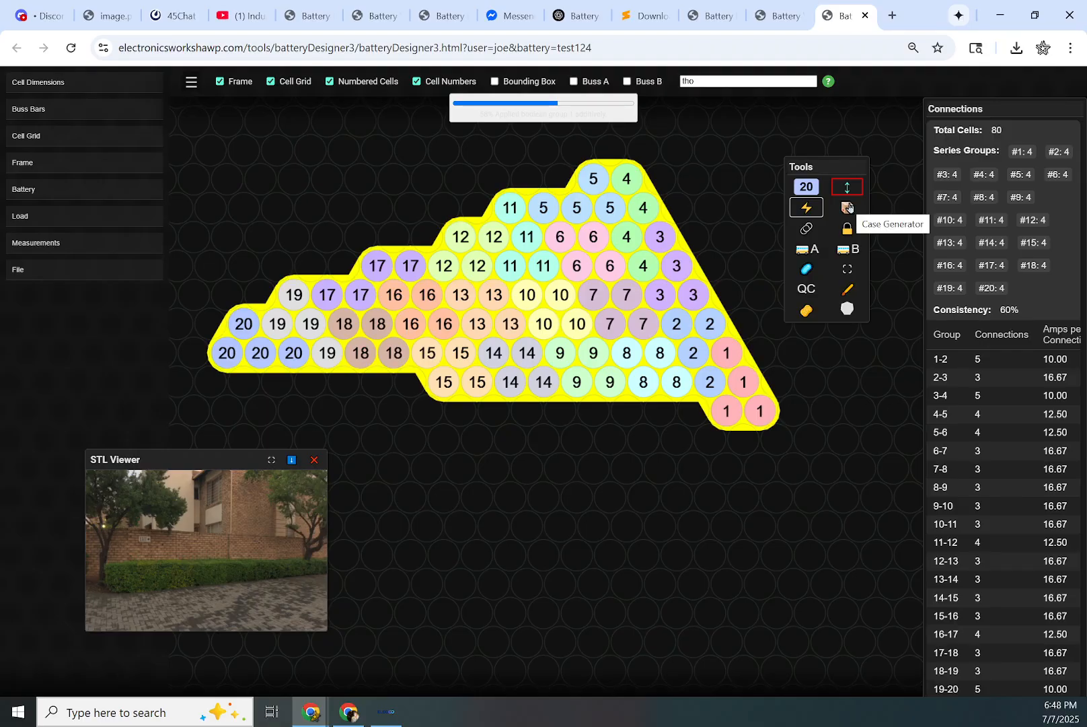
mouse_move(846, 207)
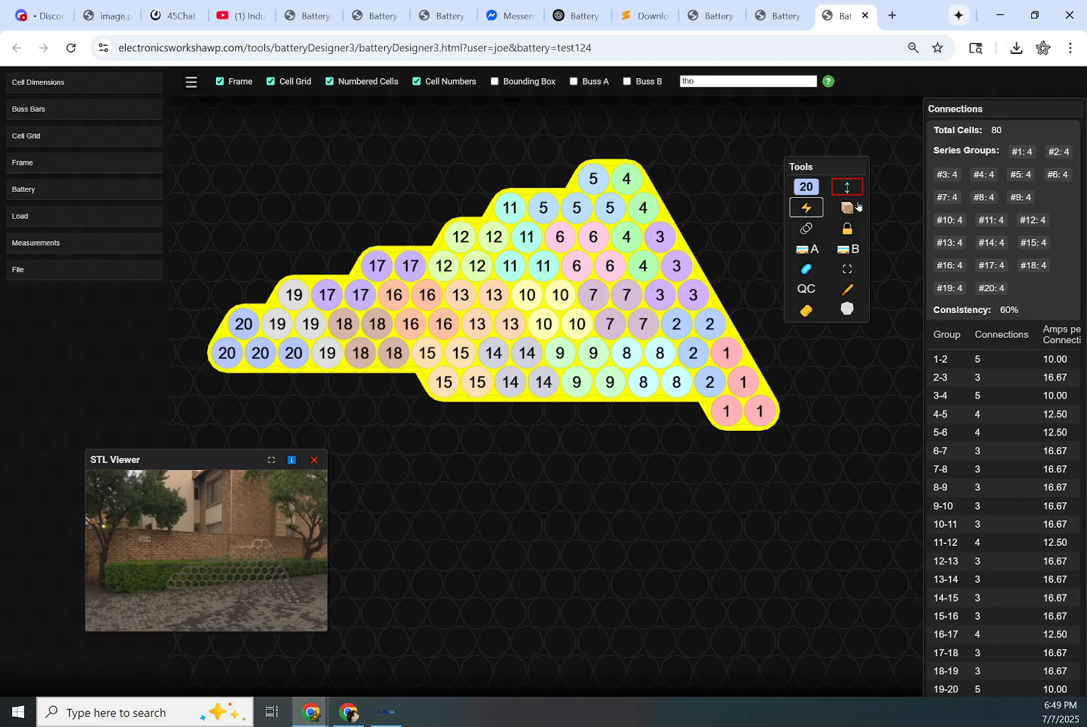
Step: Maximize the STL Viewer and orbit the frame model to view its top, ribbed edge and triangular face
left_click(271, 459)
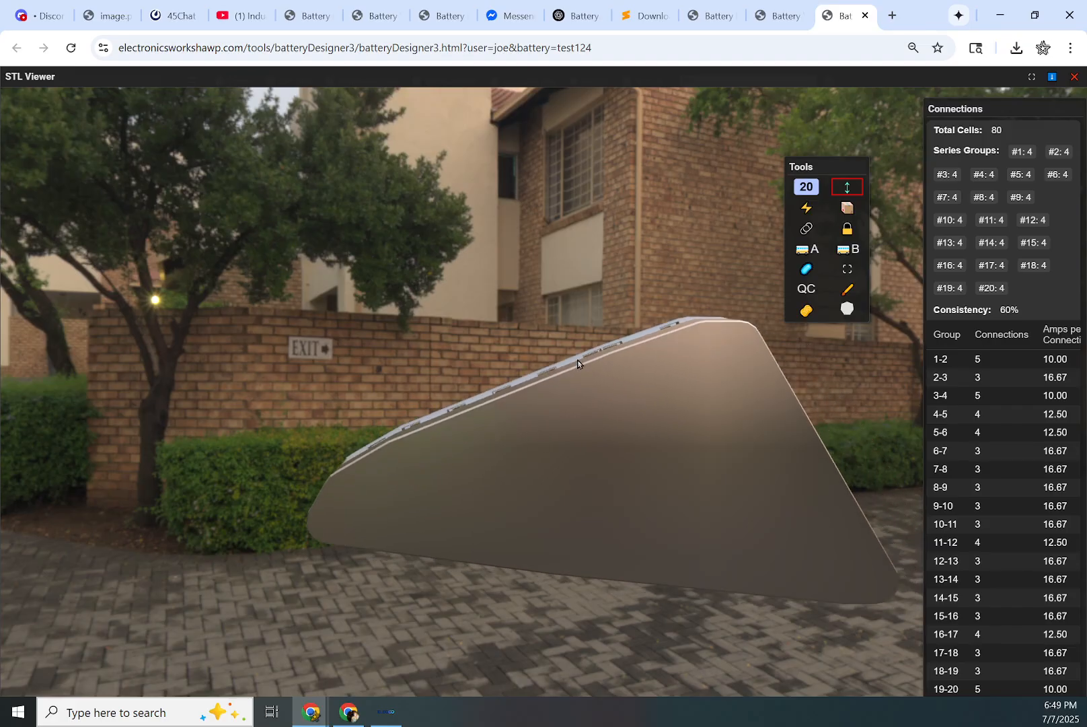
left_click_drag(579, 364, 582, 436)
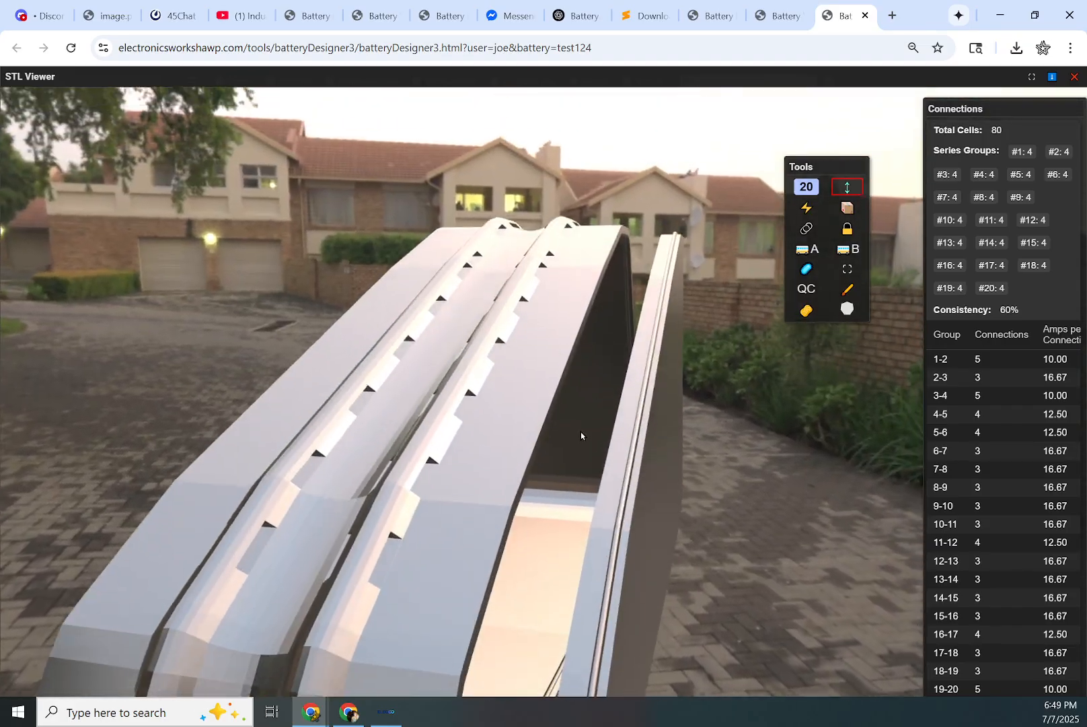
left_click_drag(582, 435, 640, 292)
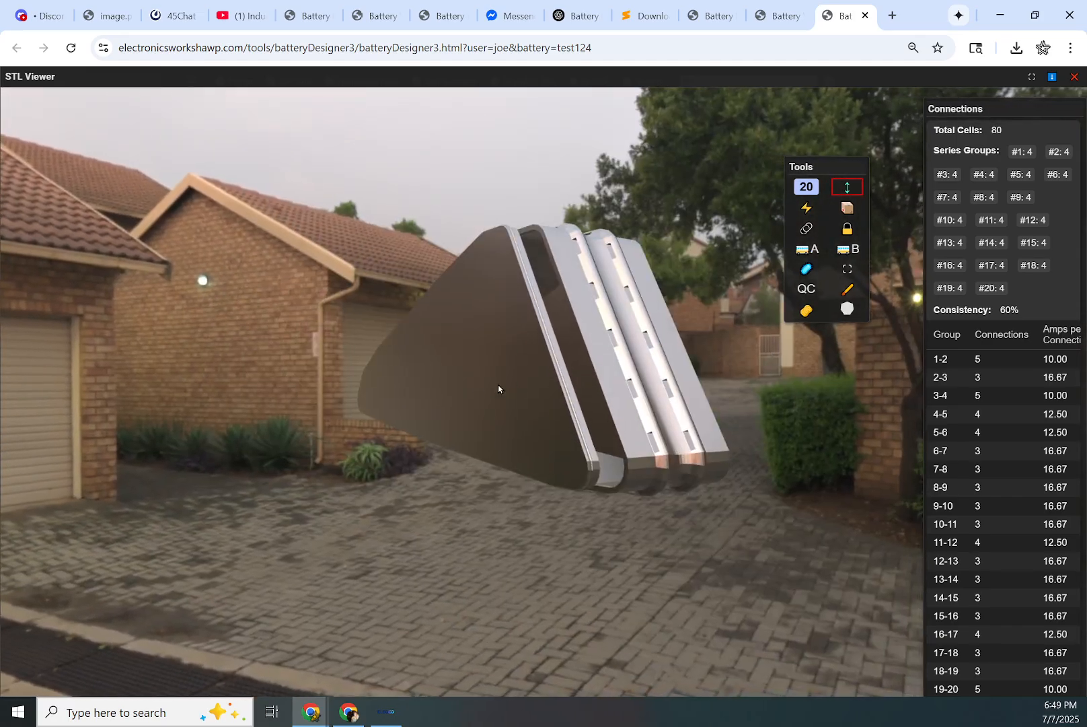
left_click_drag(498, 389, 456, 380)
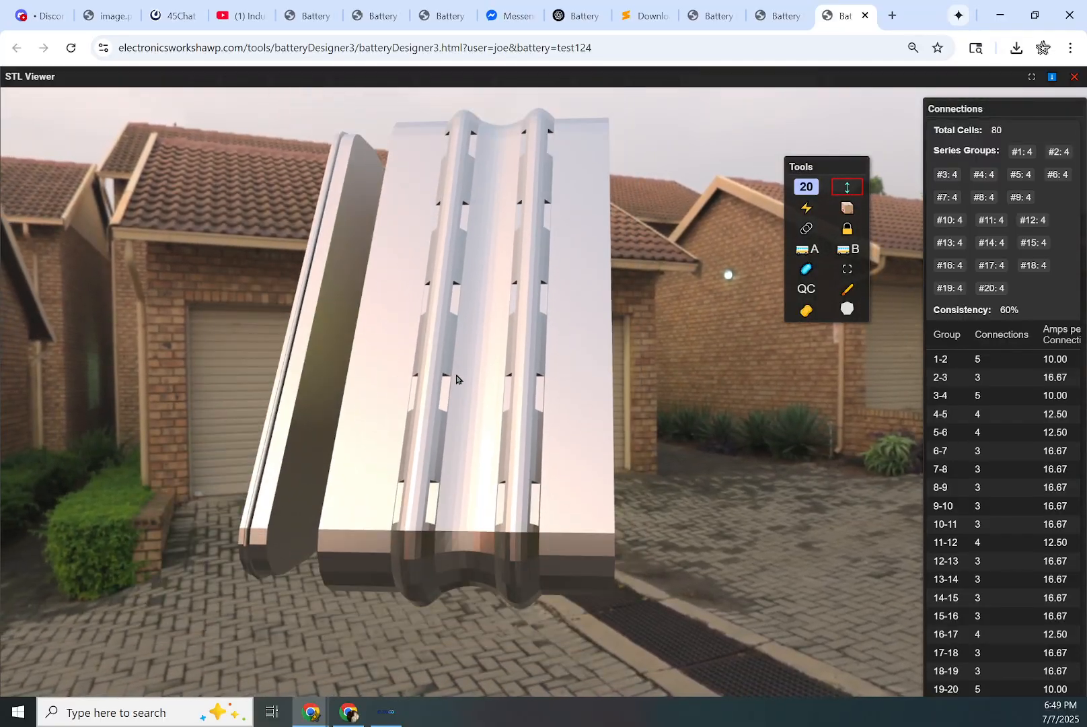
left_click_drag(456, 379, 586, 308)
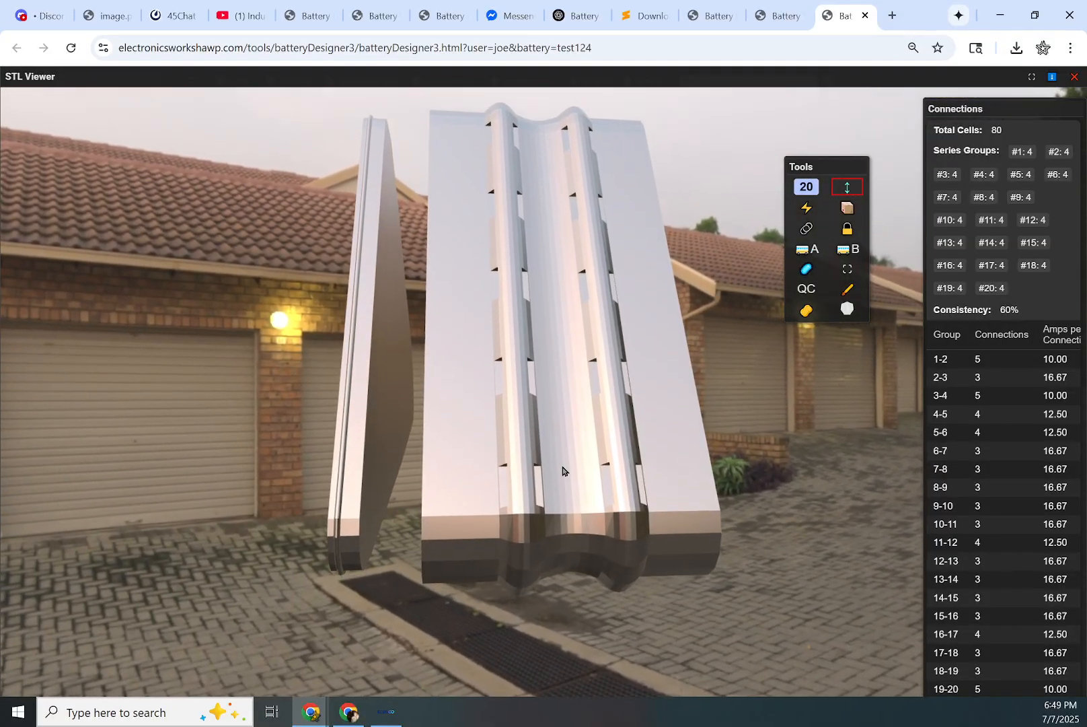
left_click_drag(564, 472, 579, 393)
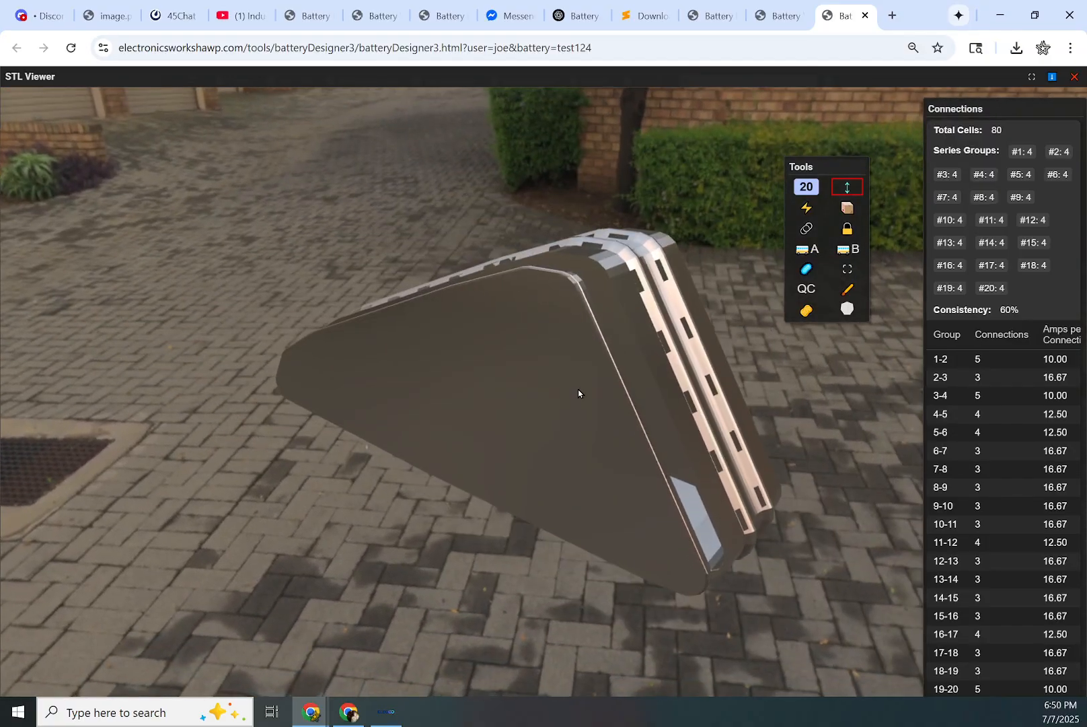
left_click_drag(580, 393, 599, 484)
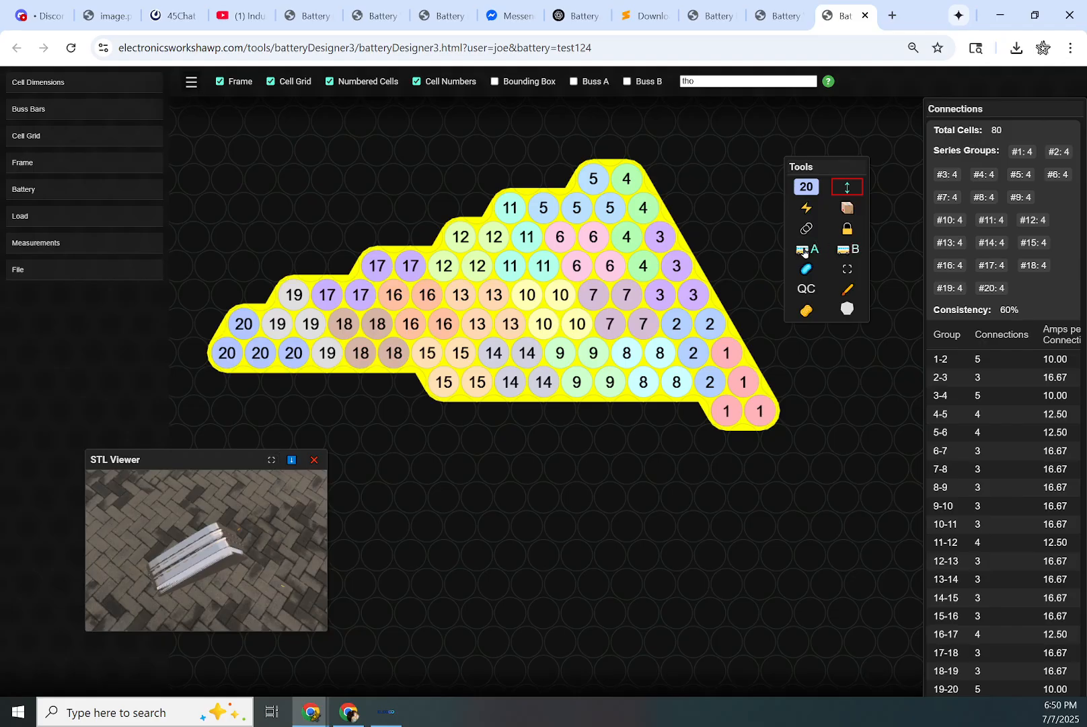
mouse_move(697, 266)
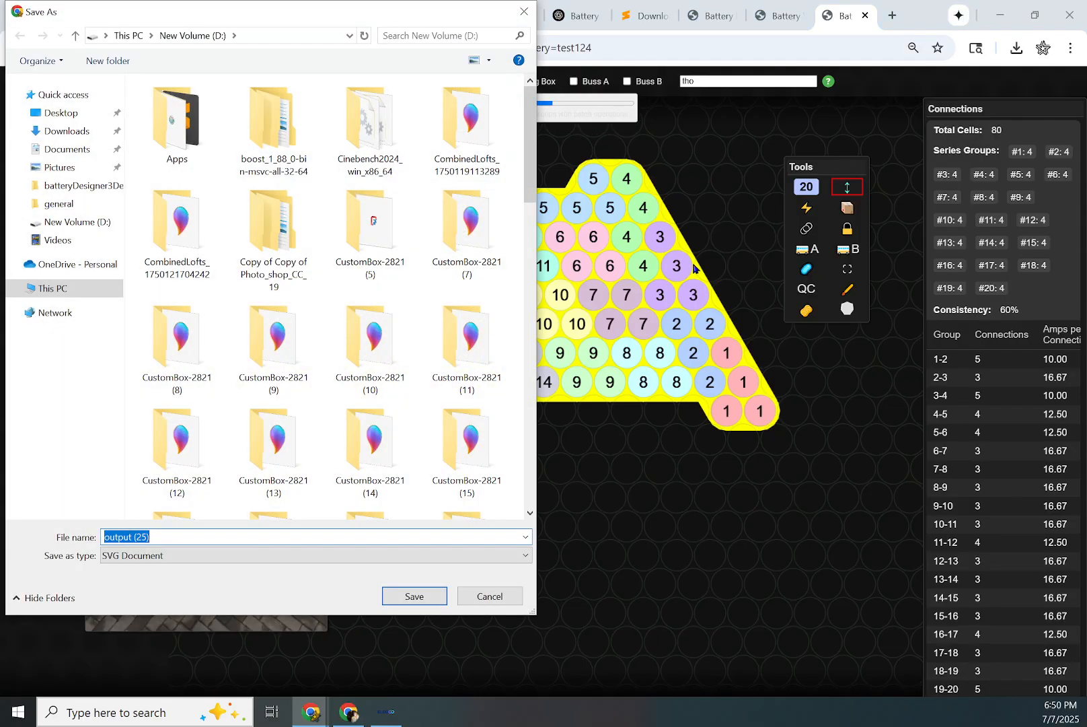
Step: Save the numbered 80-cell layout as an SVG Document download
left_click(413, 595)
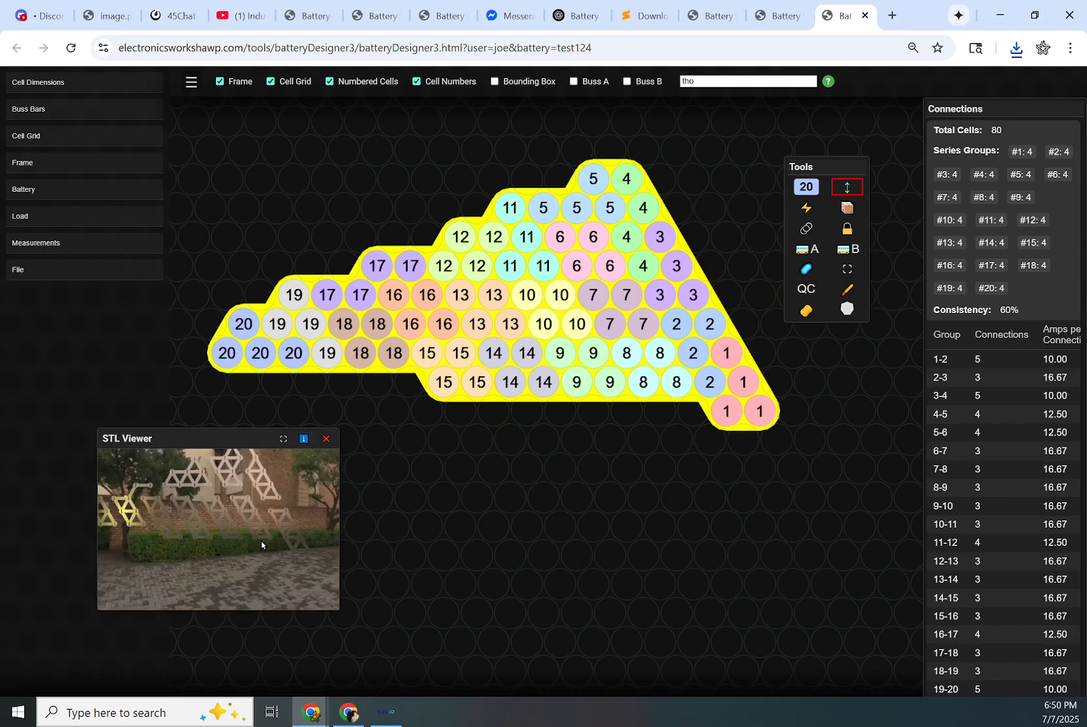
left_click_drag(262, 545, 296, 521)
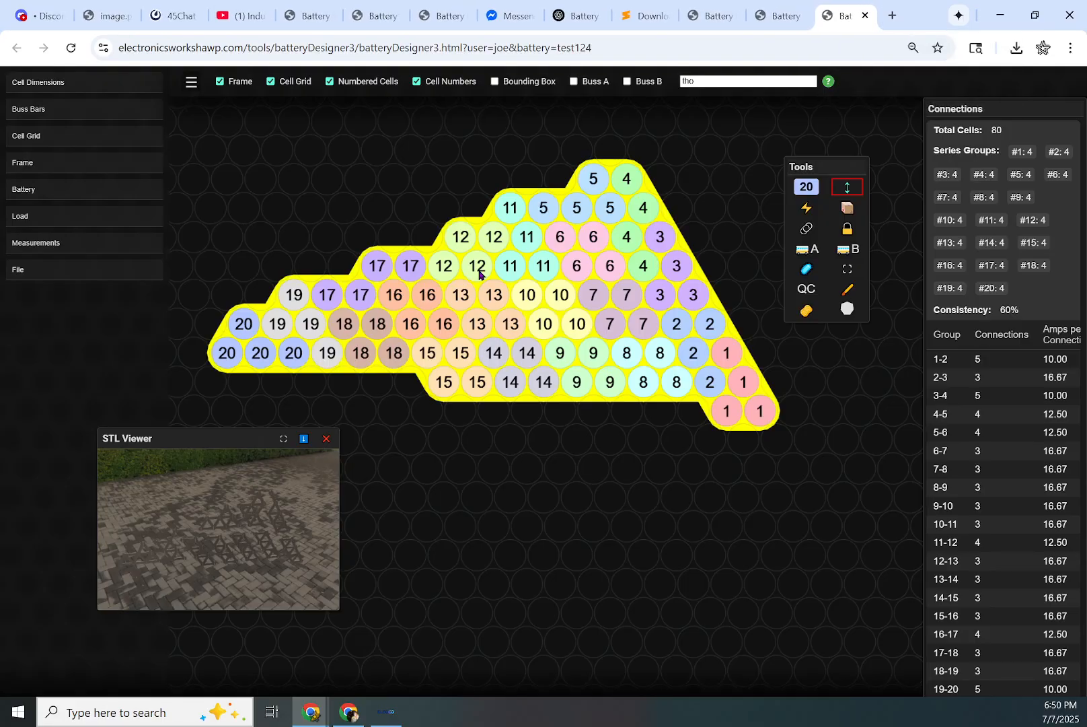
mouse_move(356, 489)
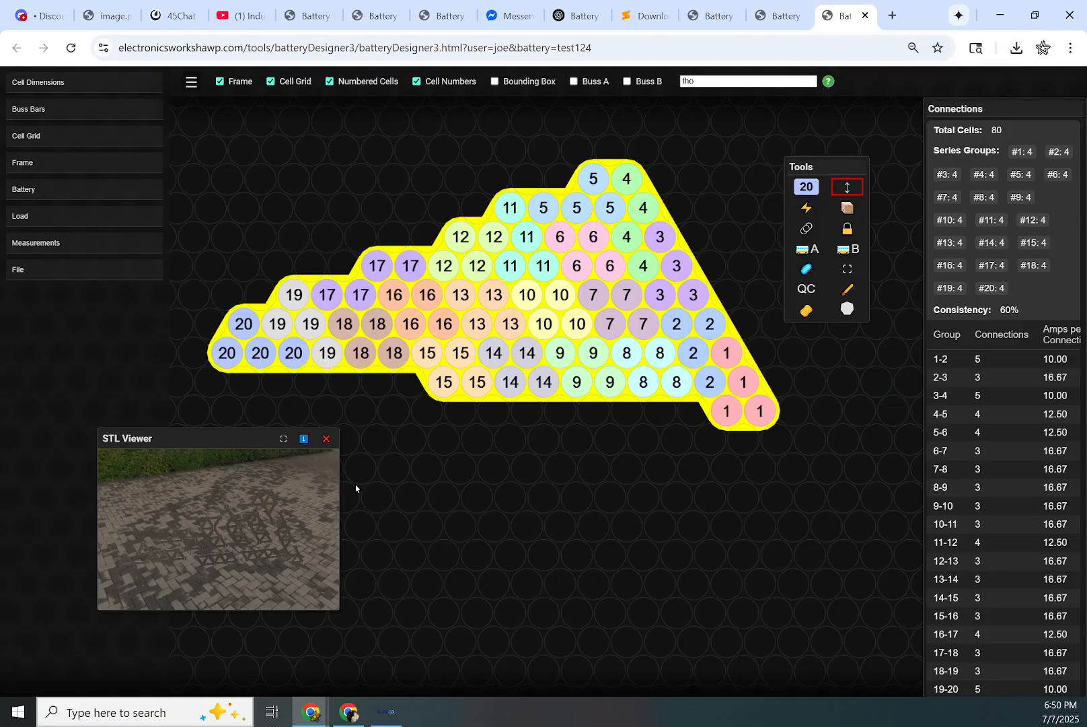
mouse_move(327, 498)
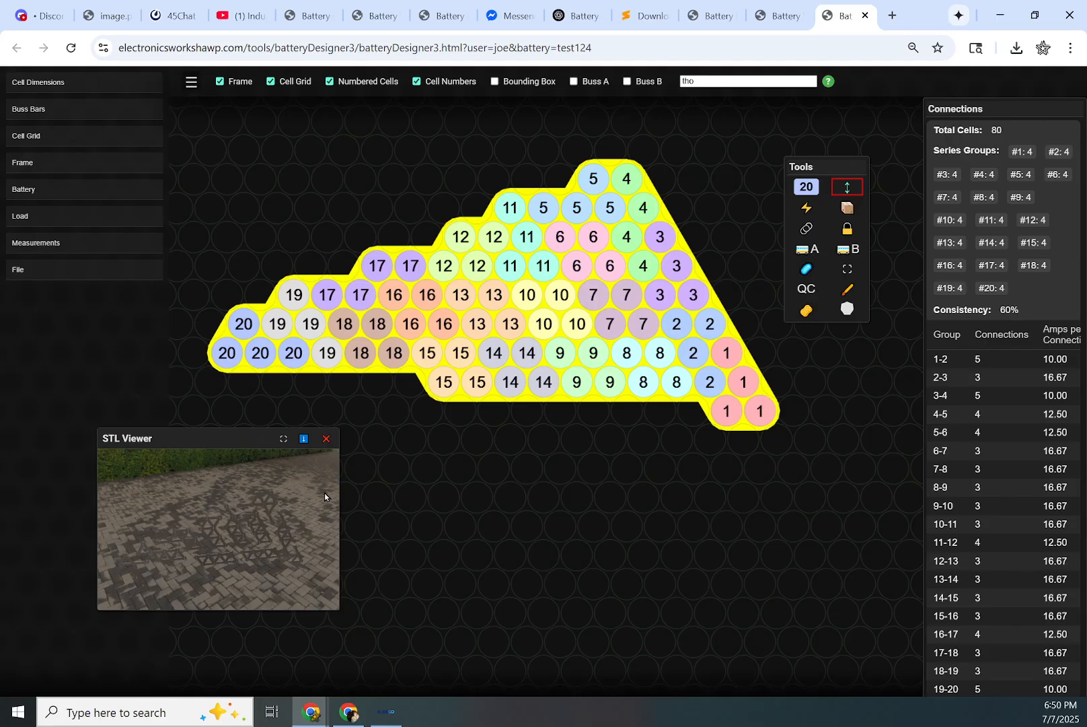
mouse_move(368, 486)
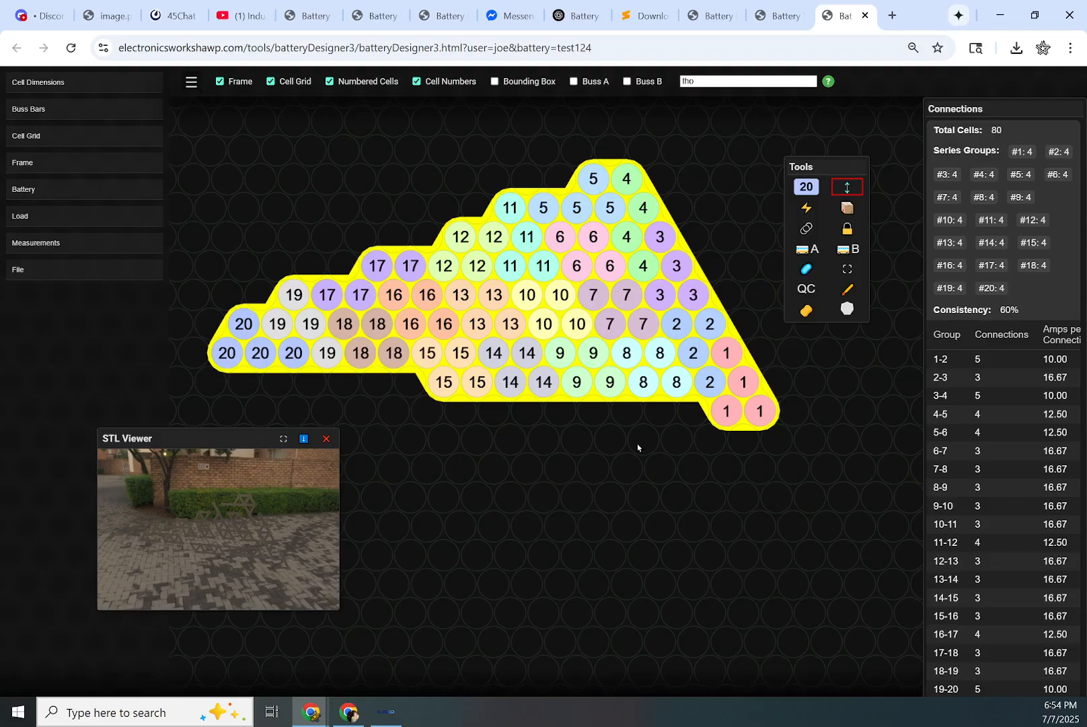
mouse_move(438, 289)
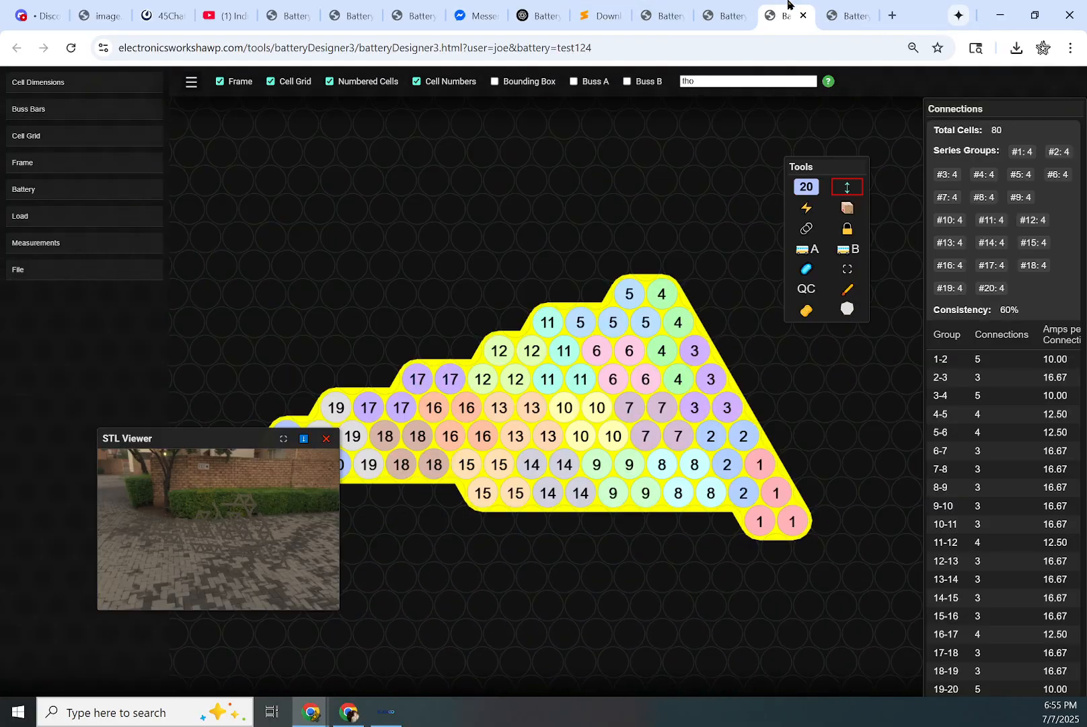
Step: Show the File panel's JSON options, then the demo design's Import JSON box
left_click(19, 269)
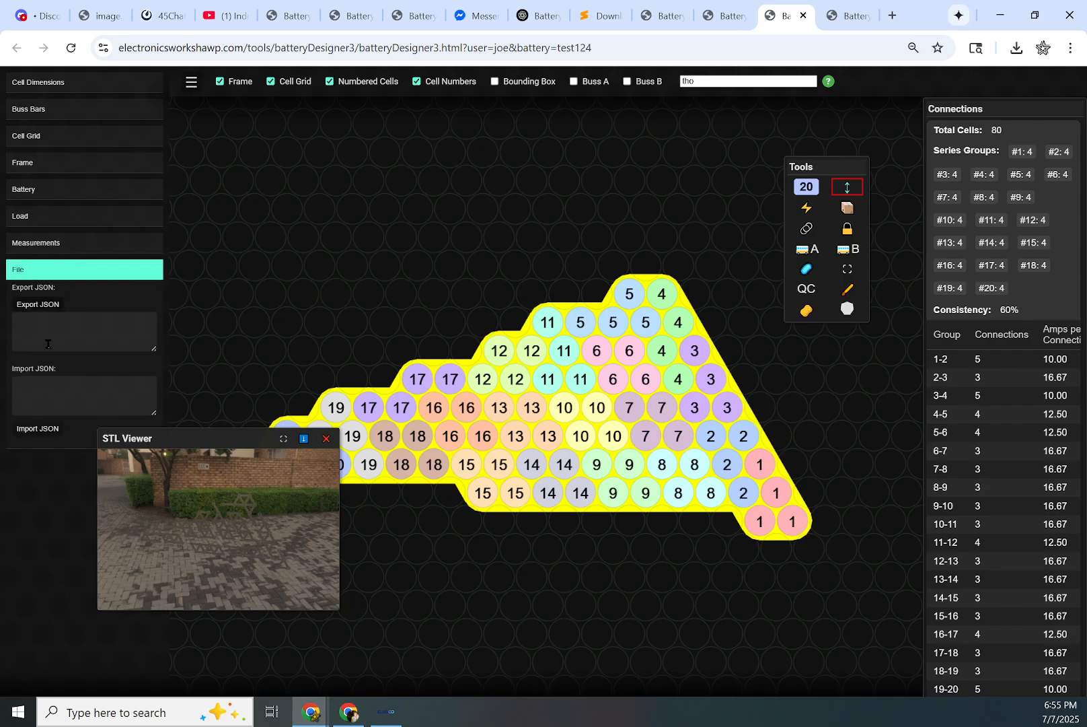
left_click(38, 303)
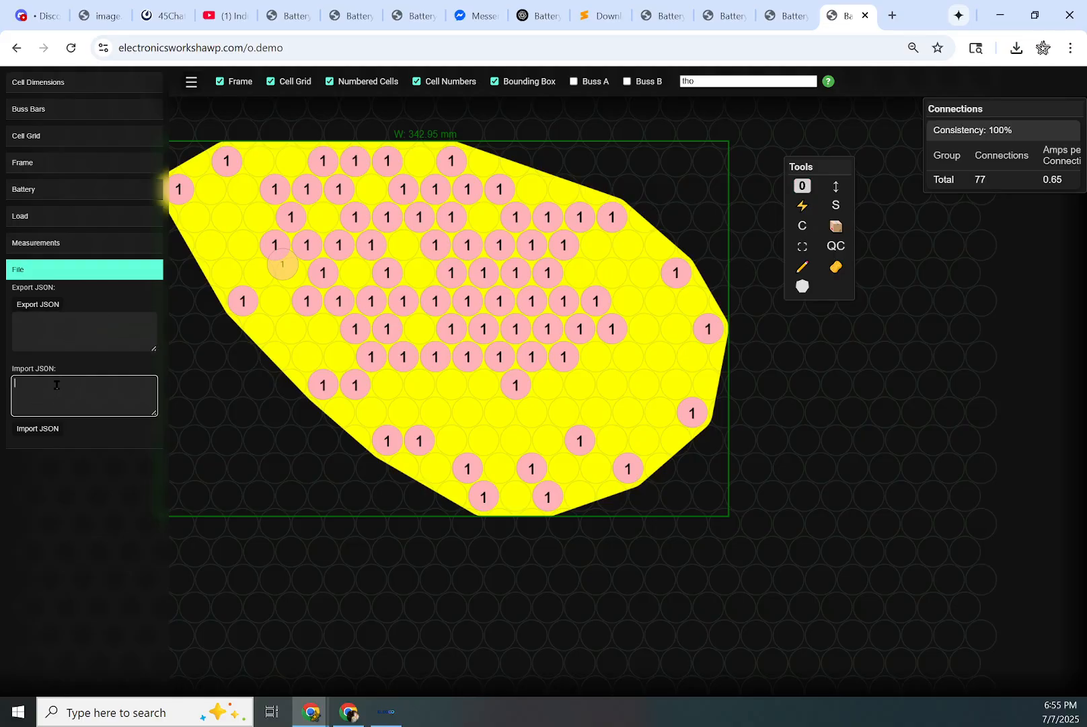
left_click(37, 428)
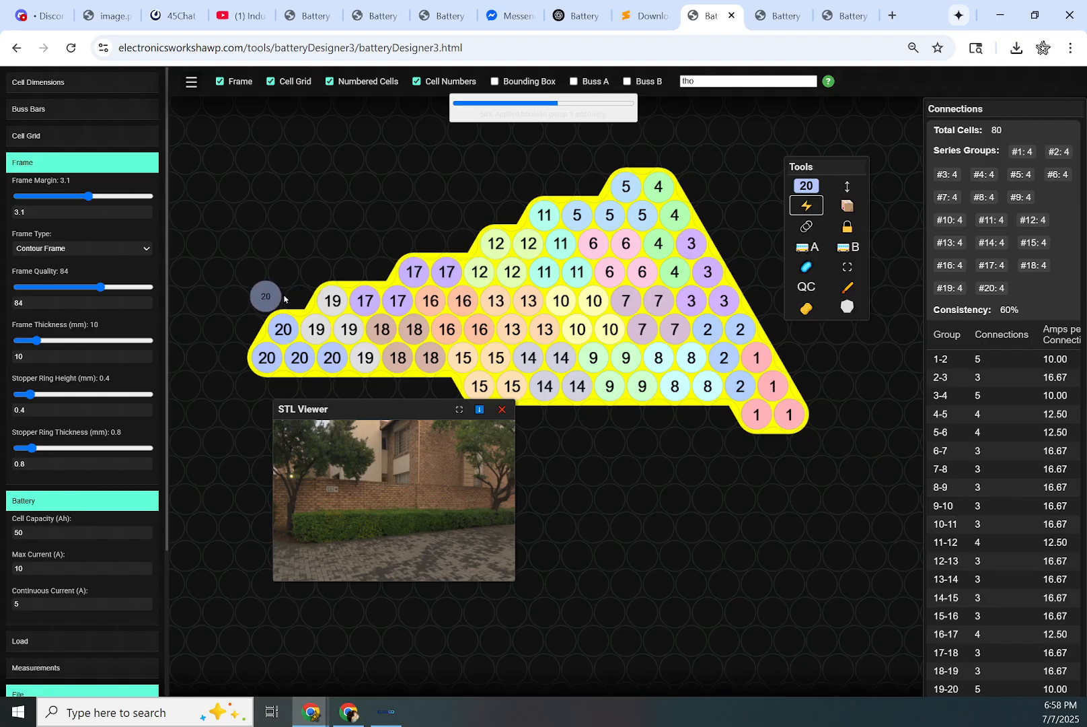
Step: Drag a group 20 cell to the left side of the 20S4P layout
left_click_drag(266, 295, 597, 196)
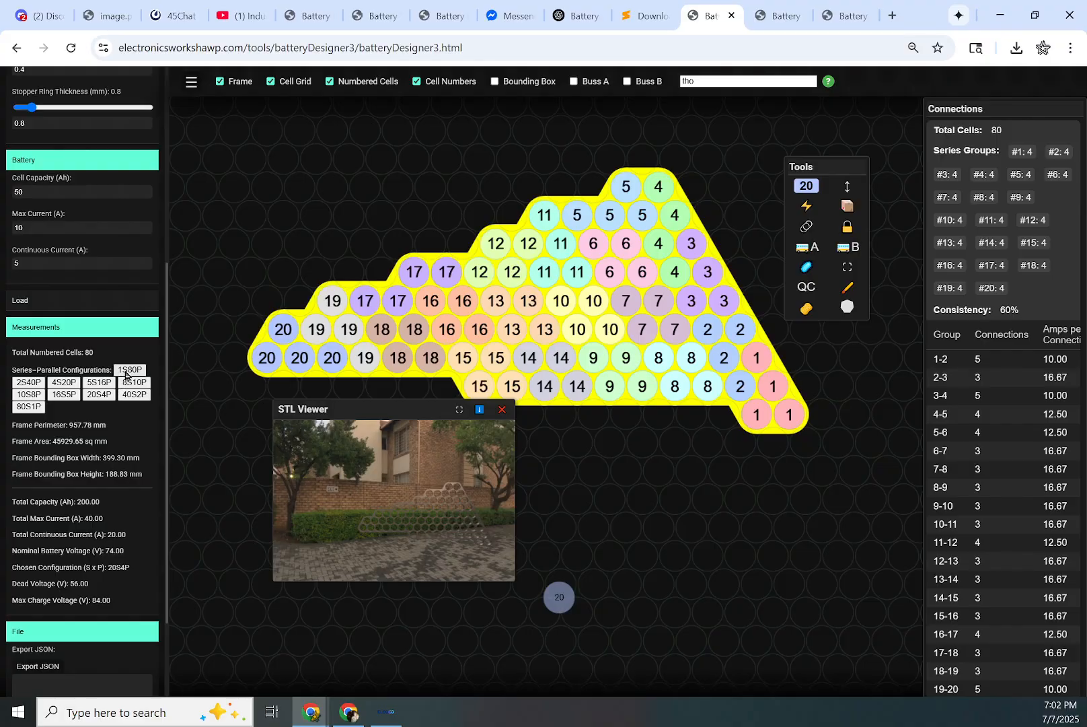
Step: Auto-arrange the 80 cells into 4S20P, then 5S16P series-parallel layouts
left_click(129, 370)
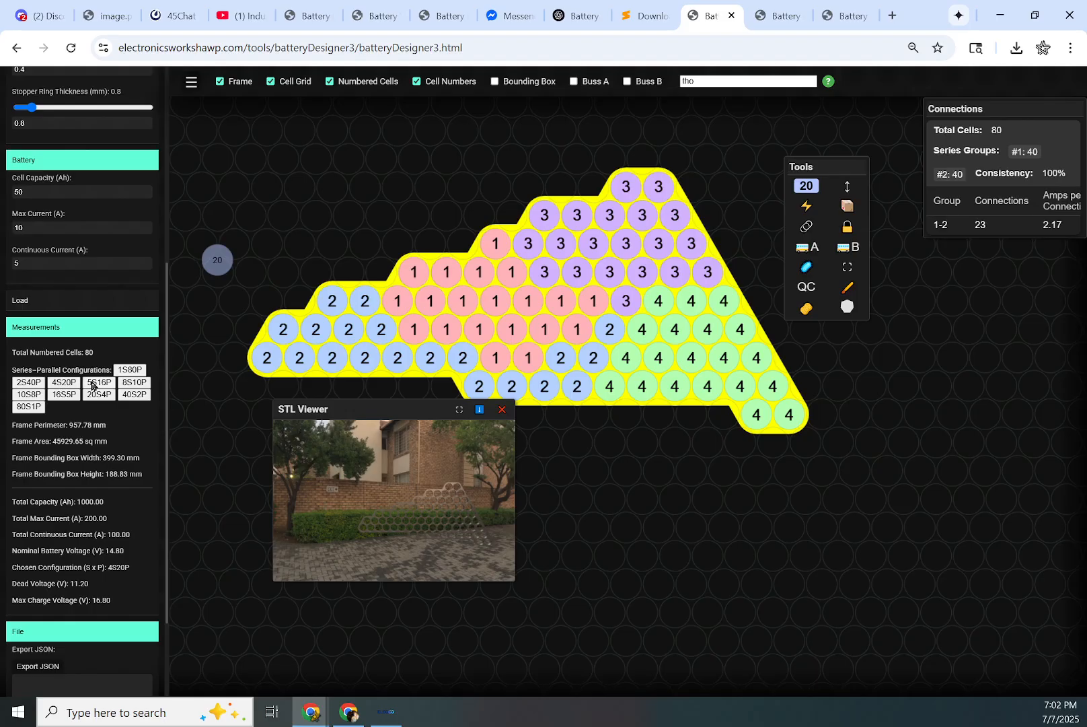
left_click(98, 382)
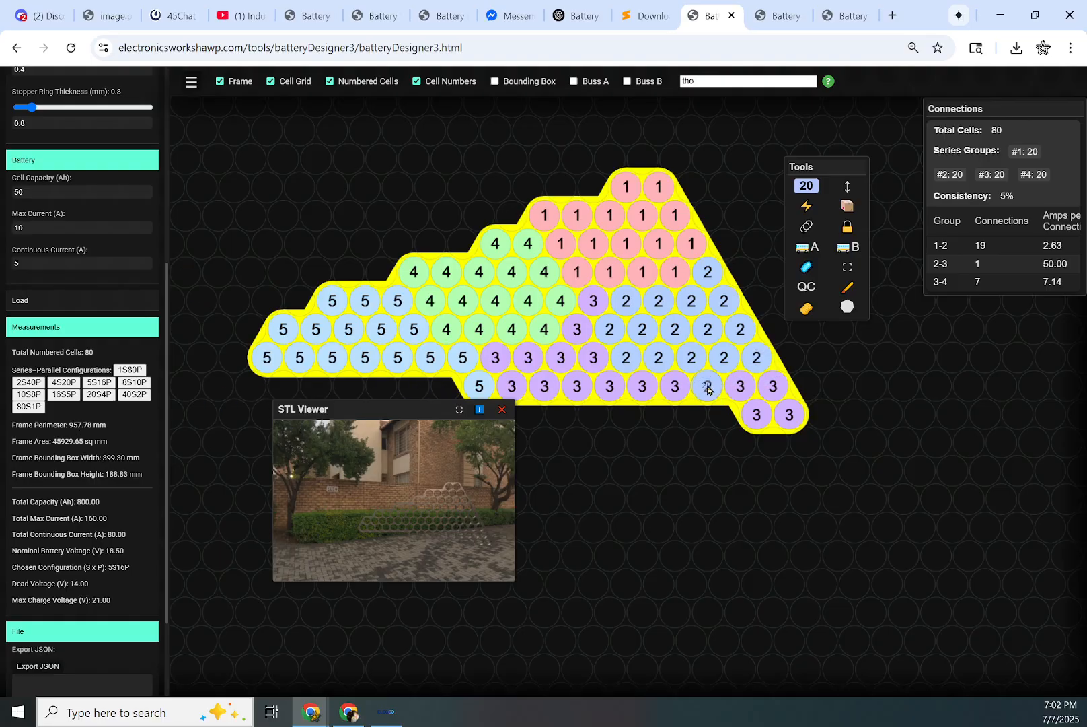
left_click(707, 386)
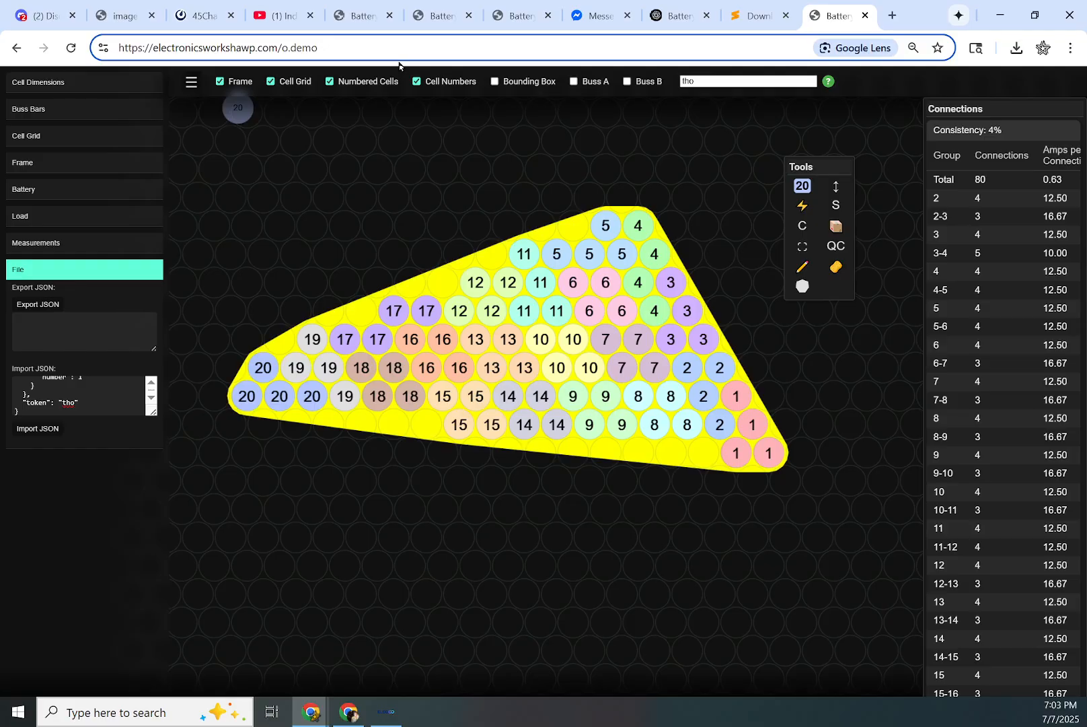
mouse_move(459, 16)
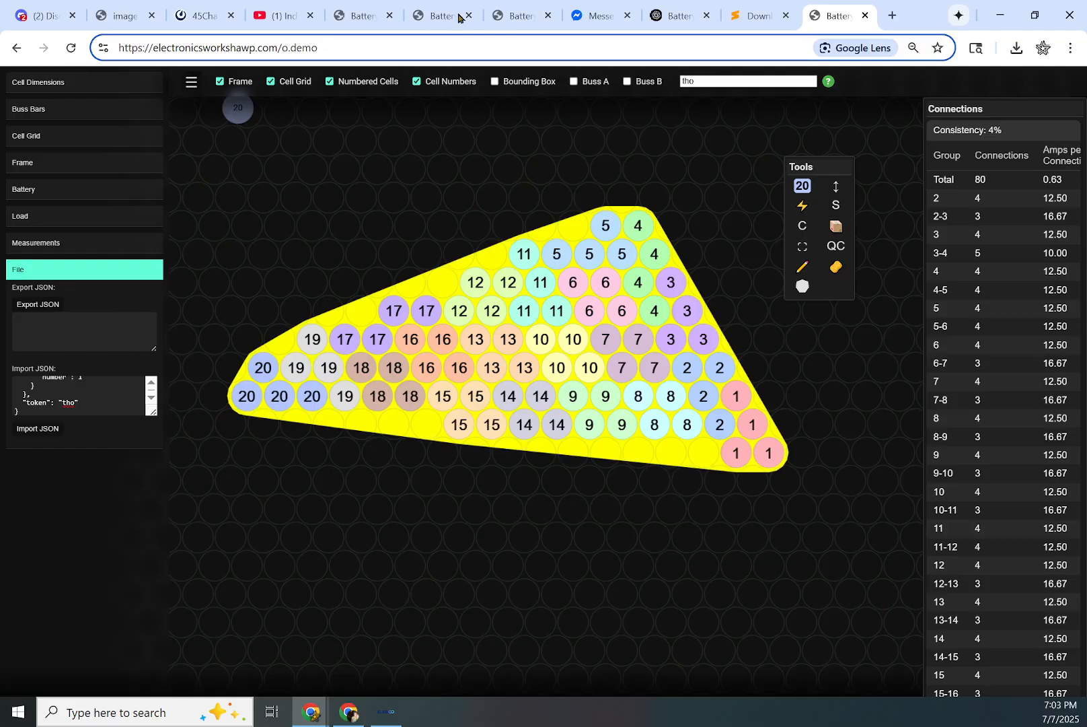
Step: Move the floating Tools palette aside and reveal the Cell Dimensions settings in the sidebar
left_click_drag(815, 167, 817, 240)
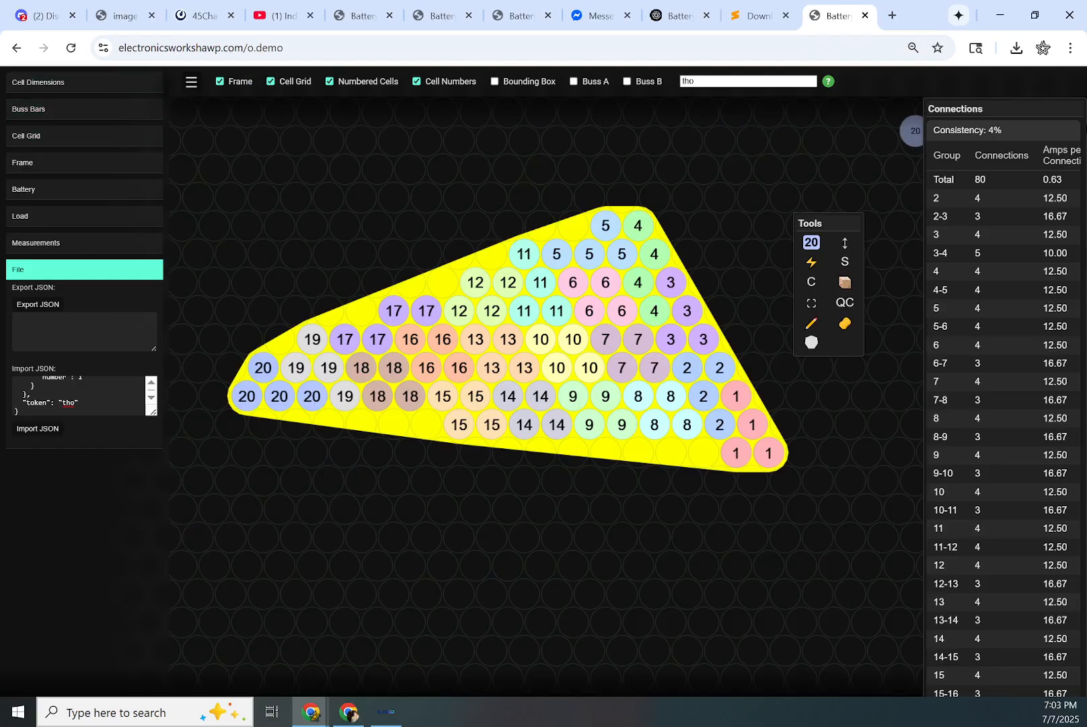
left_click(61, 82)
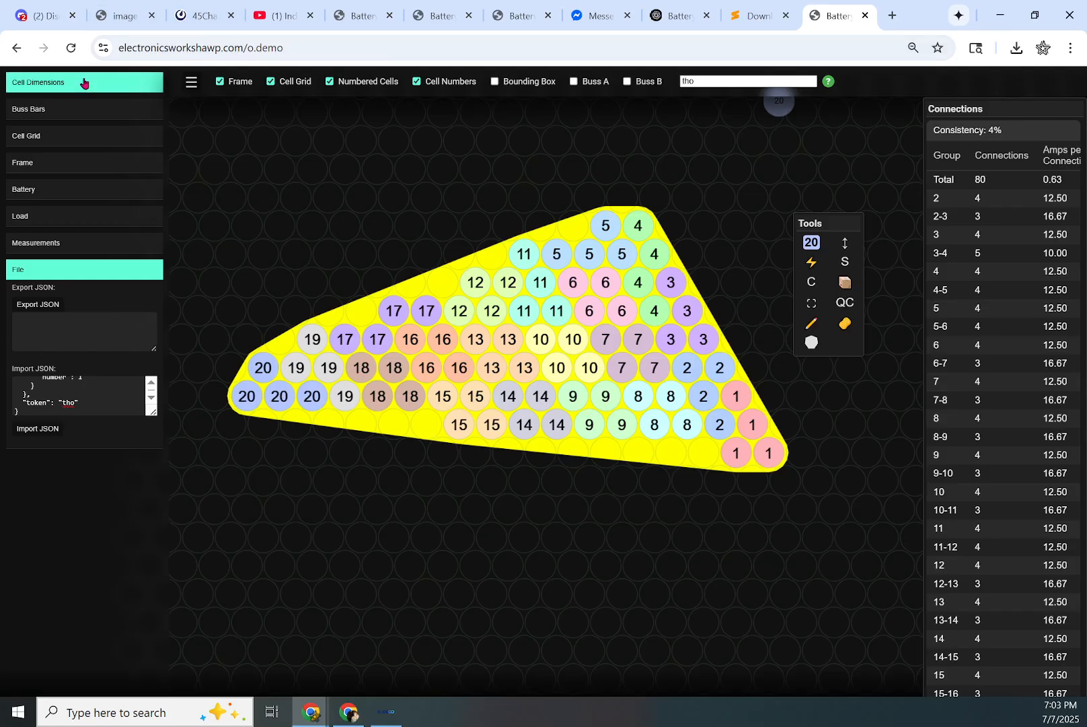